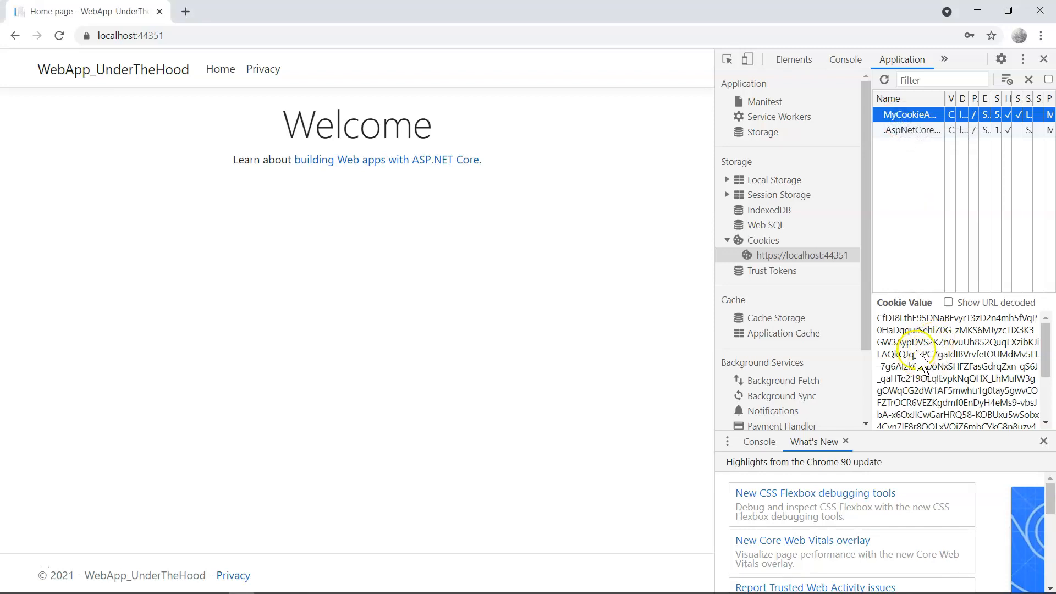
{"action": "mouse_move", "coordinate": [926, 364]}
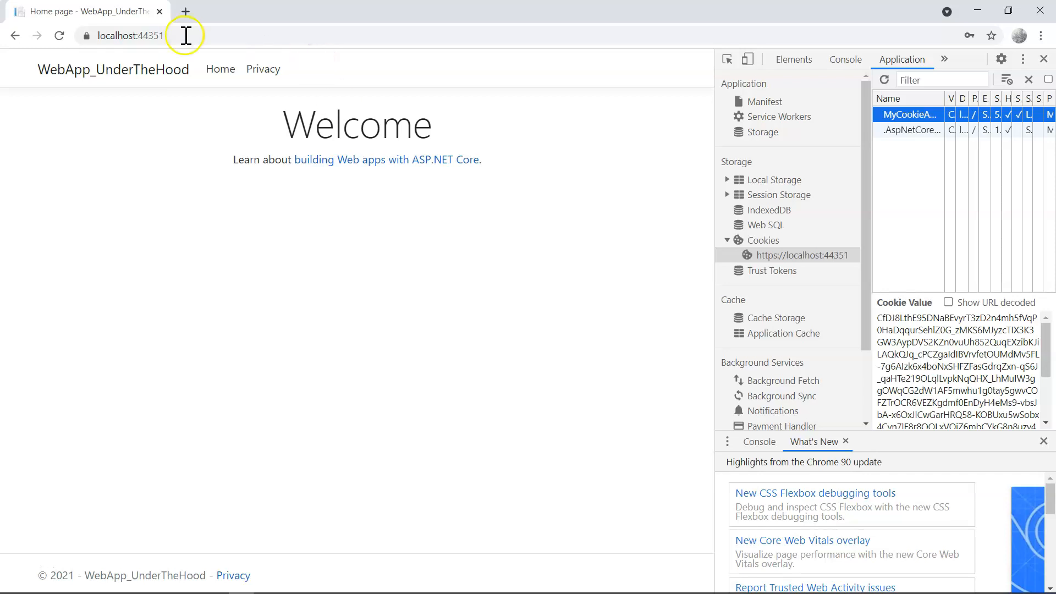
{"action": "mouse_move", "coordinate": [512, 229]}
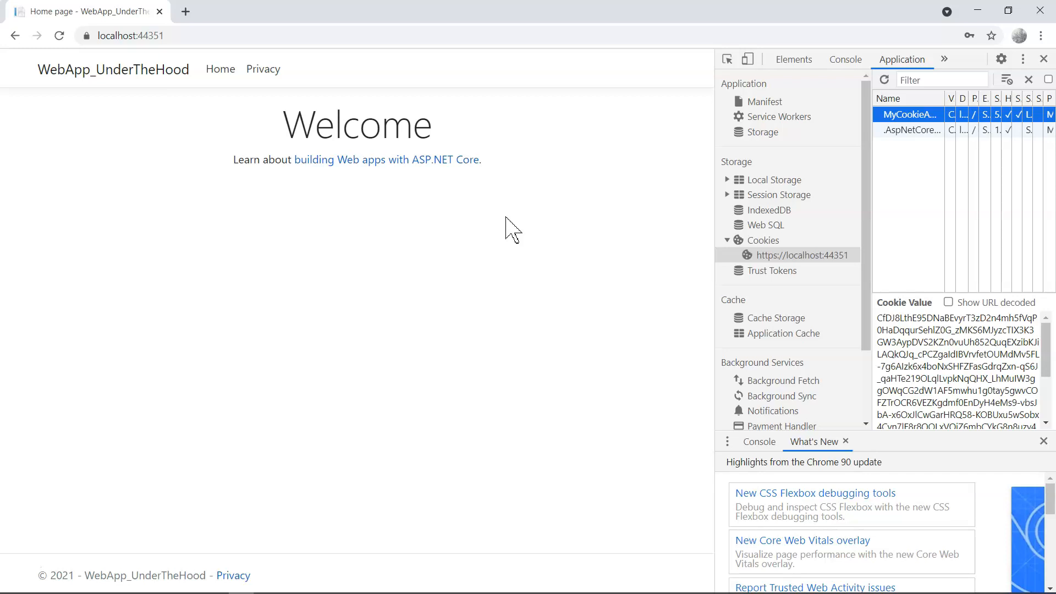
- Return from Chrome's signed-in home page to Login.cshtml.cs in Visual Studio
{"action": "left_click", "coordinate": [512, 226]}
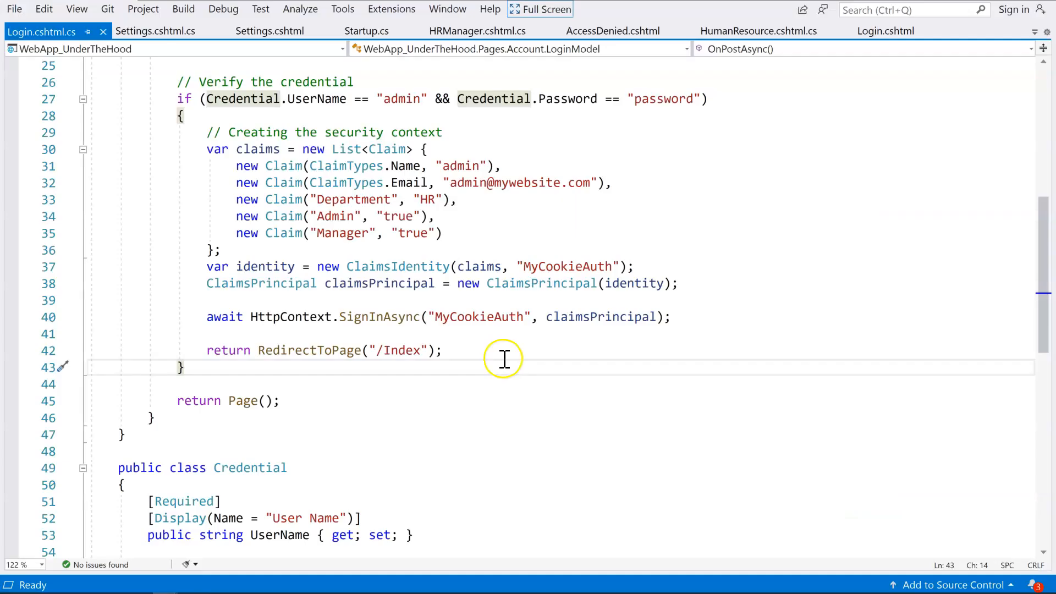
- Highlight the SignInAsync call with the cookie scheme in the login handler
{"action": "left_click", "coordinate": [445, 233]}
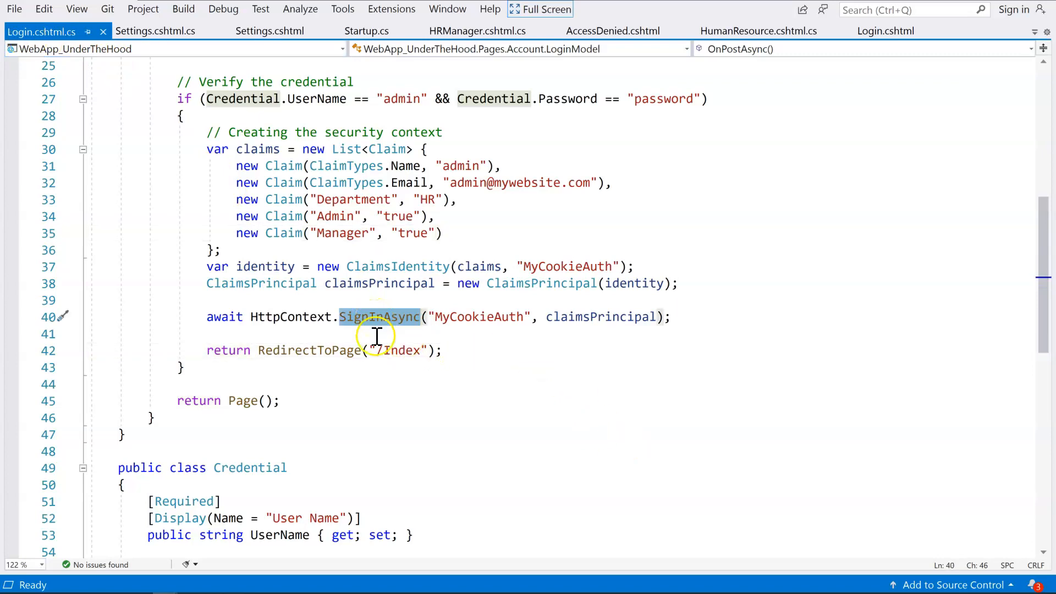
{"action": "mouse_move", "coordinate": [382, 317]}
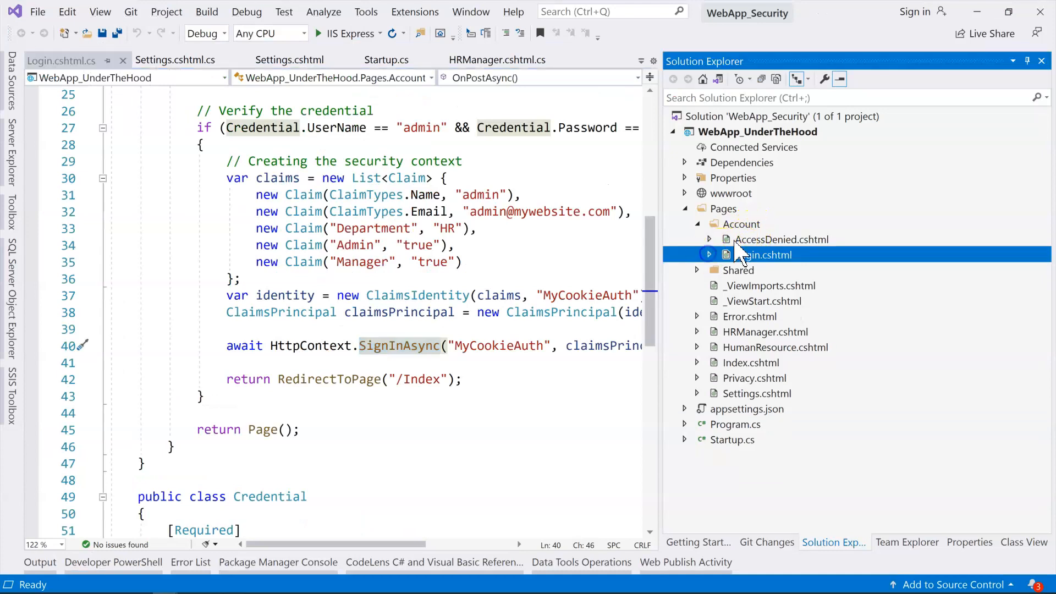
- Add an empty Razor Page named Logout under Pages/Account
{"action": "right_click", "coordinate": [741, 223]}
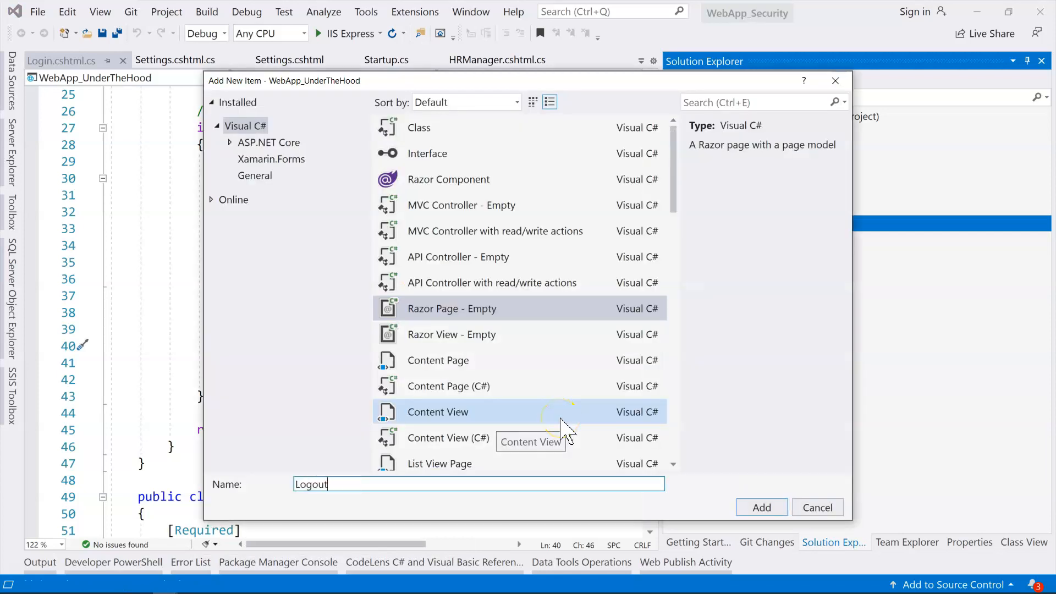
{"action": "left_click", "coordinate": [761, 507]}
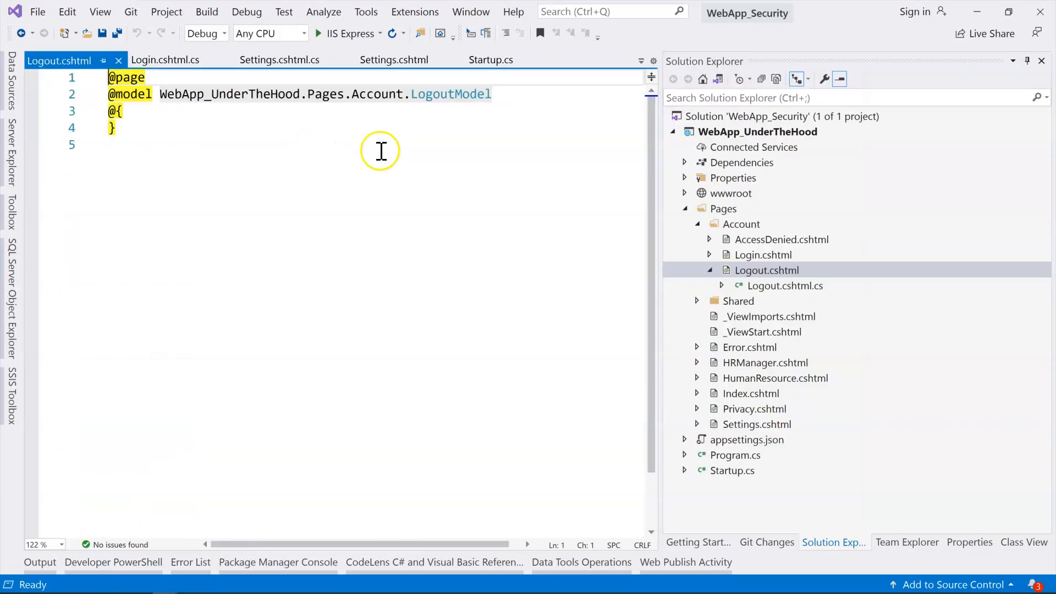
{"action": "mouse_move", "coordinate": [786, 286]}
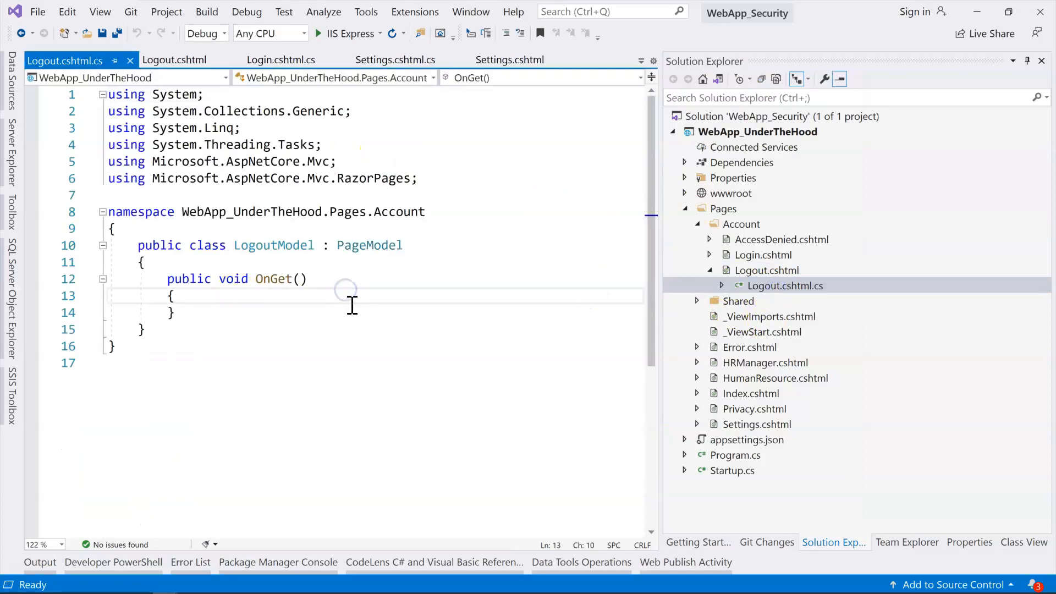
- Rename OnGet to an async OnPostAsync handler returning Task<IActionResult>
{"action": "left_click", "coordinate": [169, 278]}
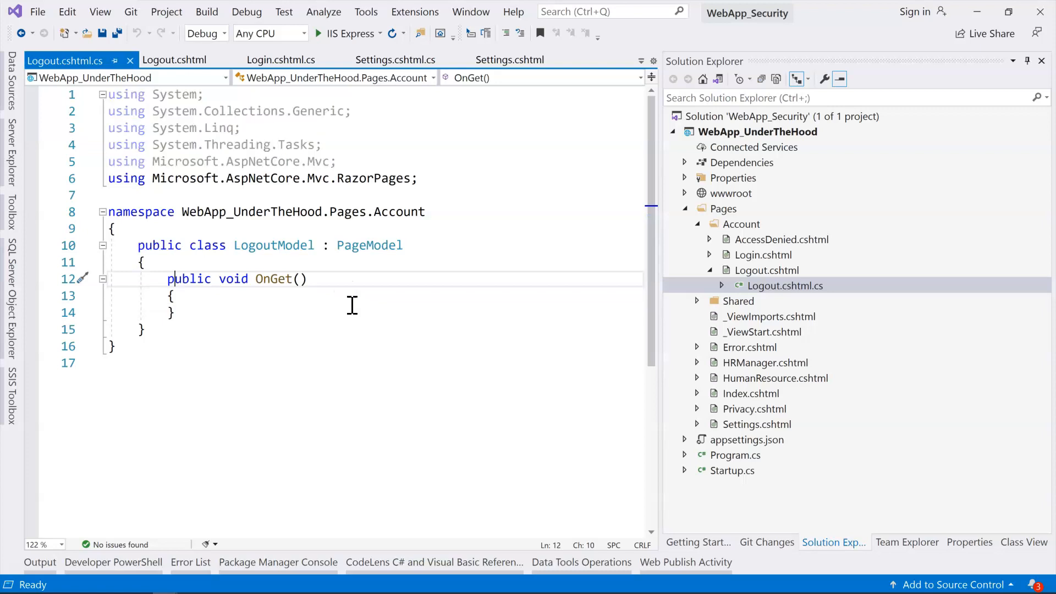
{"action": "type", "text": "OnPostAsync"}
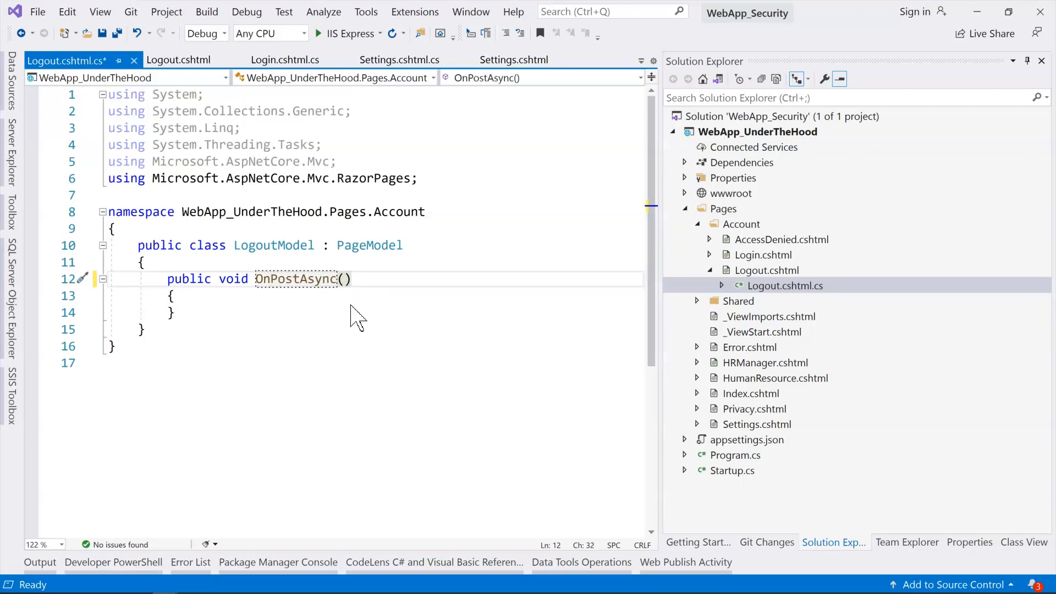
{"action": "left_click", "coordinate": [210, 279]}
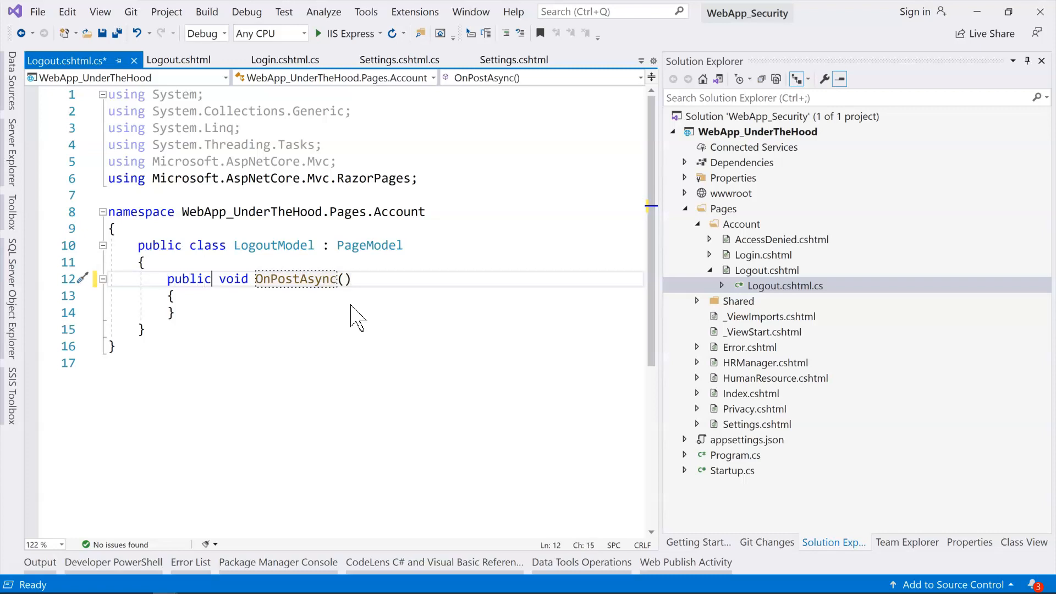
{"action": "type", "text": "as"}
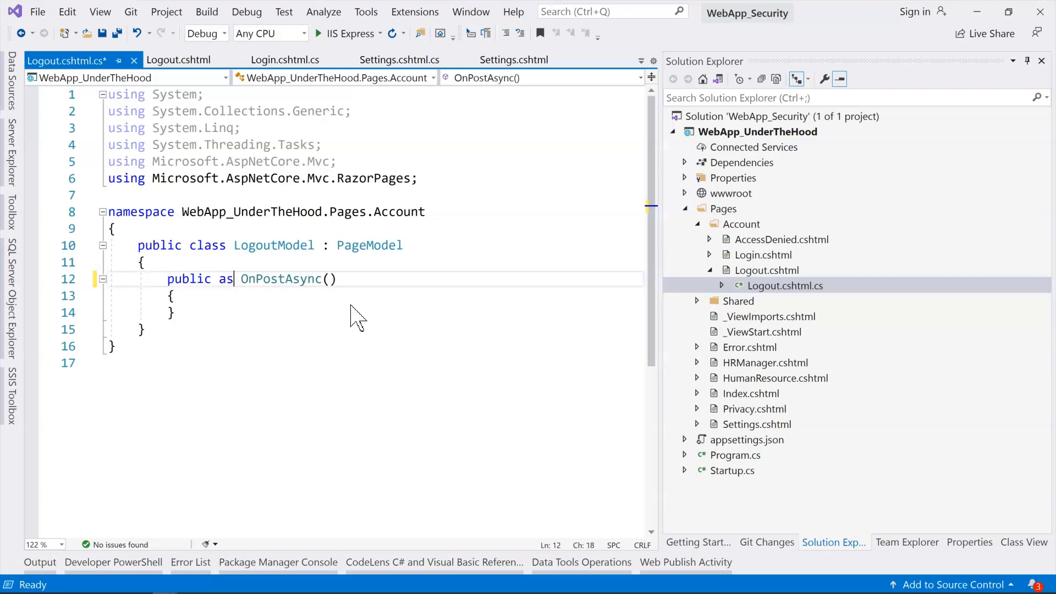
{"action": "type", "text": "s"}
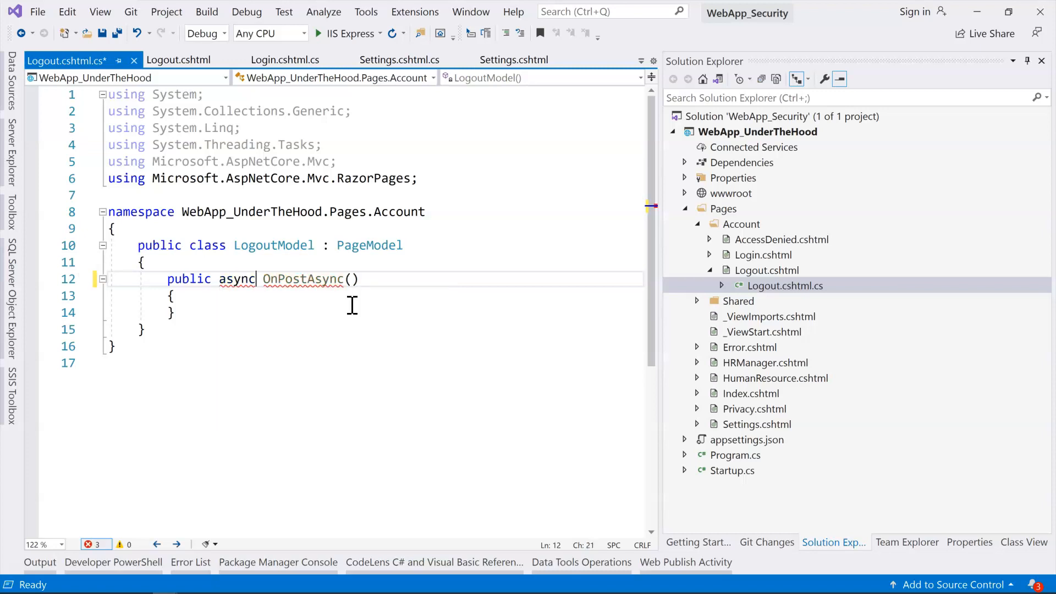
{"action": "type", "text": "Task"}
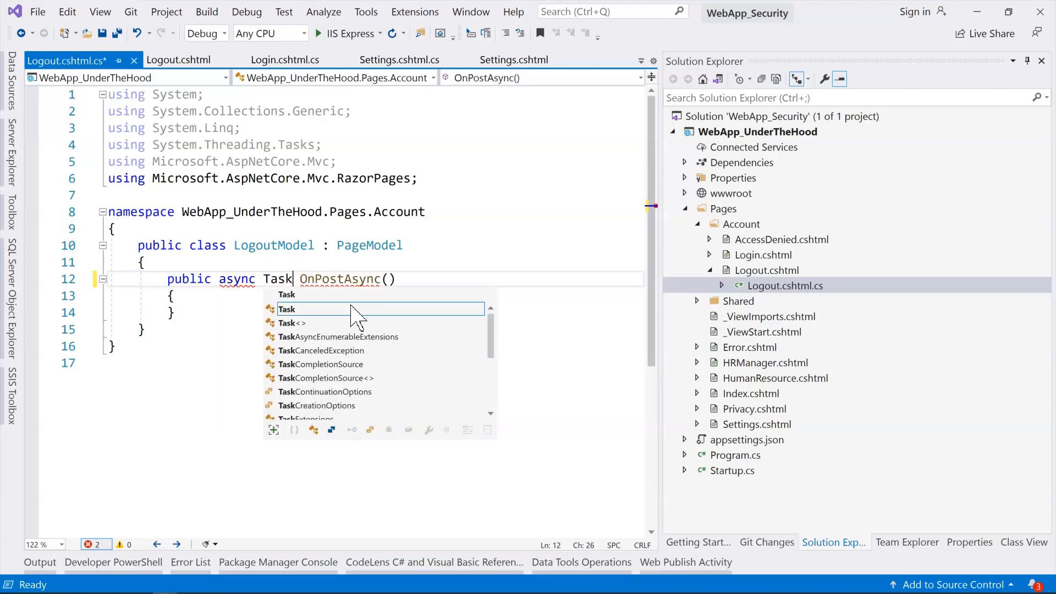
{"action": "type", "text": "<IActionResult>"}
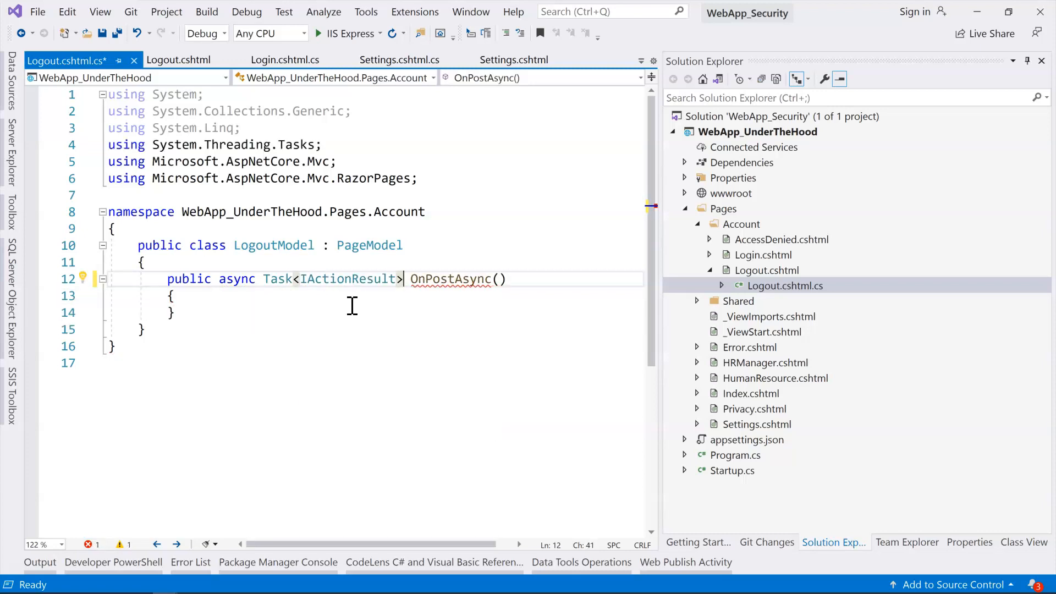
- Begin the handler body with a HttpContext.SignOutAsync call
{"action": "type", "text": "Http"}
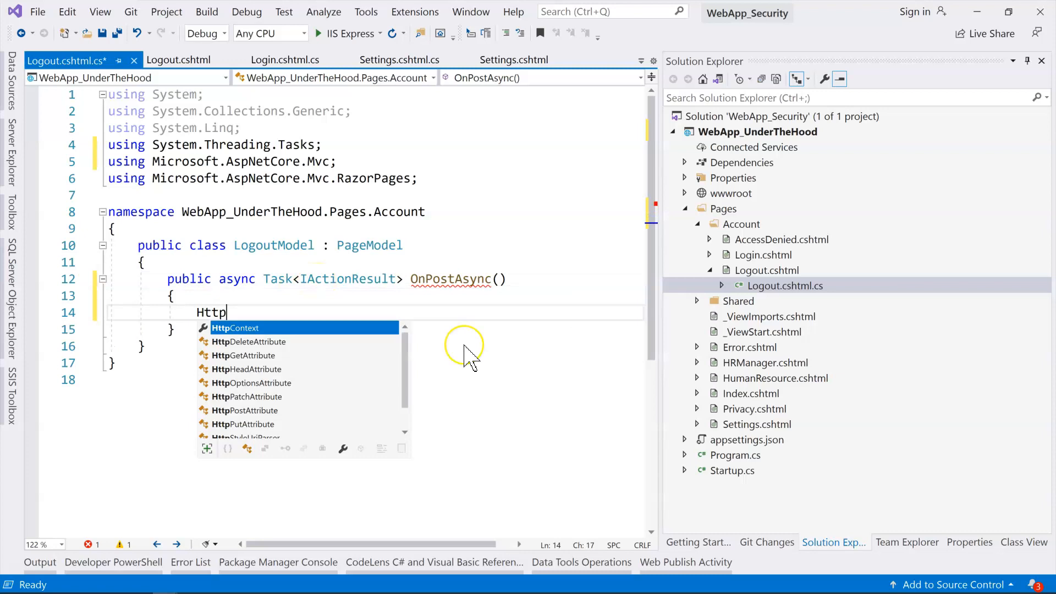
{"action": "type", "text": "Context."}
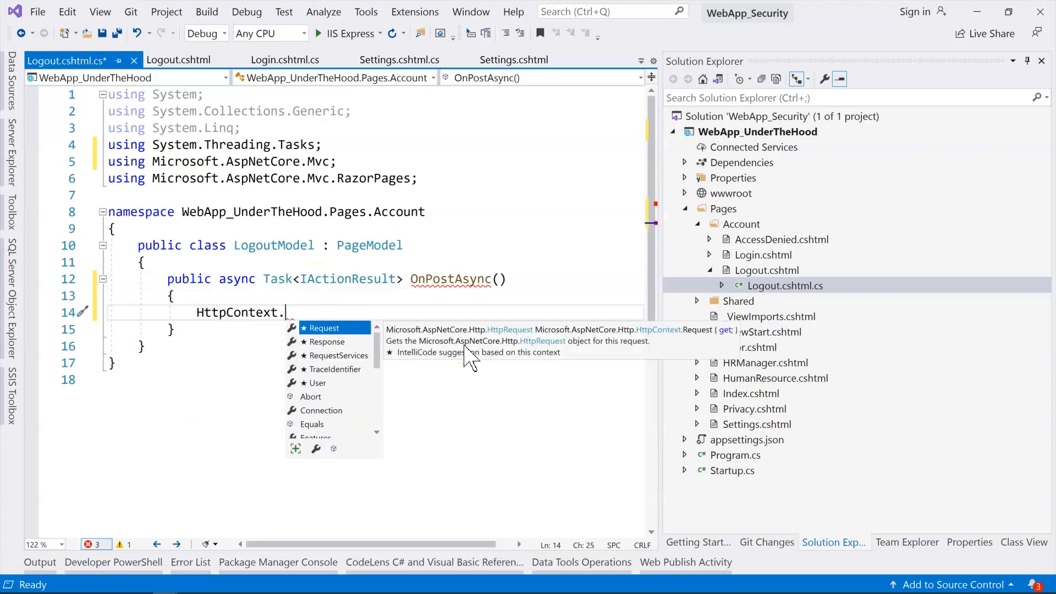
{"action": "type", "text": "SignOutAync"}
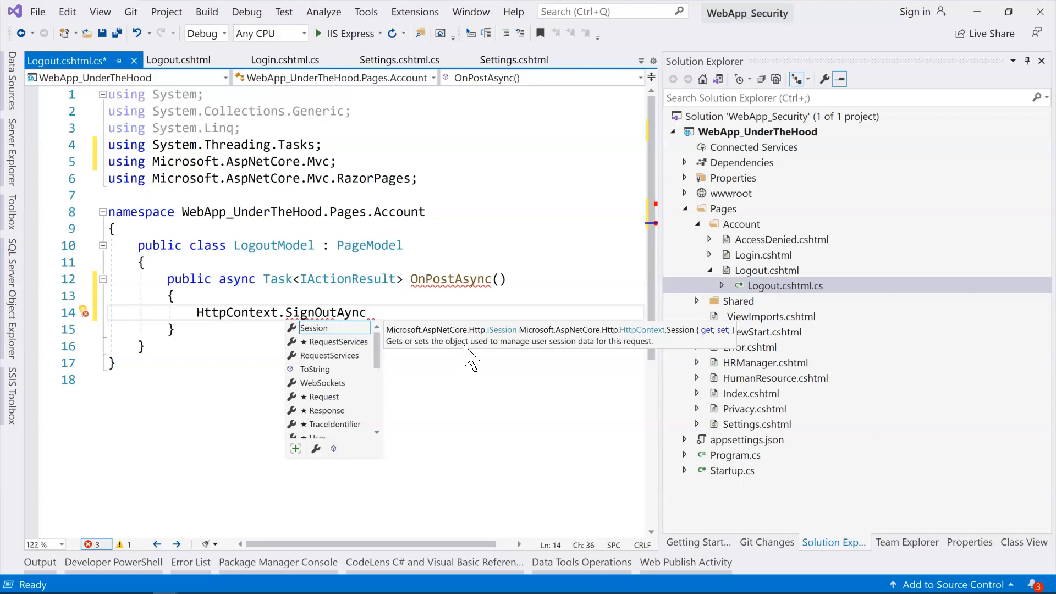
{"action": "key", "text": "Escape"}
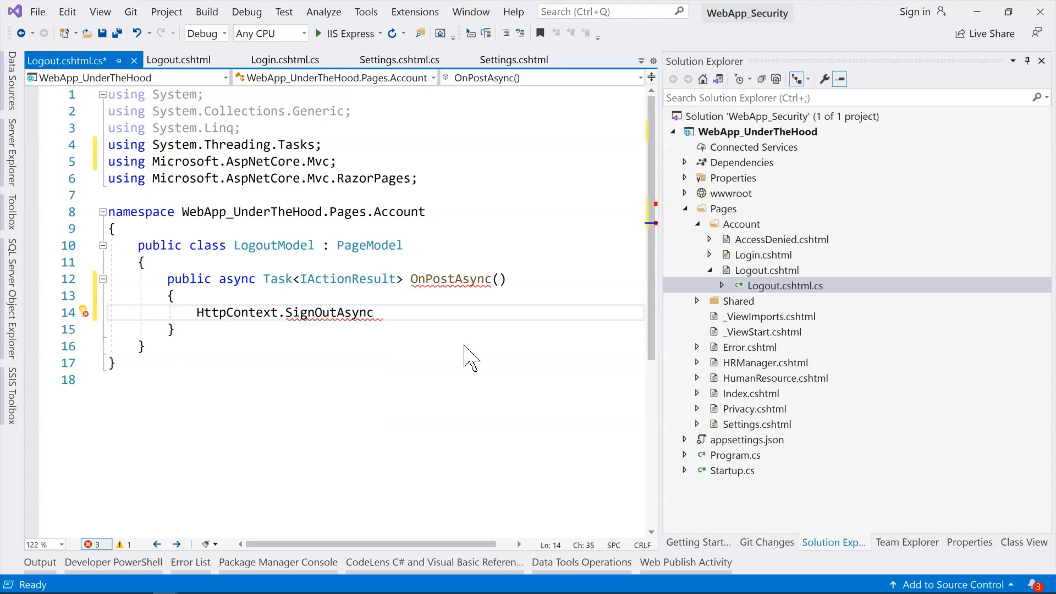
- Import Microsoft.AspNetCore.Authentication and sign out of the "MyCookieAuth" scheme
{"action": "left_click", "coordinate": [85, 311]}
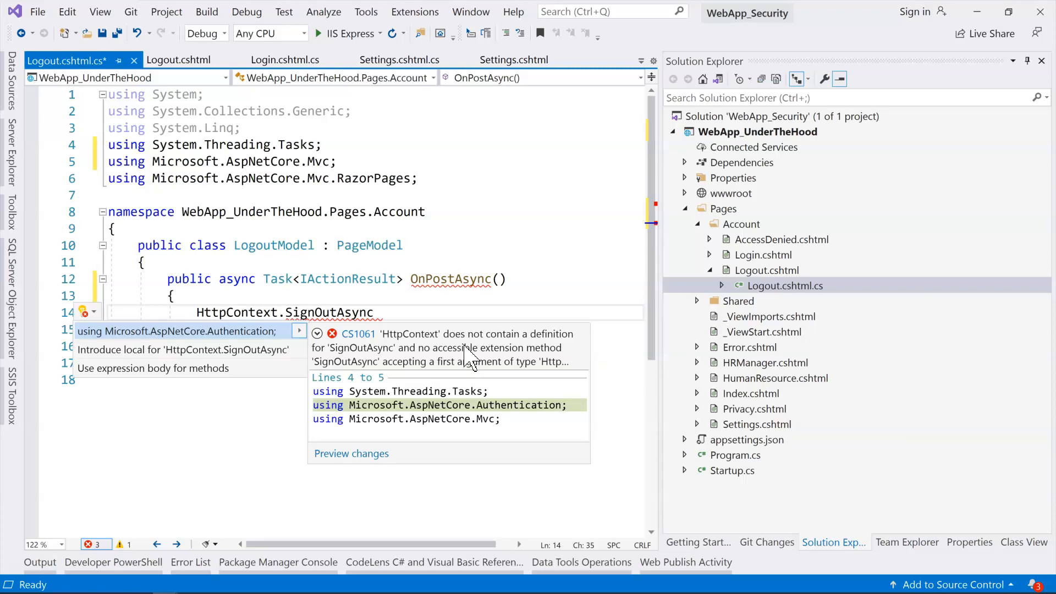
{"action": "left_click", "coordinate": [177, 331]}
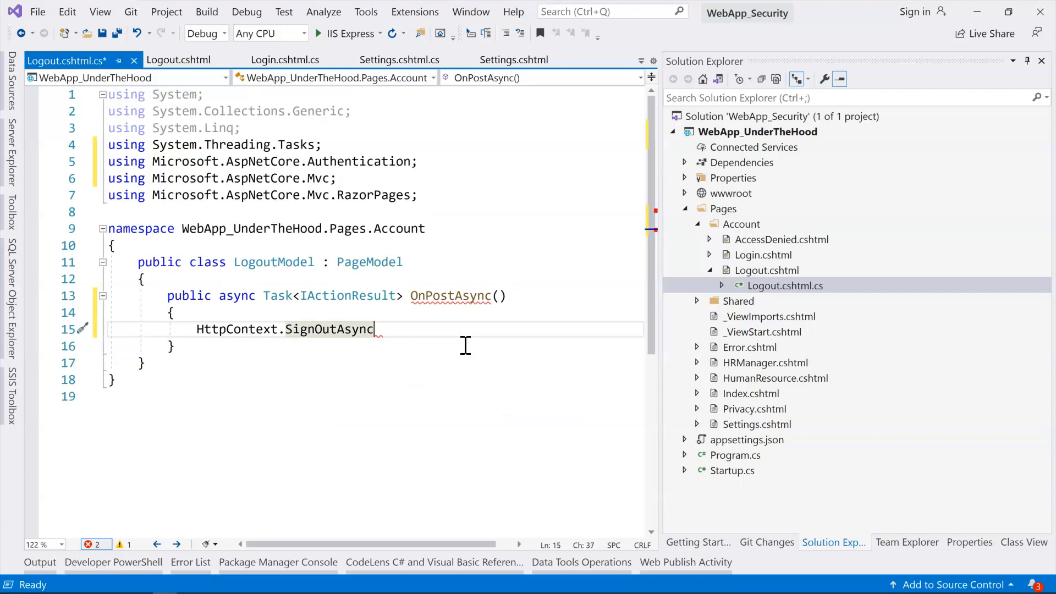
{"action": "type", "text": "(\"\")"}
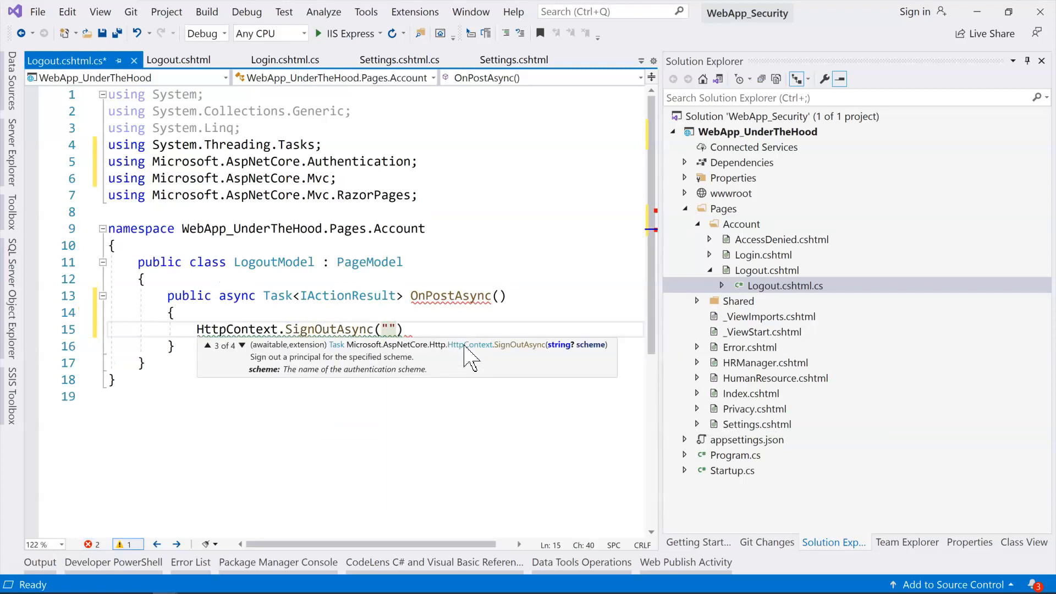
{"action": "type", "text": "M"}
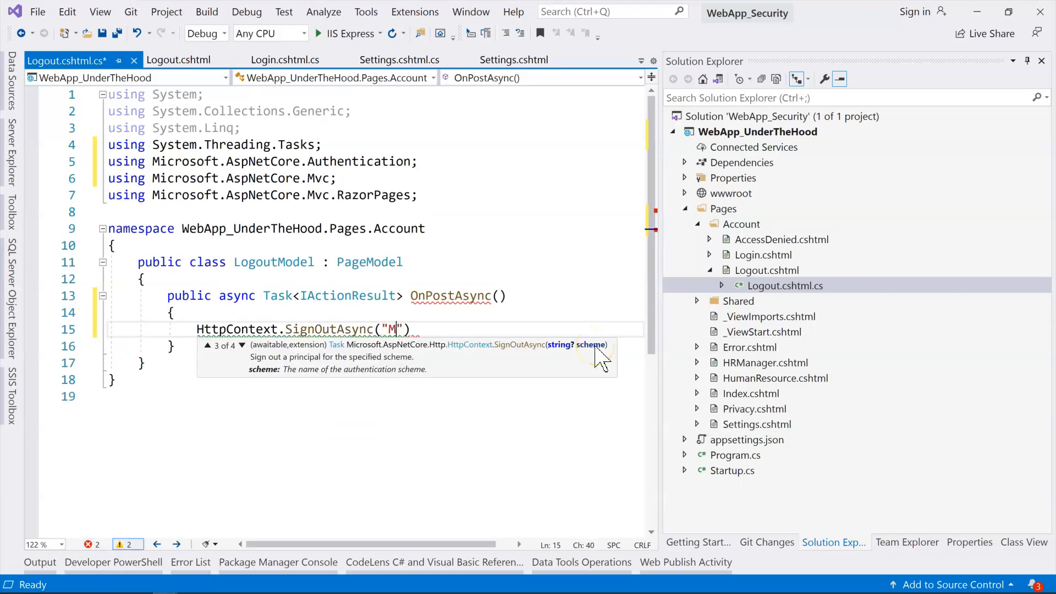
{"action": "type", "text": "yCookieA"}
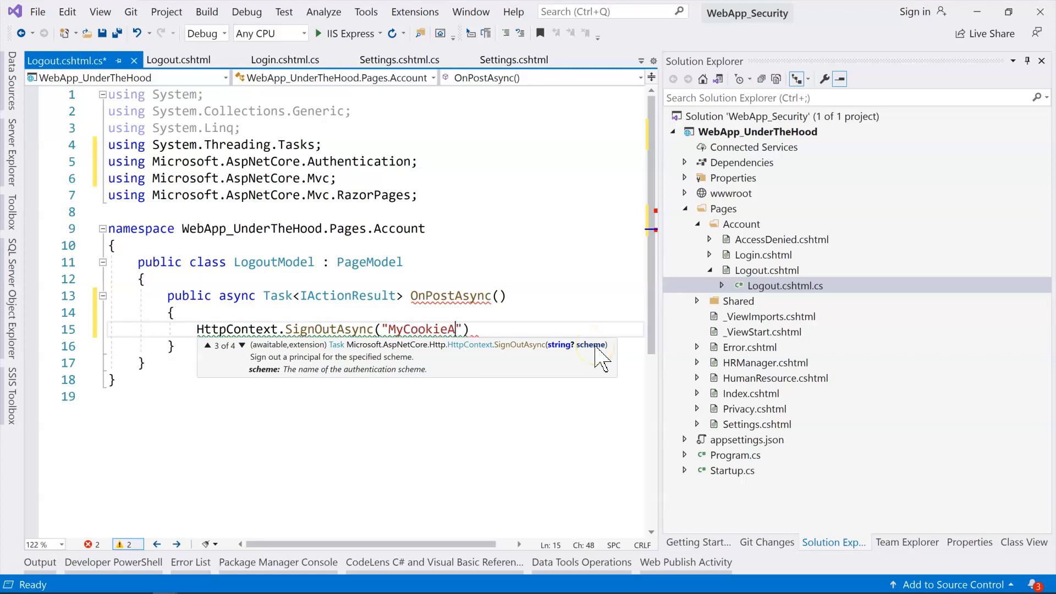
{"action": "type", "text": "uth\");"}
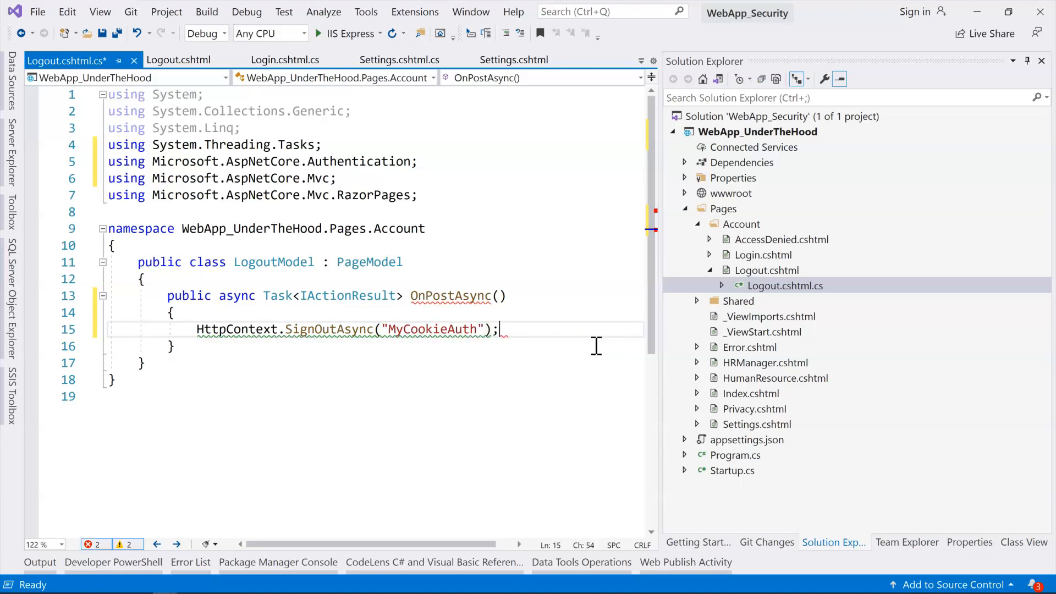
{"action": "mouse_move", "coordinate": [447, 329]}
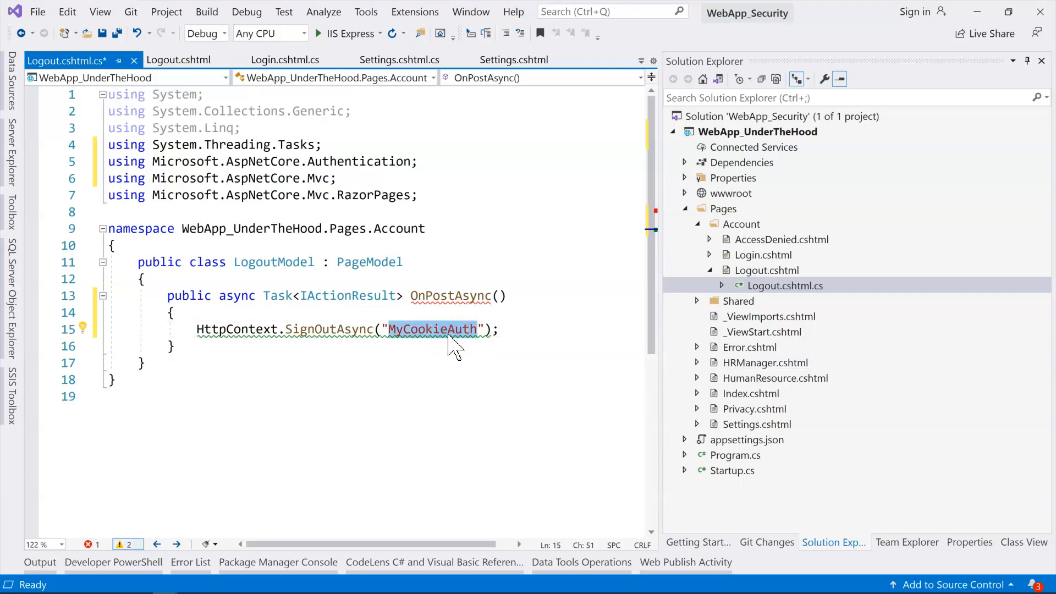
- Await the sign-out and return RedirectToPage("/Index"), then save
{"action": "left_click", "coordinate": [425, 329]}
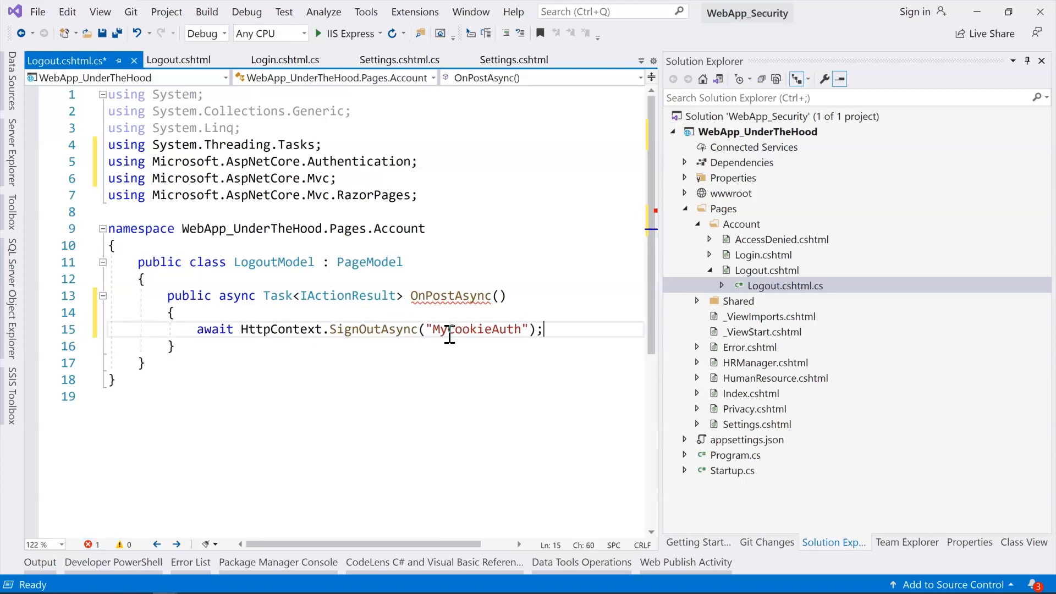
{"action": "type", "text": "return"}
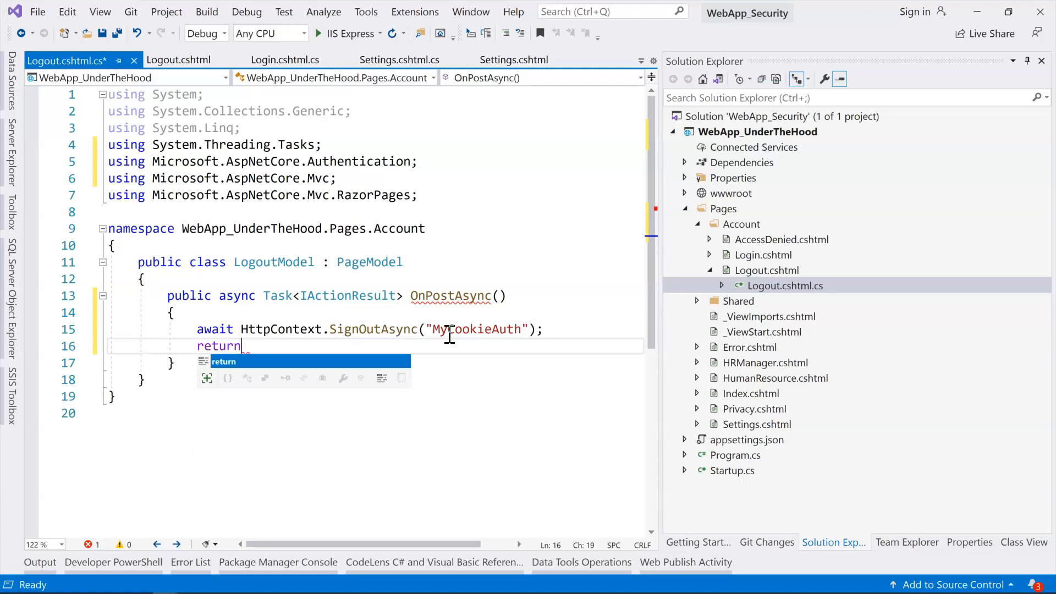
{"action": "type", "text": "Re"}
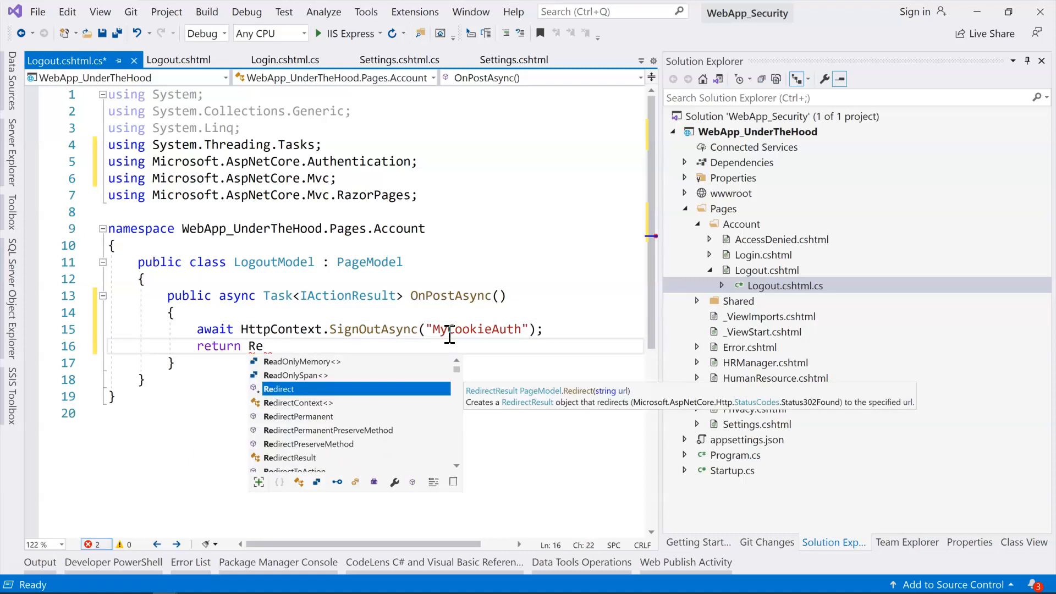
{"action": "type", "text": "directToPage(\"/Index\");"}
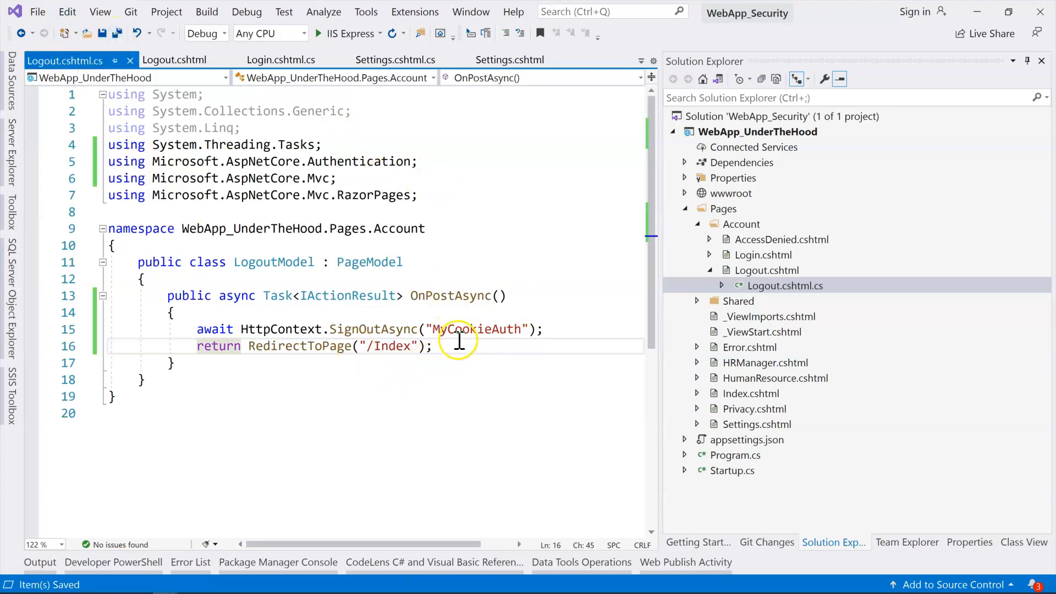
{"action": "mouse_move", "coordinate": [452, 318]}
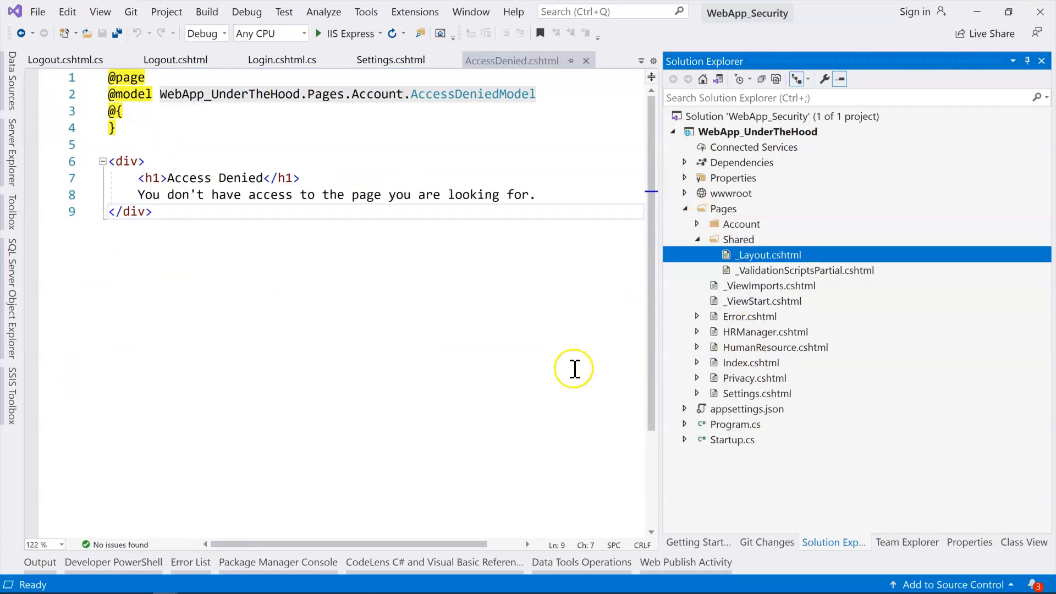
- Open Pages/Shared/_Layout.cshtml to view the navbar markup
{"action": "double_click", "coordinate": [770, 254]}
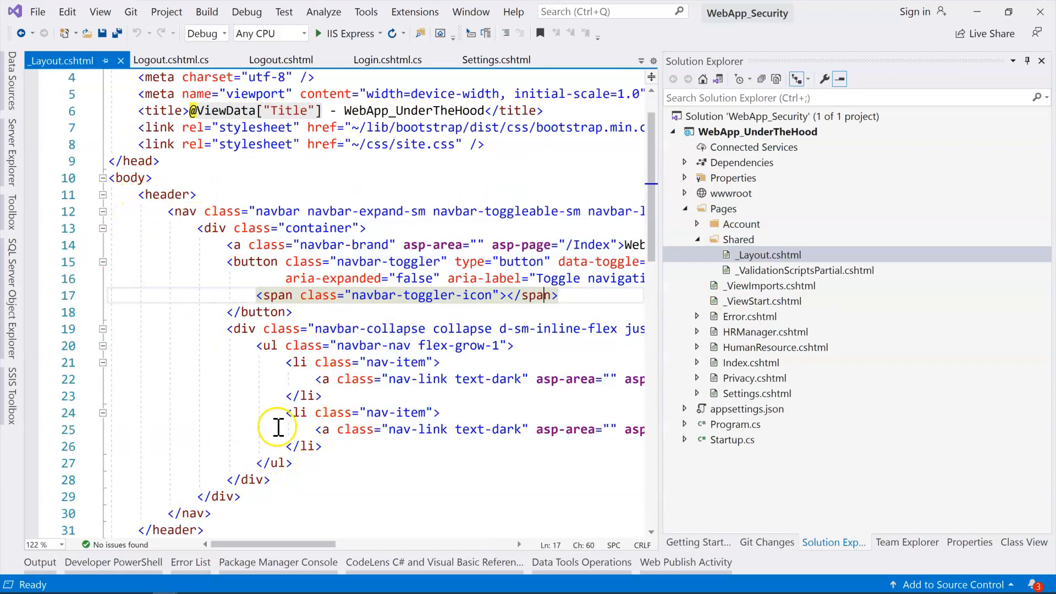
- Minimize the Chrome window showing the app and its cookie inspector
{"action": "left_click", "coordinate": [317, 34]}
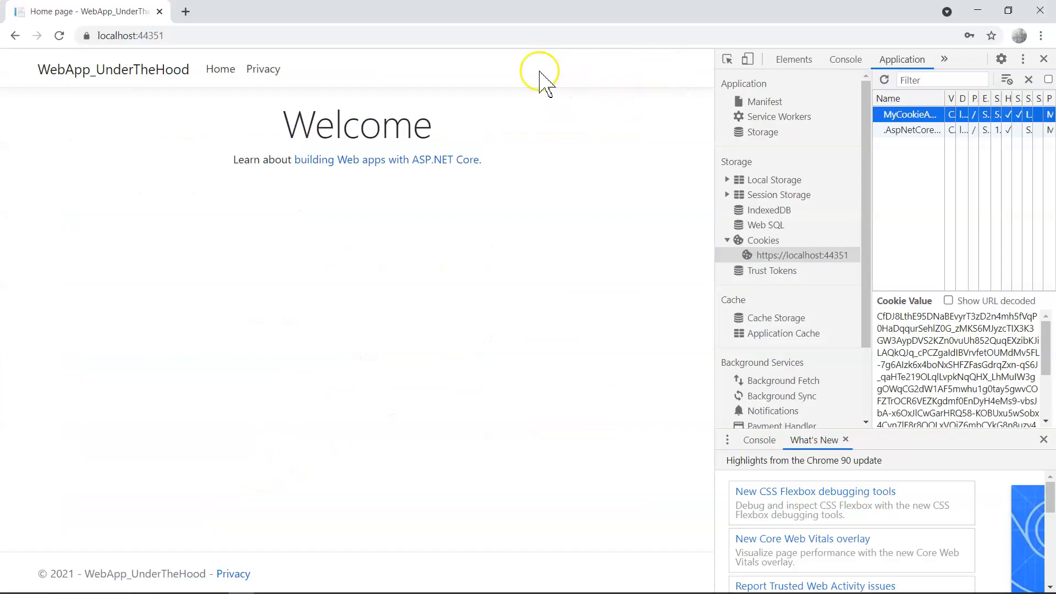
{"action": "mouse_move", "coordinate": [977, 14]}
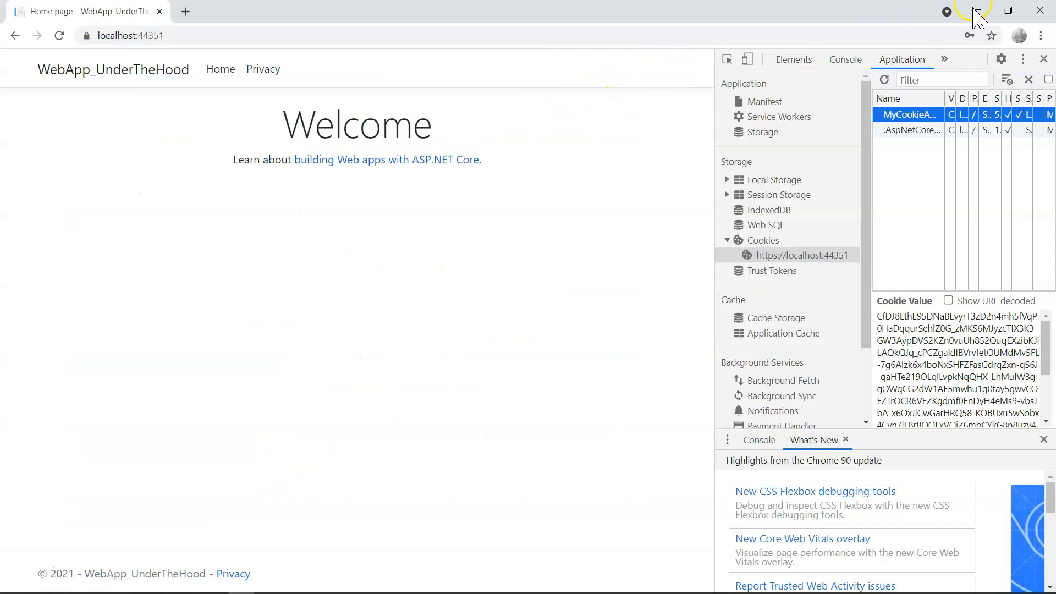
{"action": "mouse_move", "coordinate": [622, 88]}
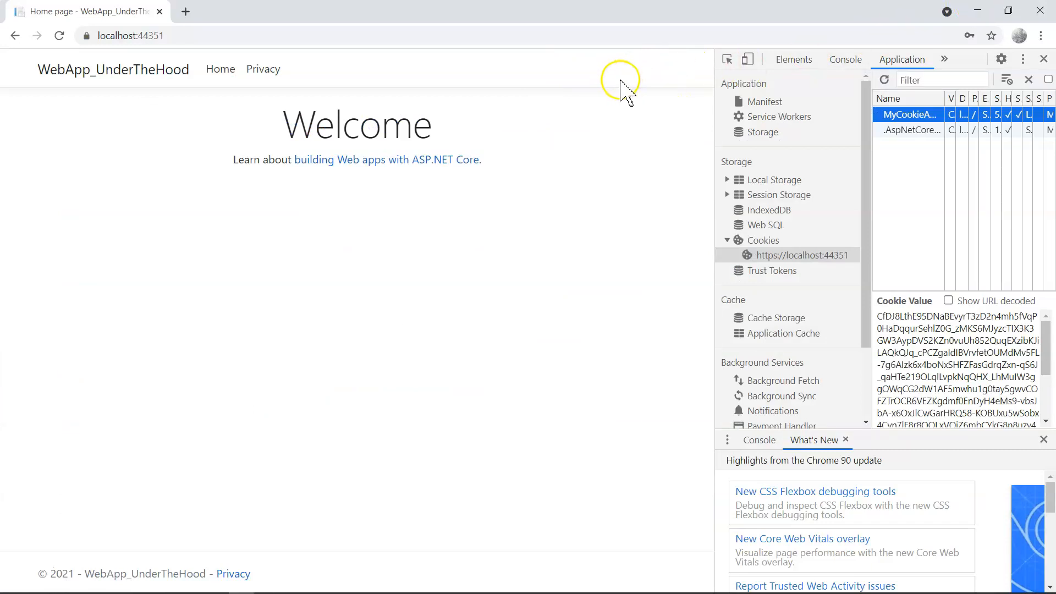
{"action": "mouse_move", "coordinate": [991, 14]}
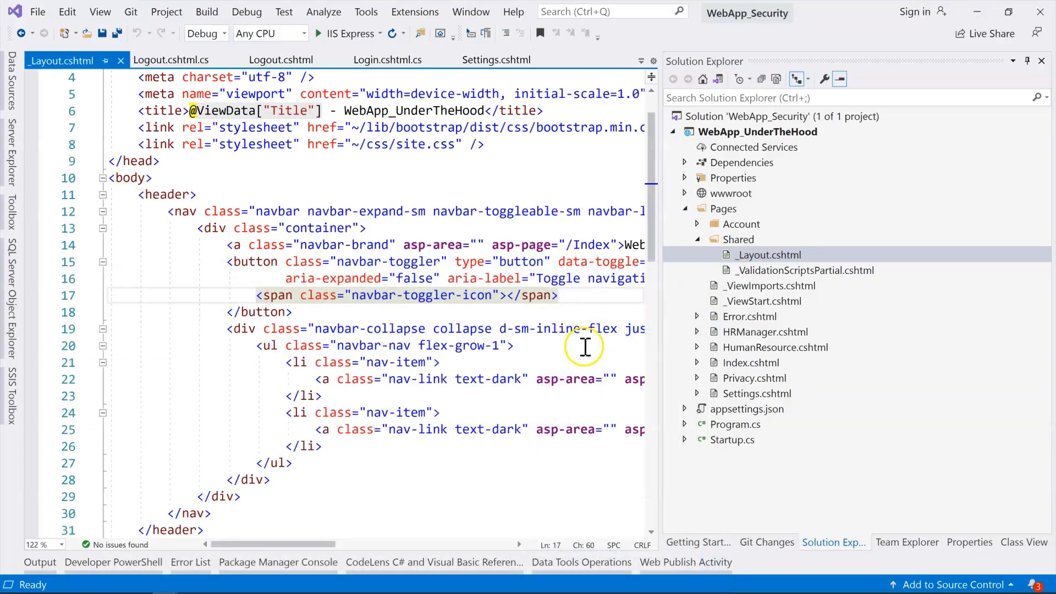
{"action": "mouse_move", "coordinate": [740, 254]}
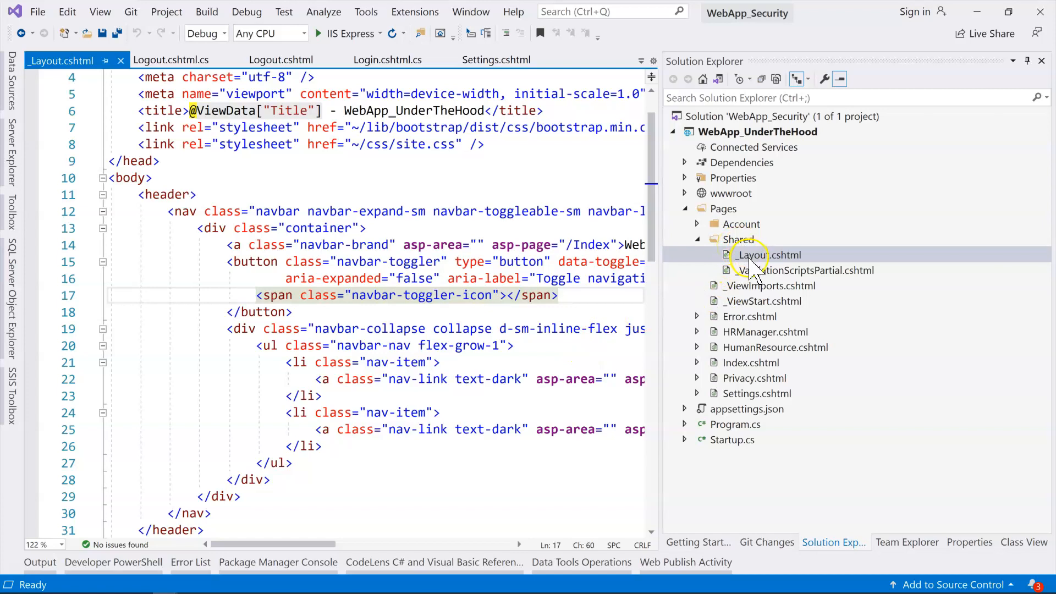
{"action": "mouse_move", "coordinate": [677, 290]}
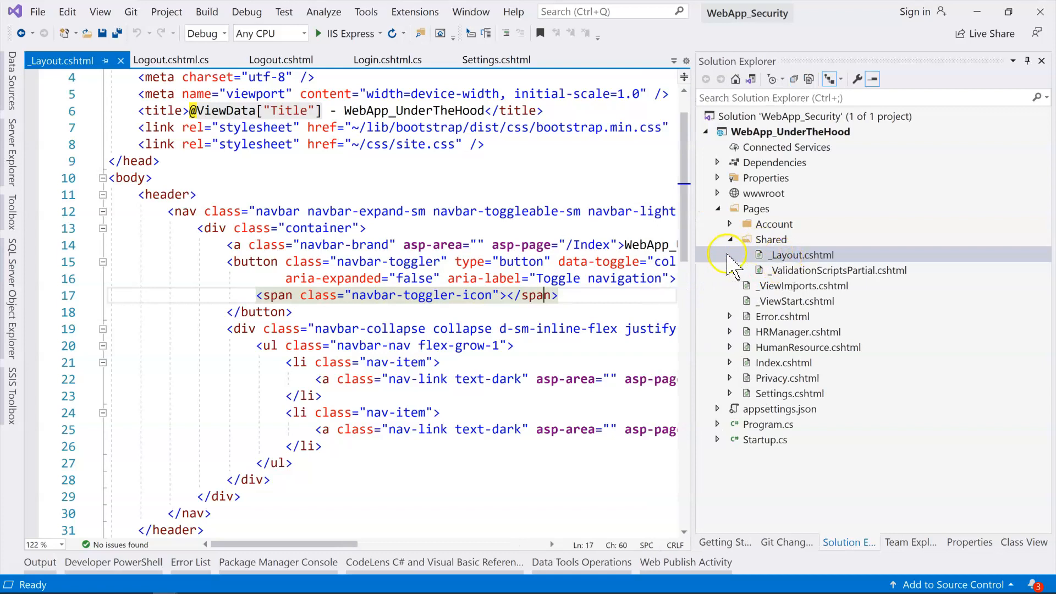
- Copy _ValidationScriptsPartial.cshtml into the Shared folder and select the copy
{"action": "left_click", "coordinate": [772, 239]}
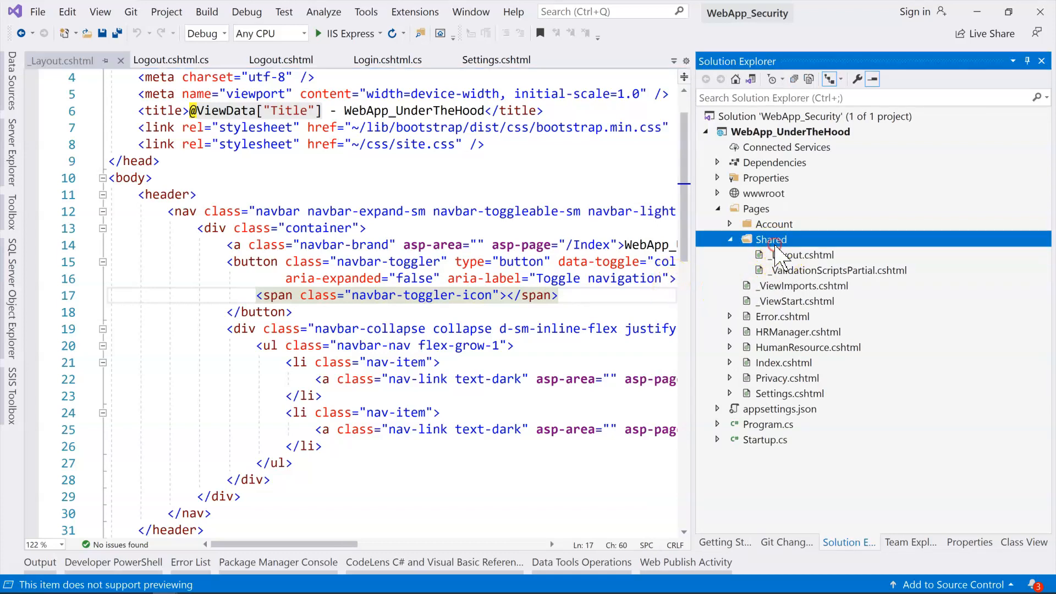
{"action": "right_click", "coordinate": [770, 239]}
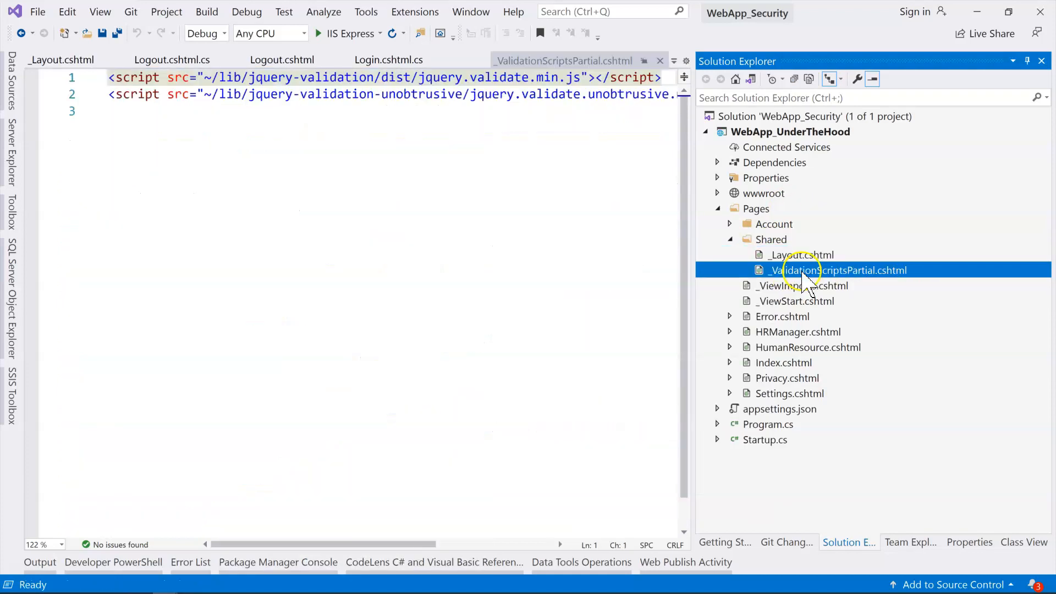
{"action": "left_click", "coordinate": [770, 239]}
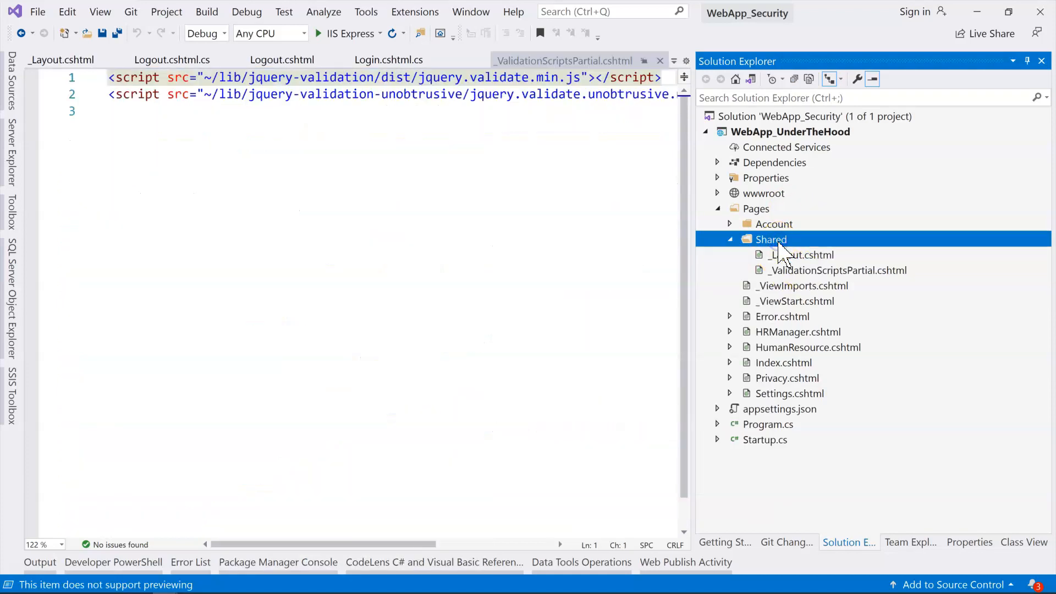
{"action": "left_click", "coordinate": [837, 270]}
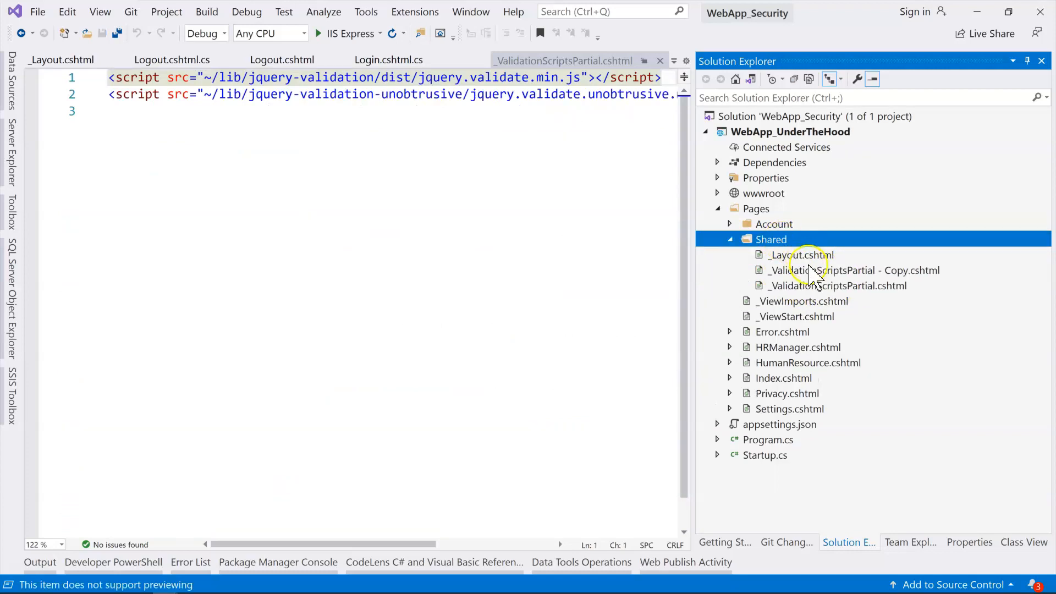
{"action": "left_click", "coordinate": [837, 271]}
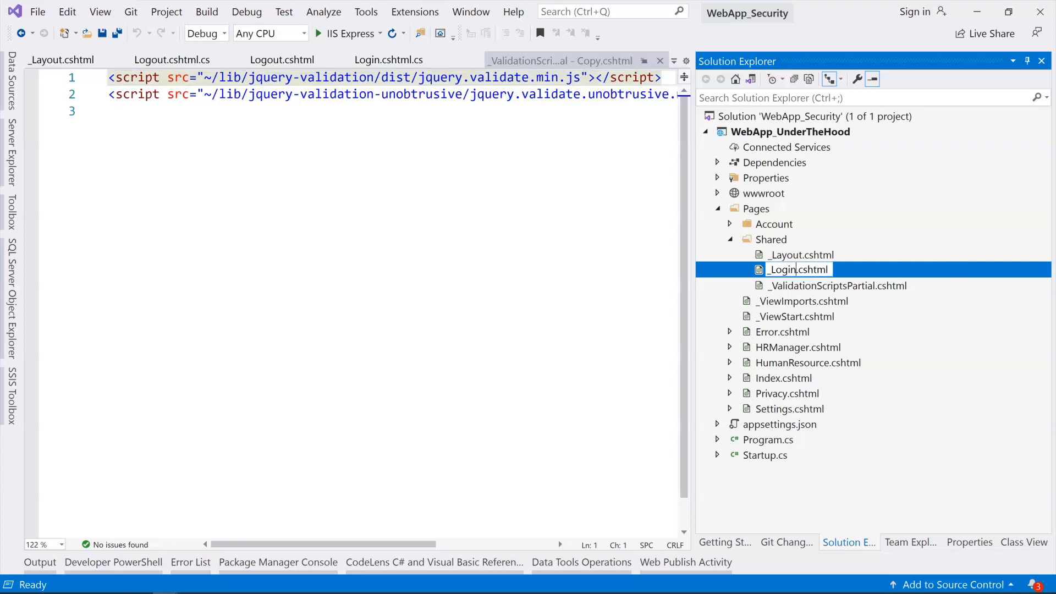
- Rename the copy to _LoginStatusPartial.cshtml and open it
{"action": "type", "text": "St"}
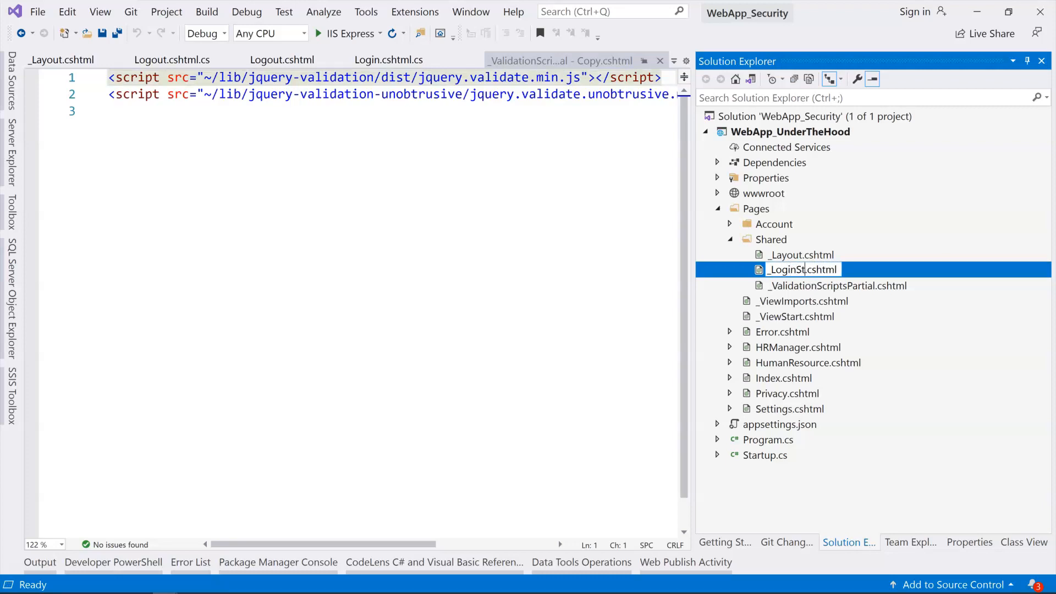
{"action": "type", "text": "atusPartial"}
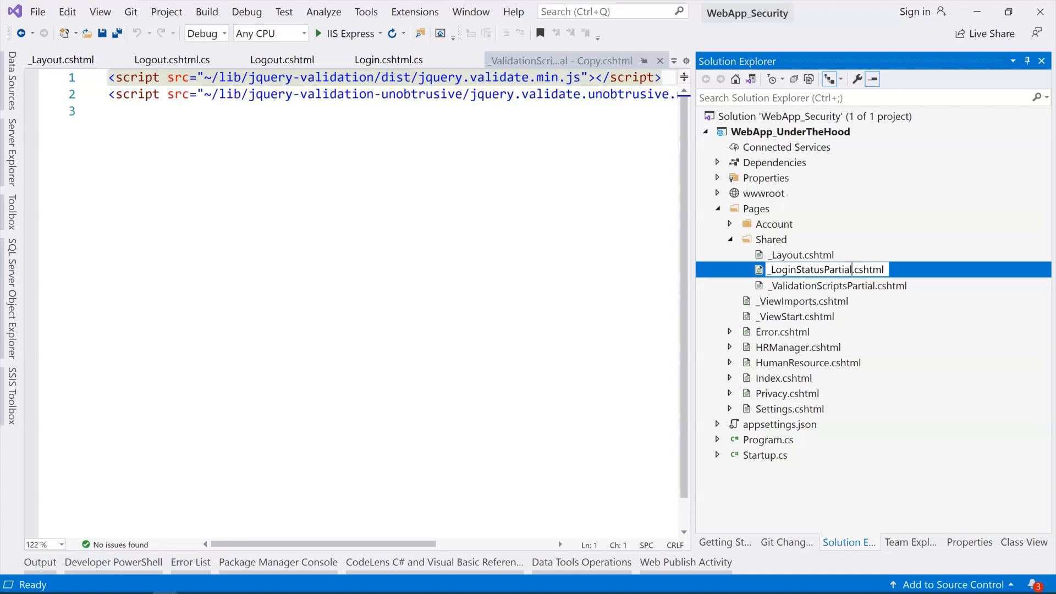
{"action": "double_click", "coordinate": [826, 270]}
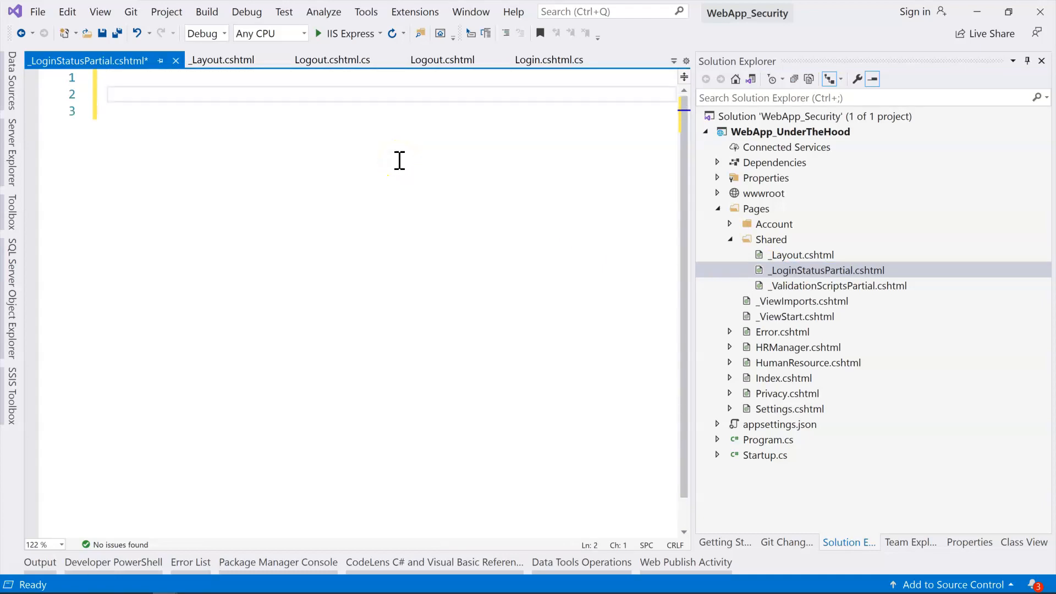
{"action": "type", "text": "@if()"}
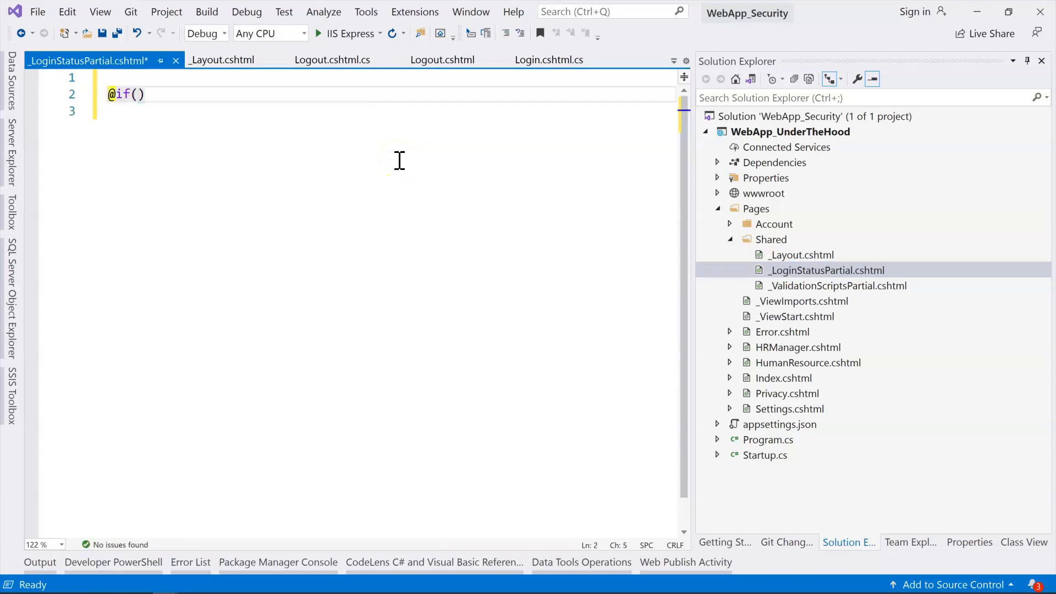
{"action": "type", "text": "User."}
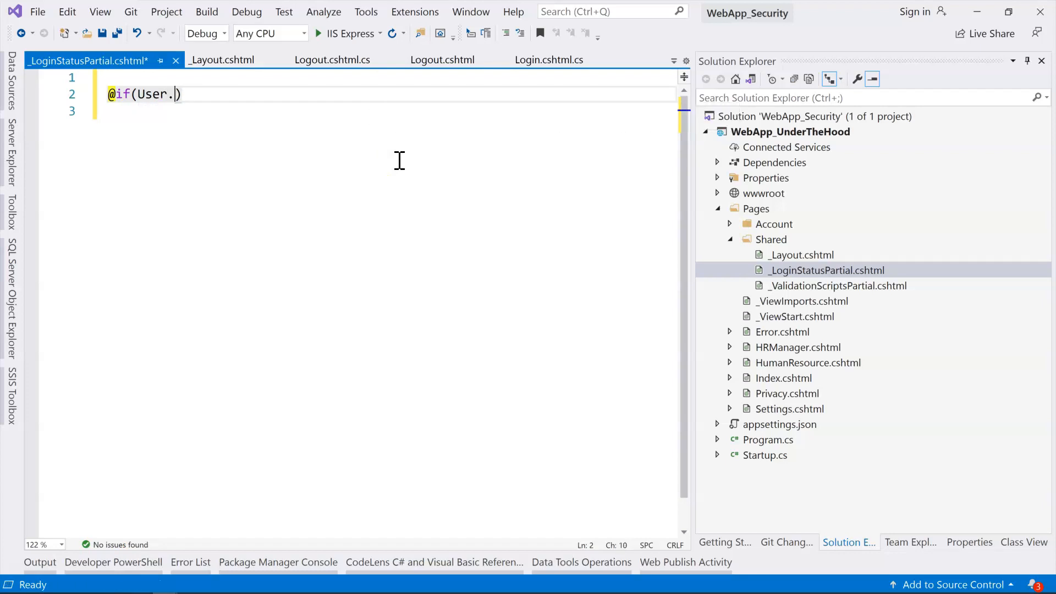
{"action": "type", "text": "Identity"}
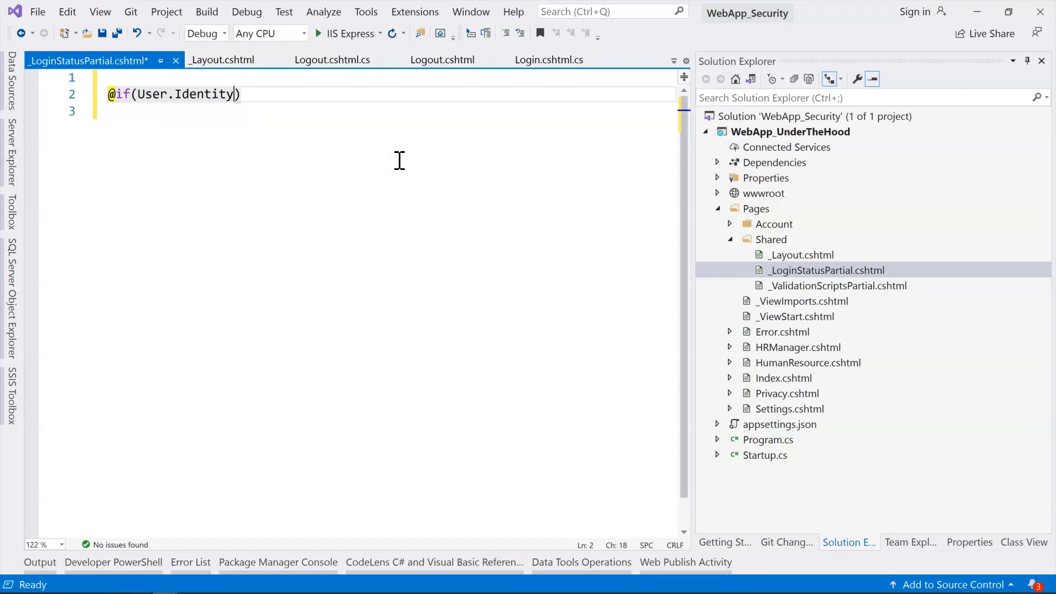
{"action": "type", "text": ".IsAuthenticated"}
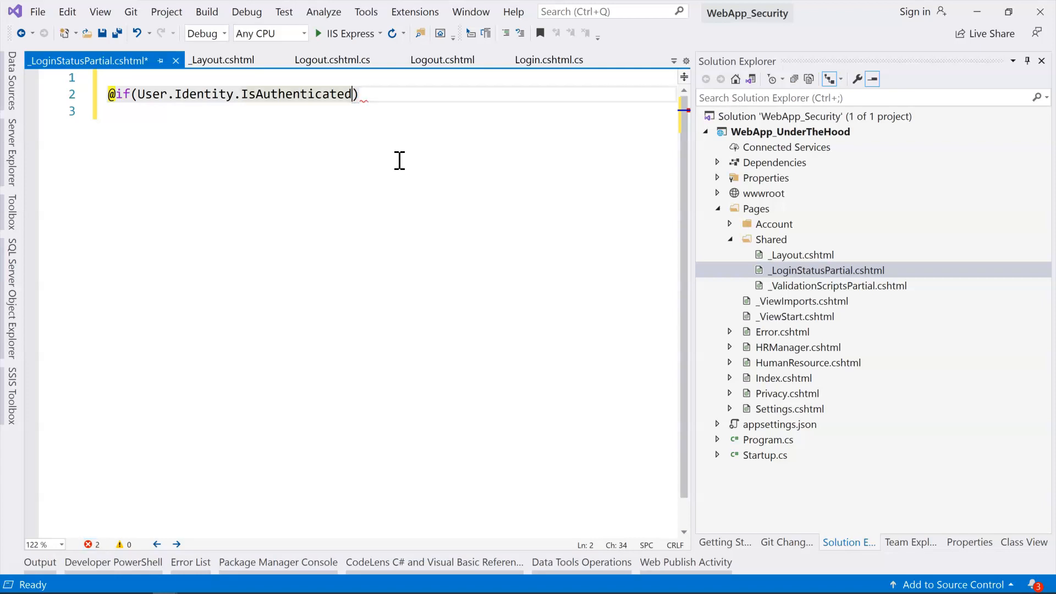
{"action": "type", "text": "{"}
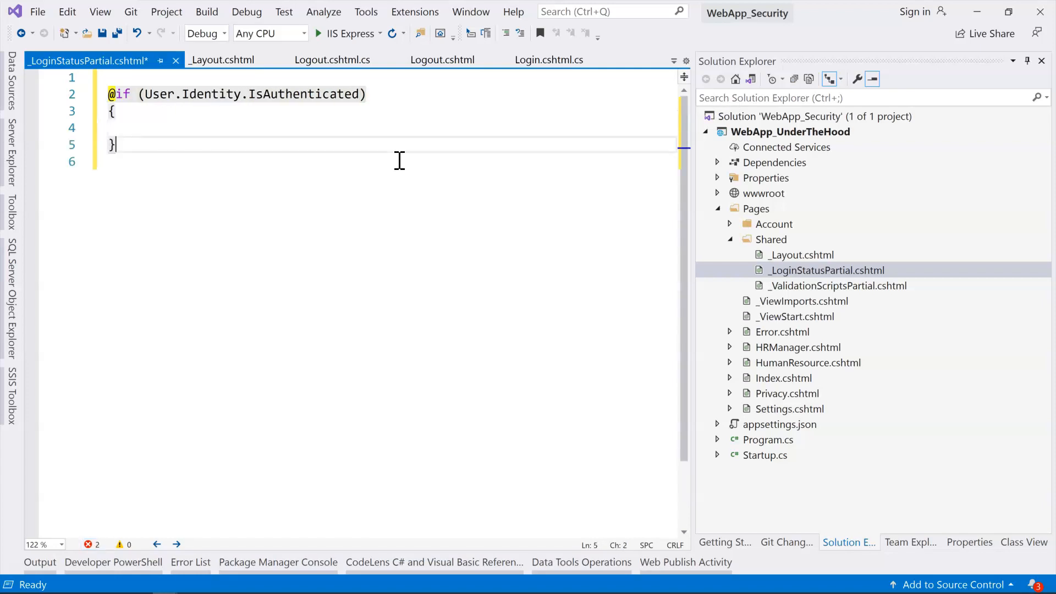
{"action": "type", "text": "else"}
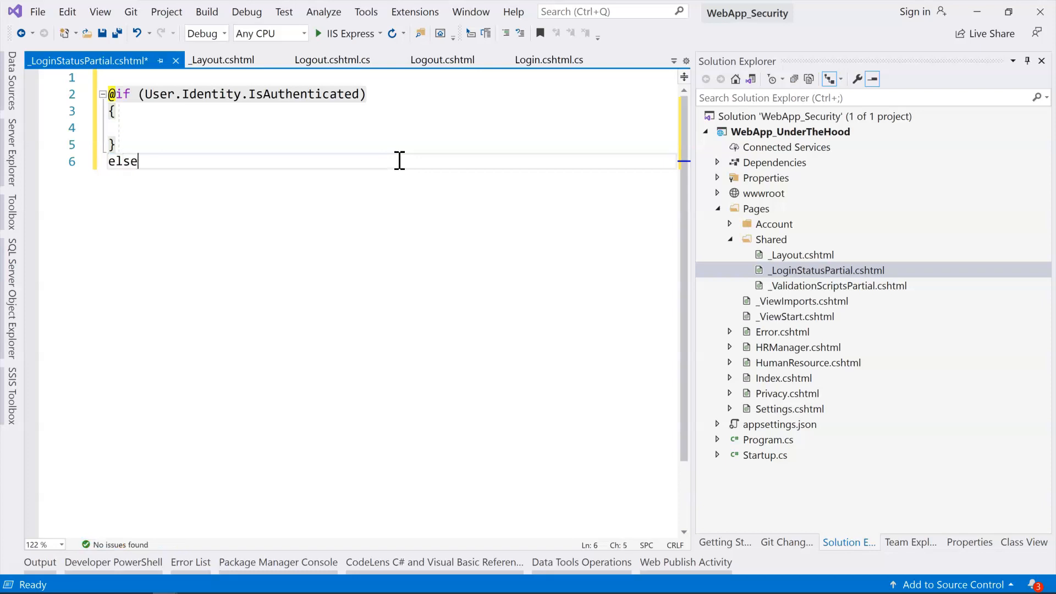
{"action": "key", "text": "Enter"}
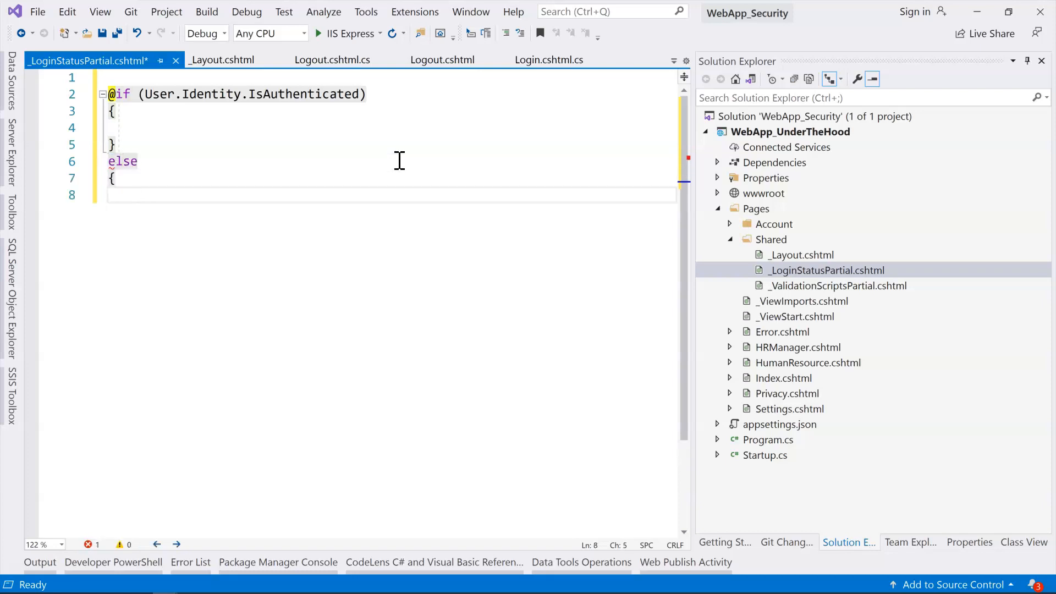
{"action": "type", "text": "}"}
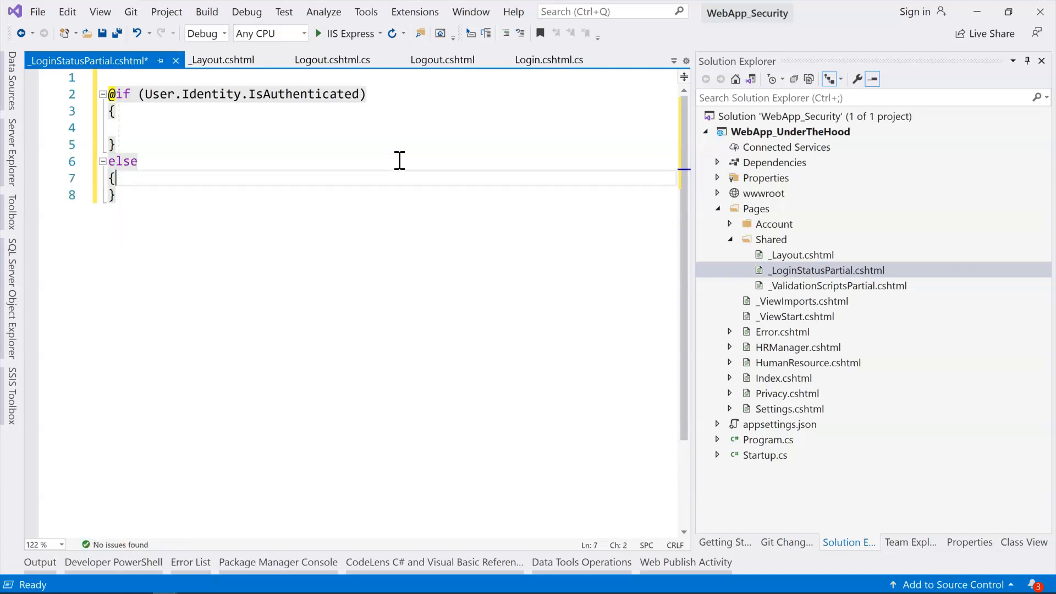
{"action": "key", "text": "enter"}
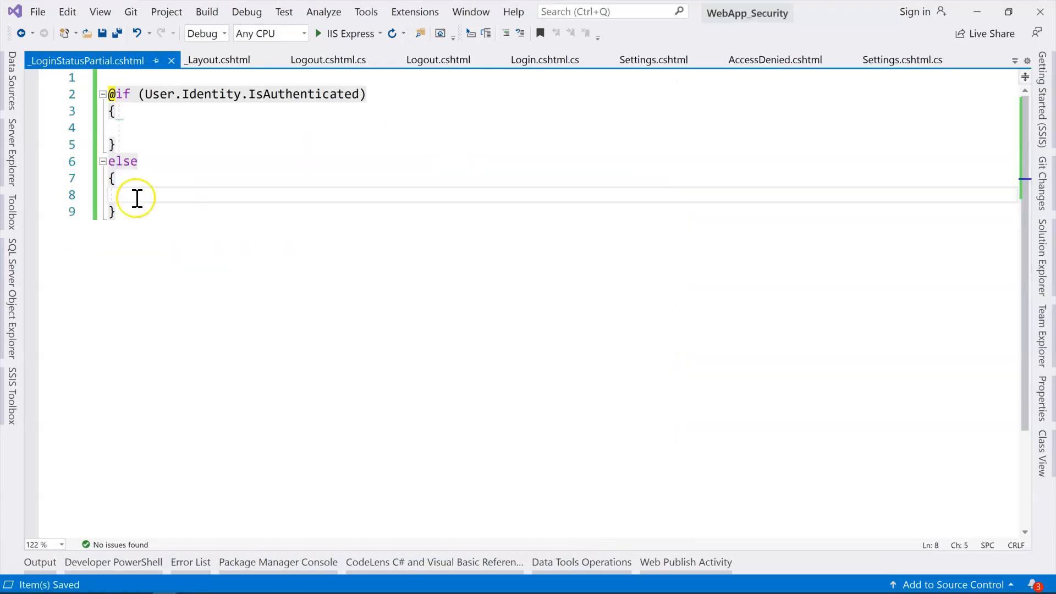
- Write an anchor with class "btn btn-link" and asp-page "/Account/Login" inside the else branch
{"action": "type", "text": "<a"}
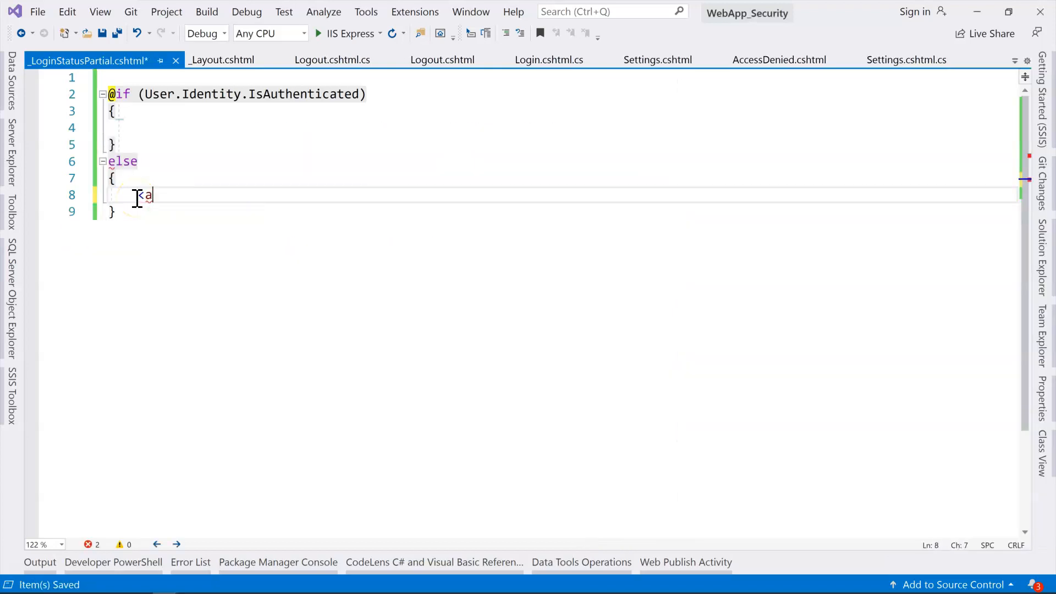
{"action": "type", "text": "class=\""}
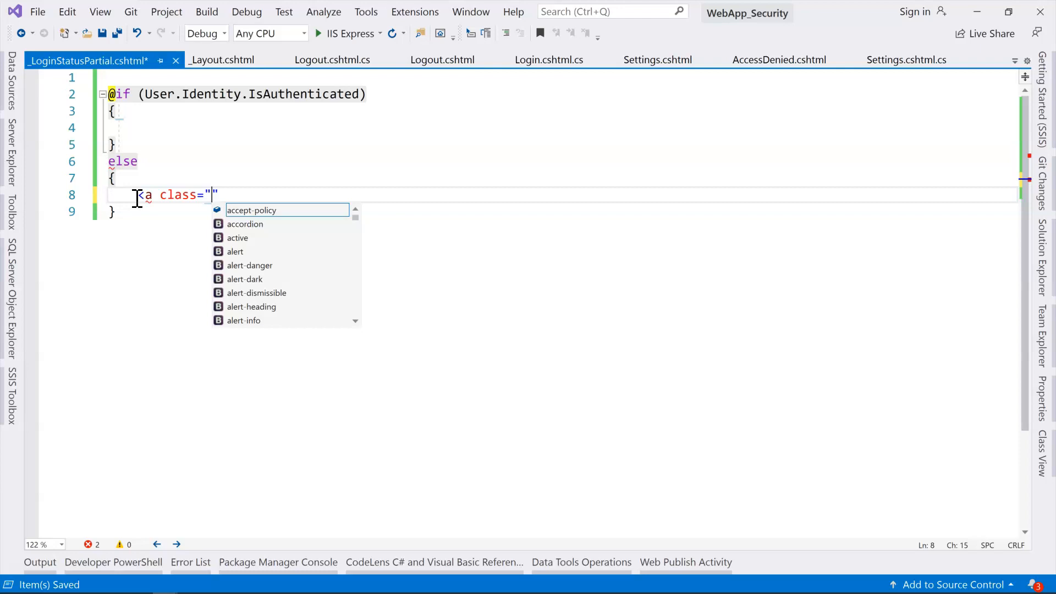
{"action": "type", "text": "btn b"}
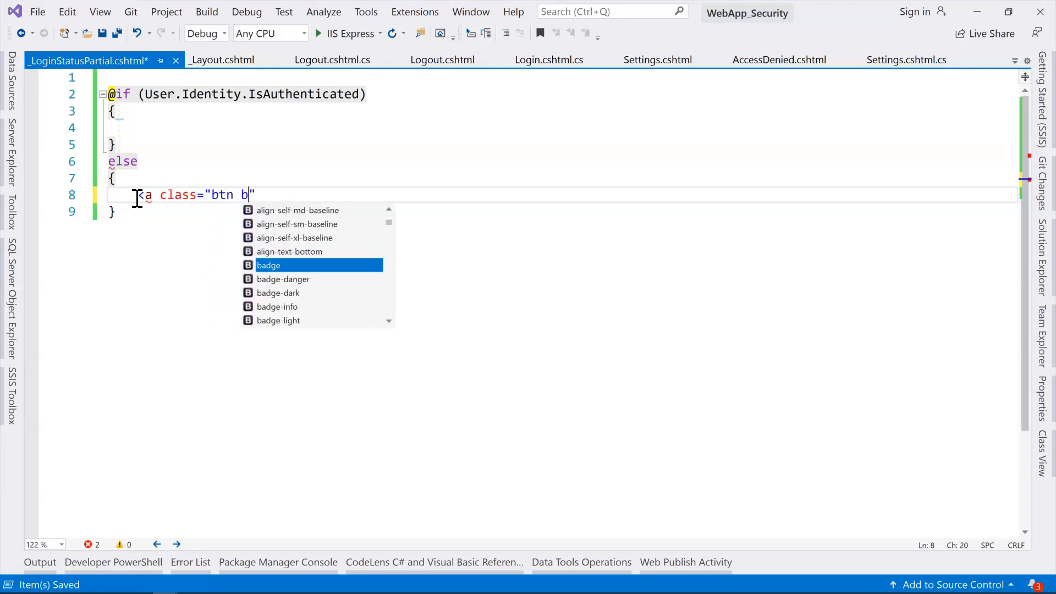
{"action": "type", "text": "tn-link"}
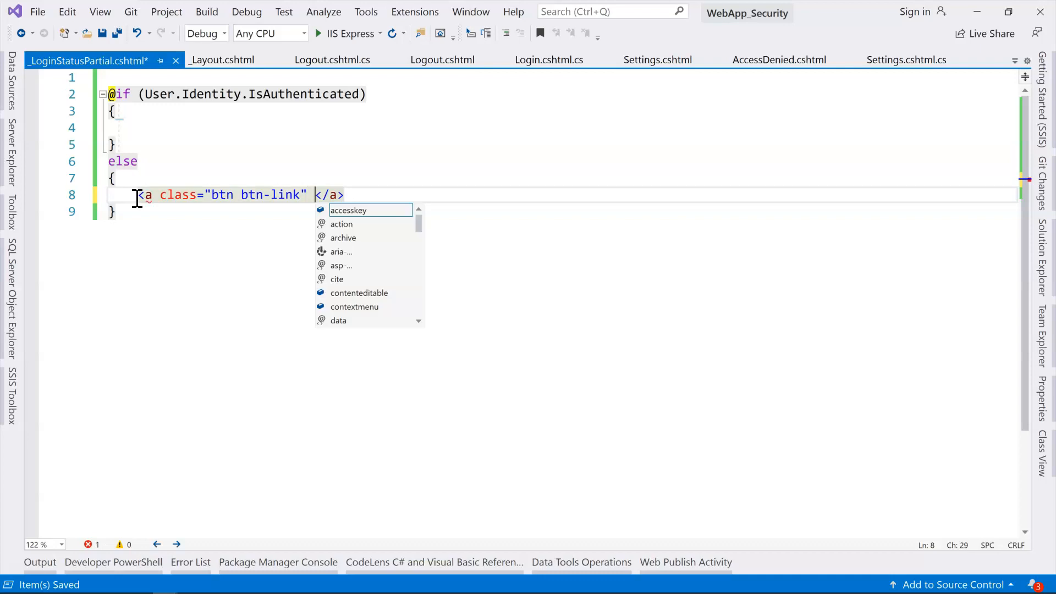
{"action": "type", "text": "asp-page=\"\""}
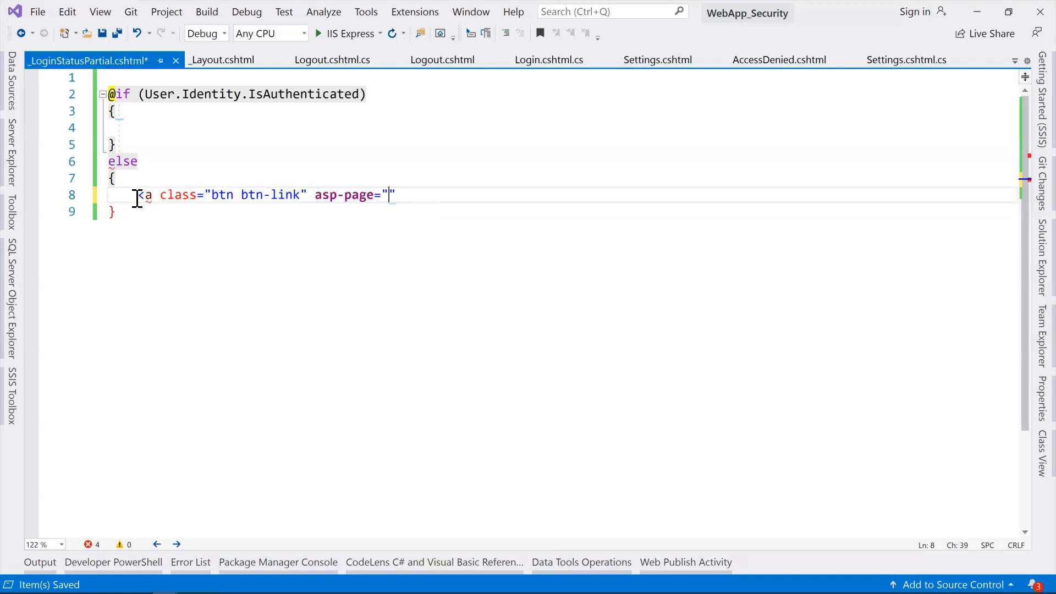
{"action": "type", "text": "/Accou"}
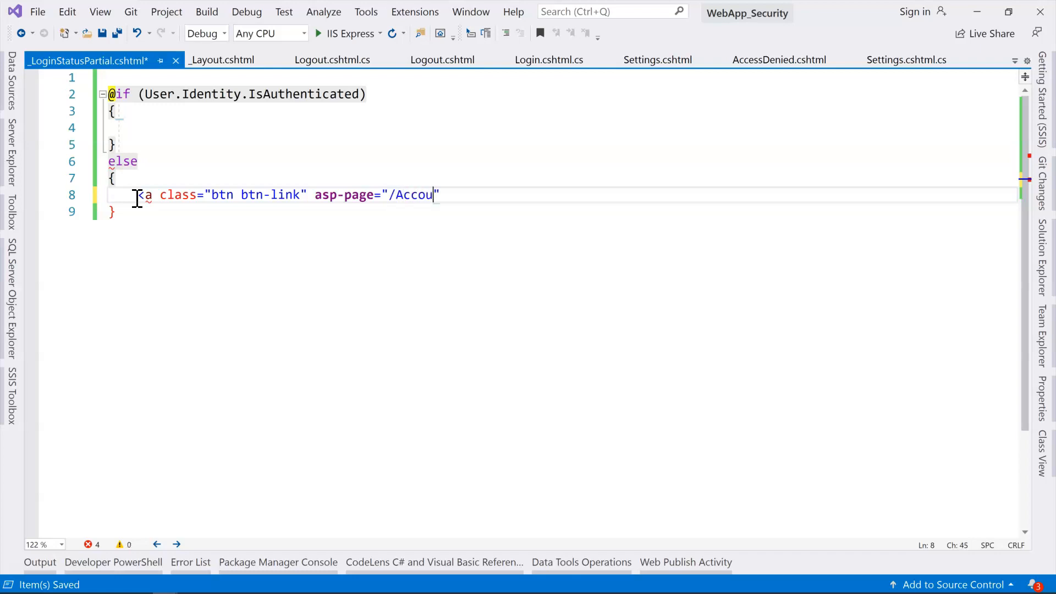
{"action": "type", "text": "nt/LOo"}
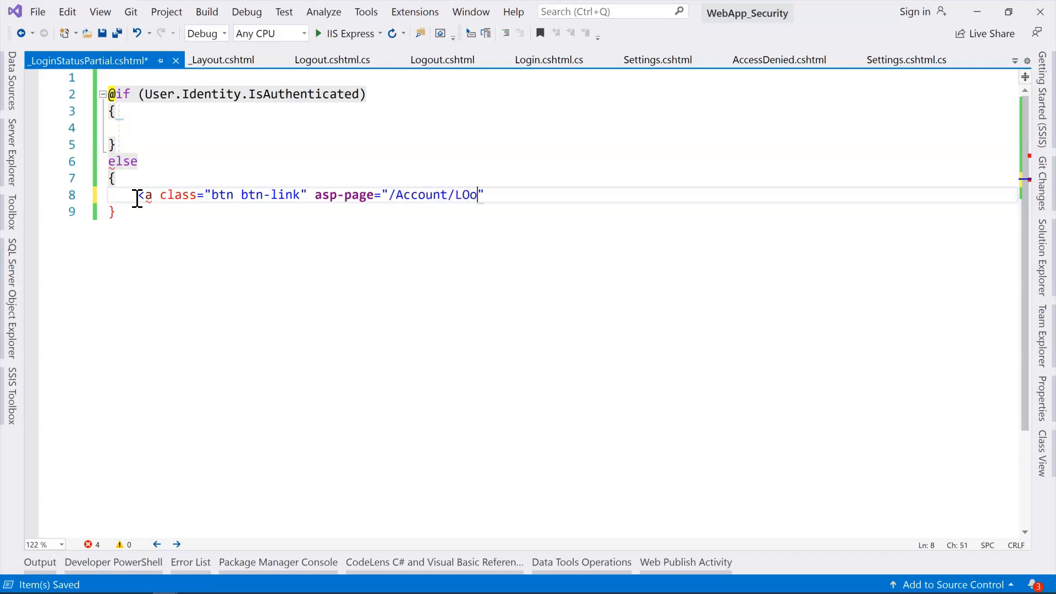
- Finish the anchor with the Login text and closing </a> tag
{"action": "type", "text": "i"}
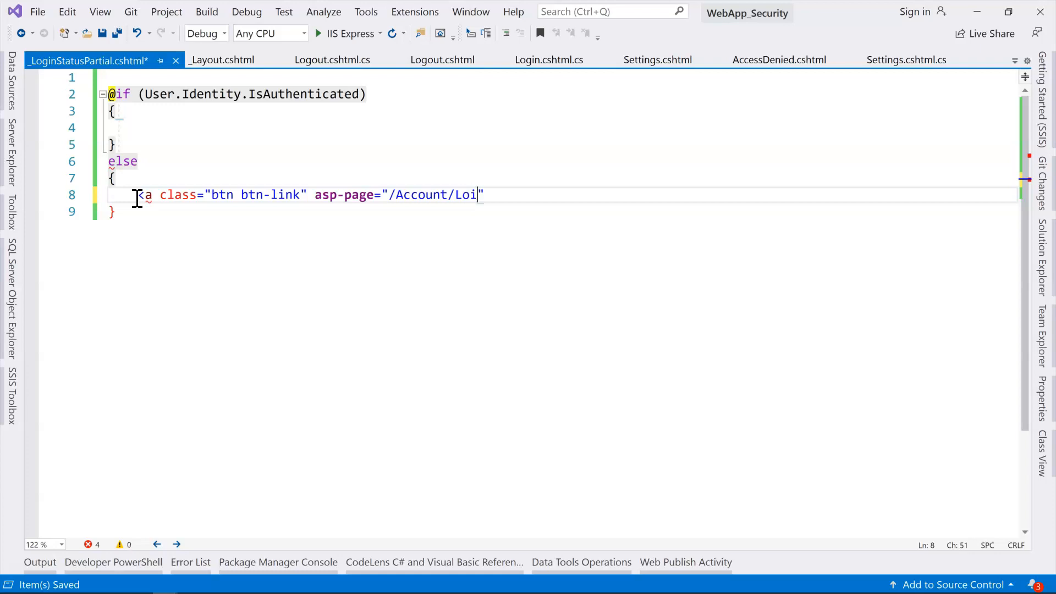
{"action": "type", "text": "gn"}
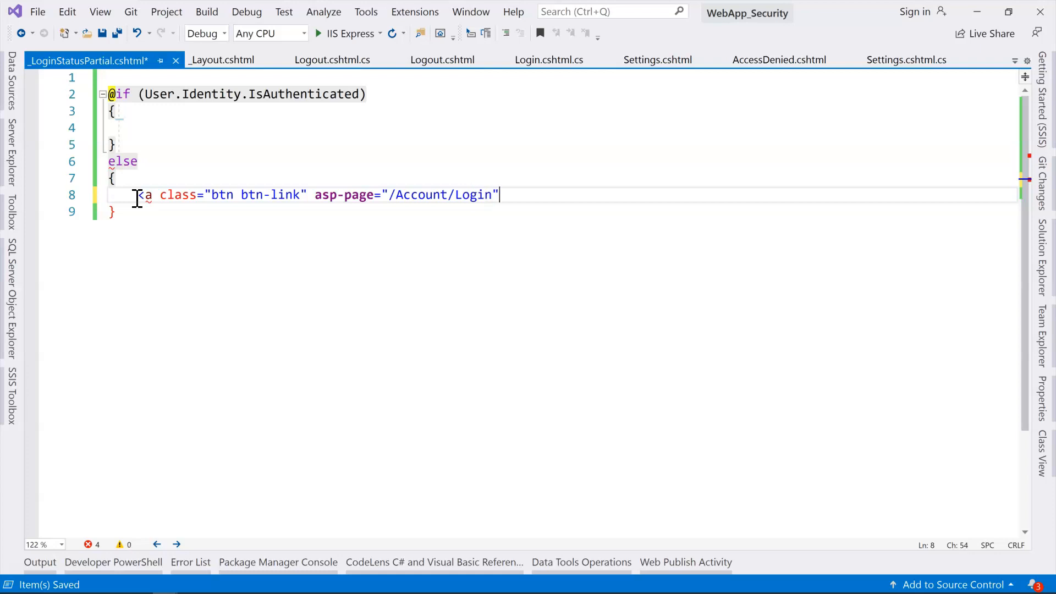
{"action": "type", "text": ">Login</a>"}
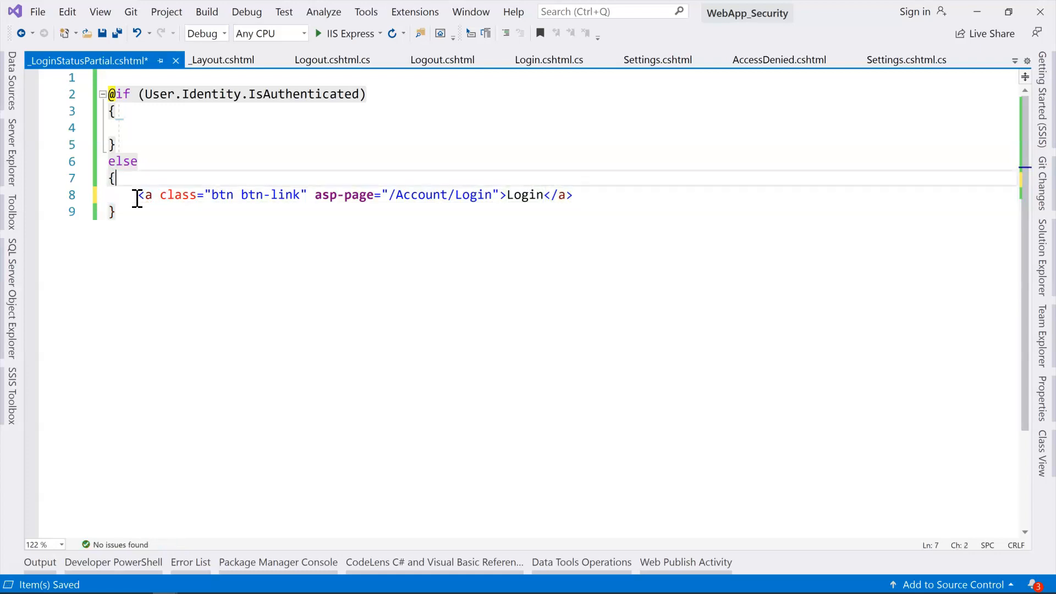
- Add a post form with class form-inline and asp-page "/Account/Logout" in the authenticated branch
{"action": "left_click", "coordinate": [229, 128]}
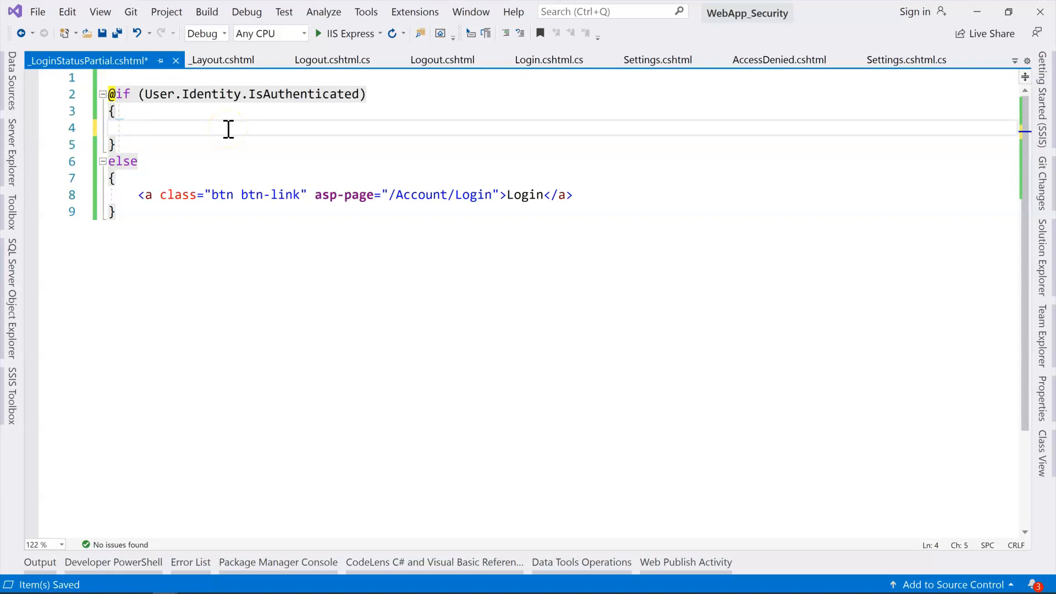
{"action": "left_click", "coordinate": [138, 127]}
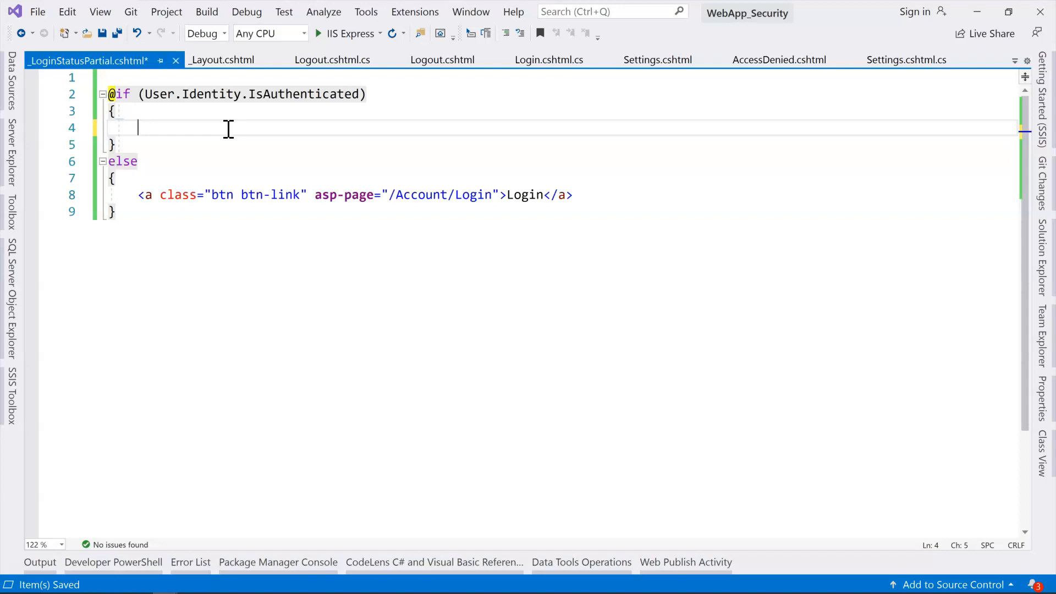
{"action": "type", "text": "<"}
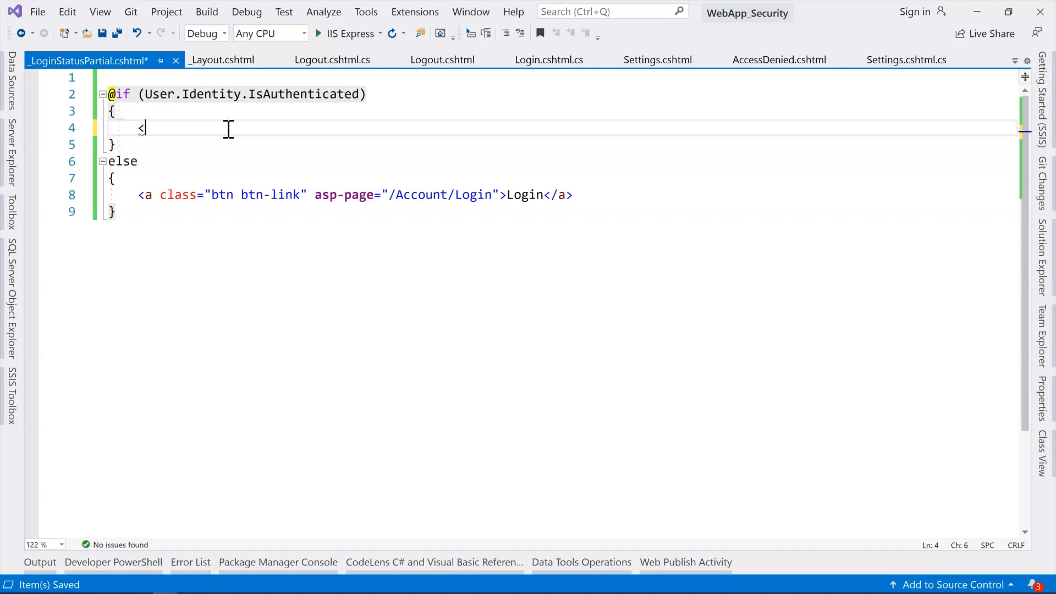
{"action": "type", "text": "form method=\"post"}
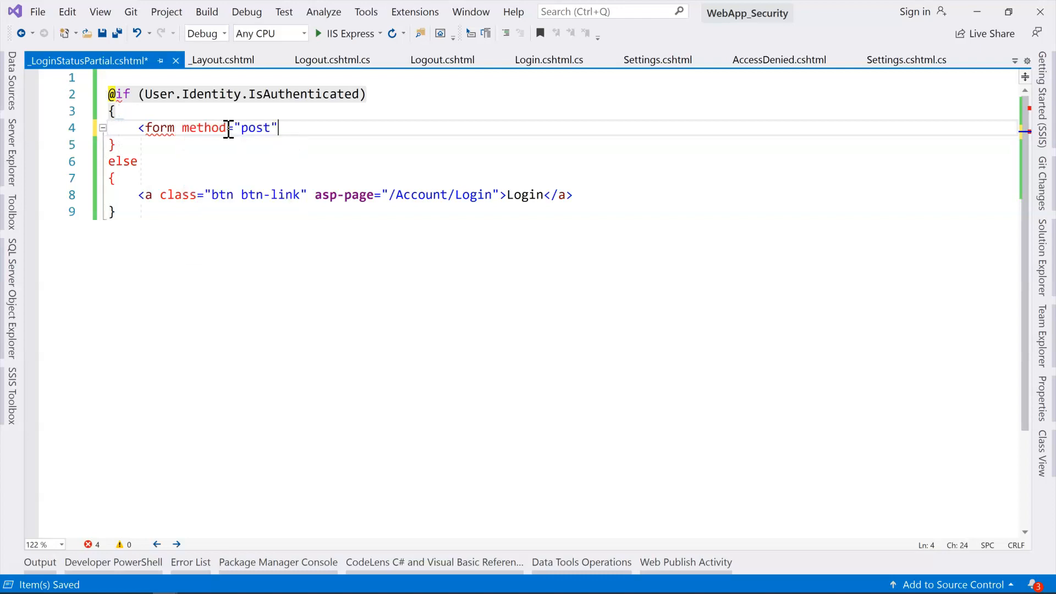
{"action": "type", "text": "class=\"\""}
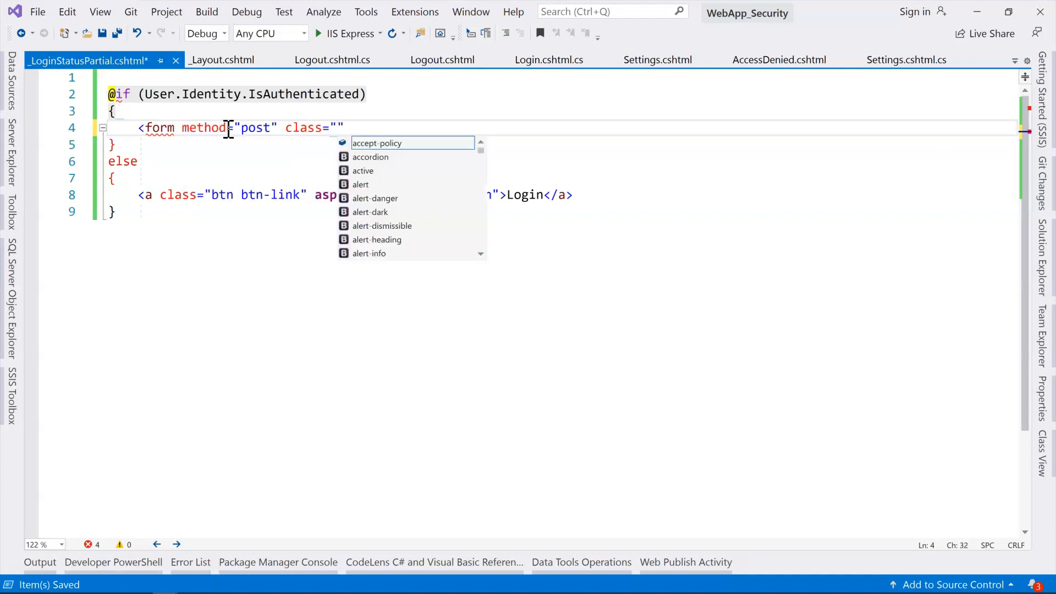
{"action": "type", "text": "form"}
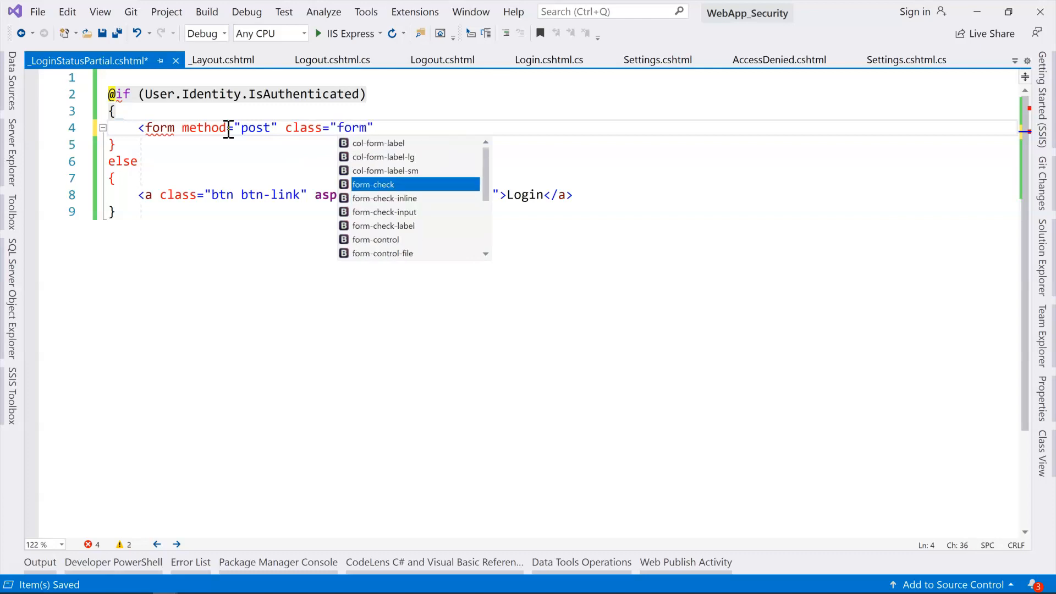
{"action": "type", "text": "-inline"}
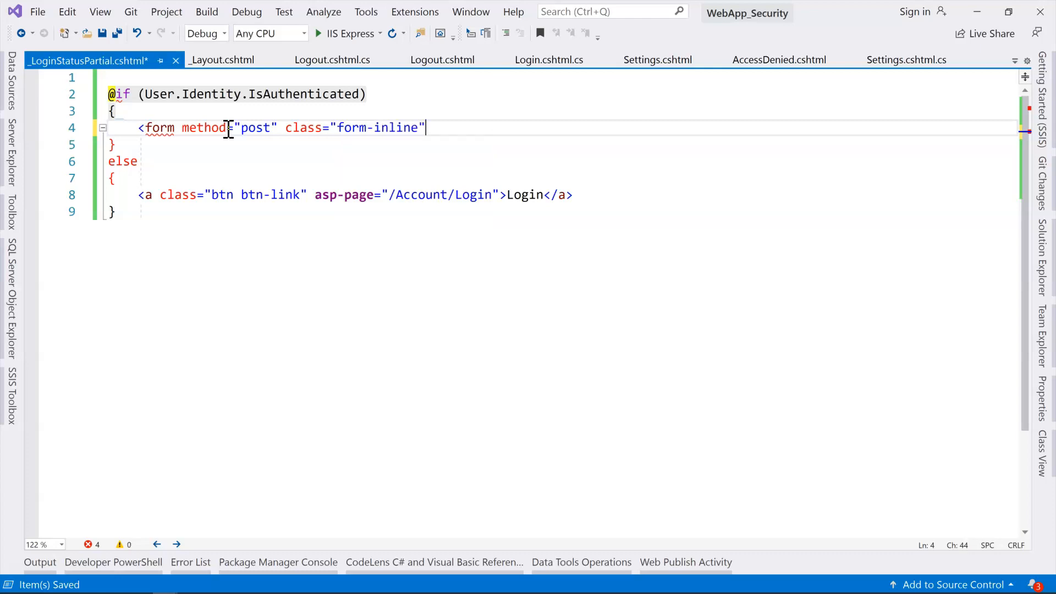
{"action": "type", "text": "a"}
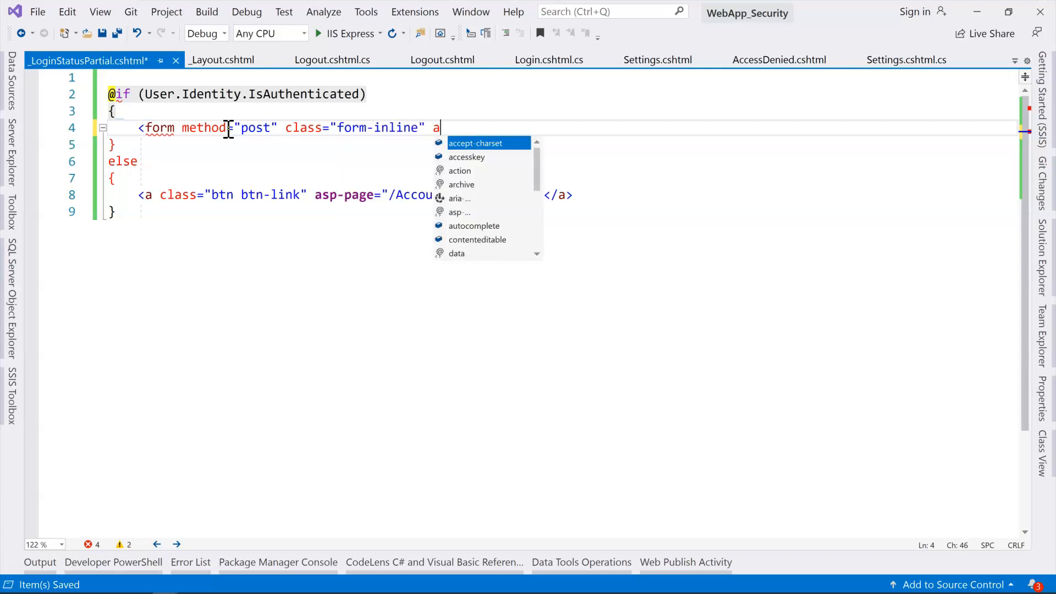
{"action": "type", "text": "sp-"}
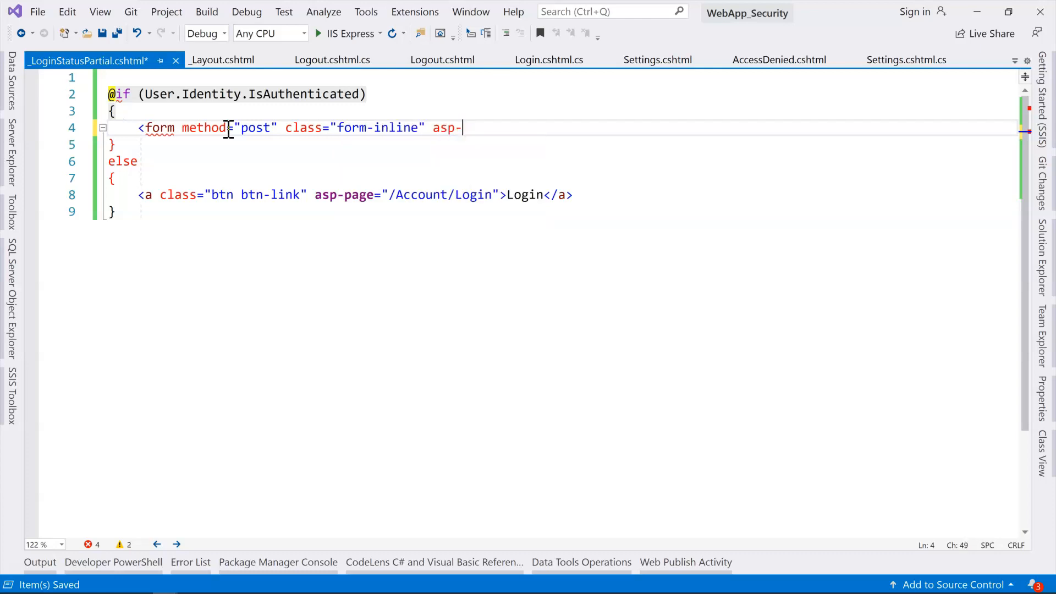
{"action": "type", "text": "page=\"\""}
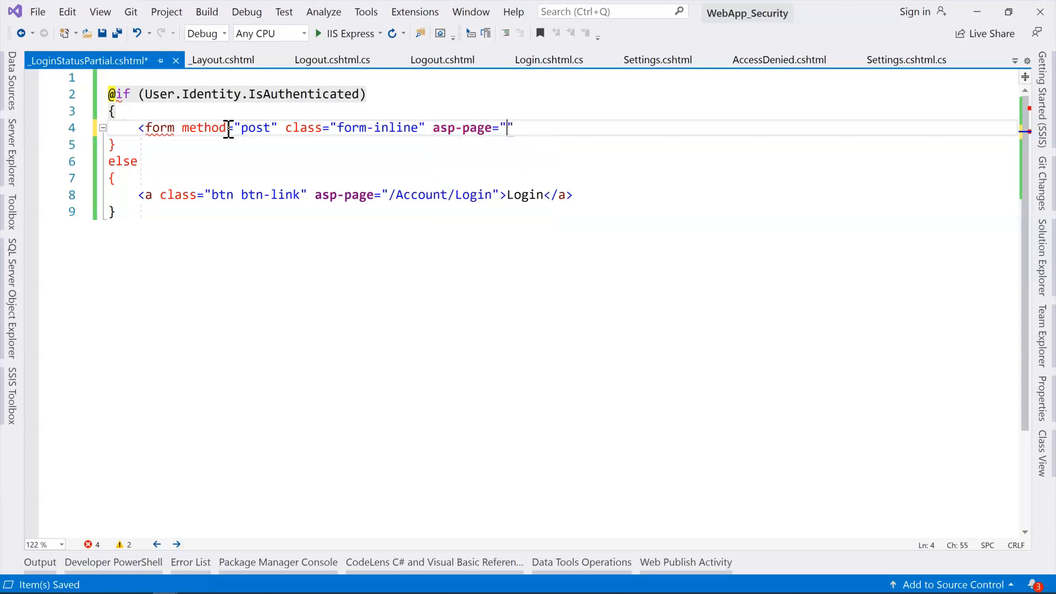
{"action": "type", "text": "/Acc"}
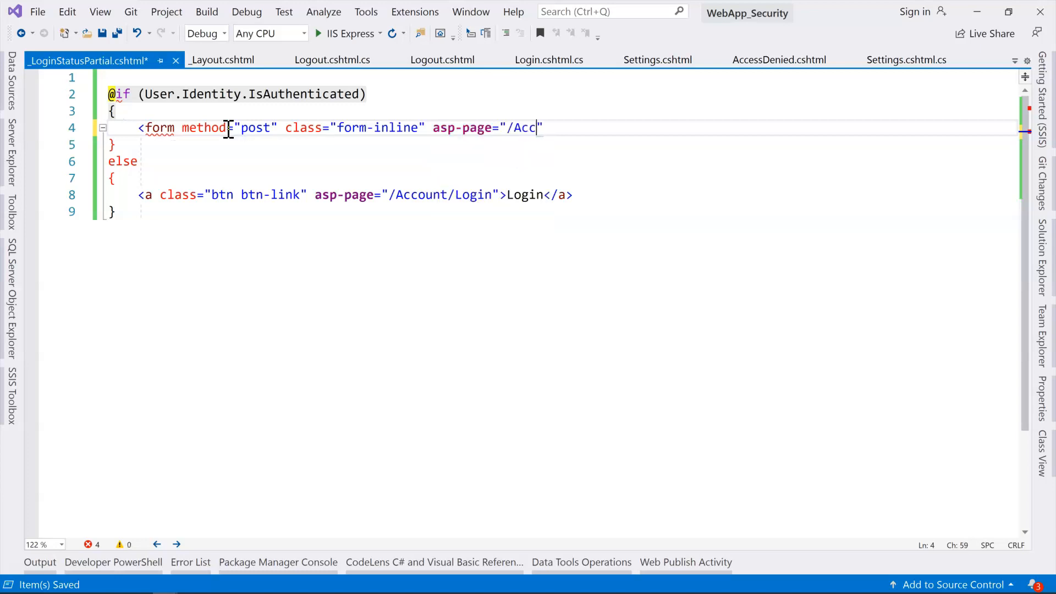
{"action": "type", "text": "ount/Lo"}
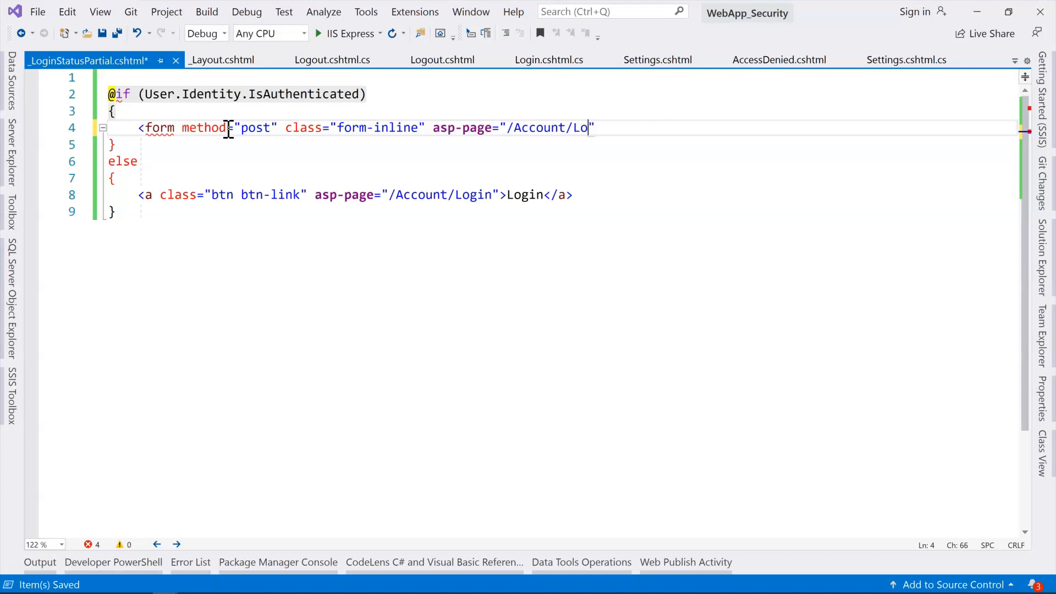
{"action": "type", "text": "gout\""}
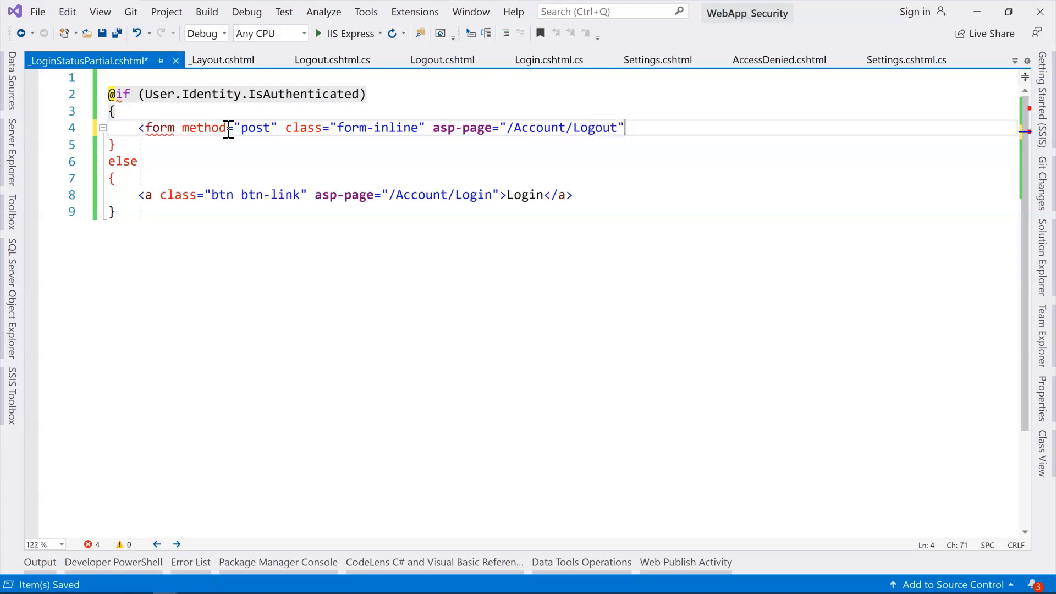
{"action": "type", "text": ">"}
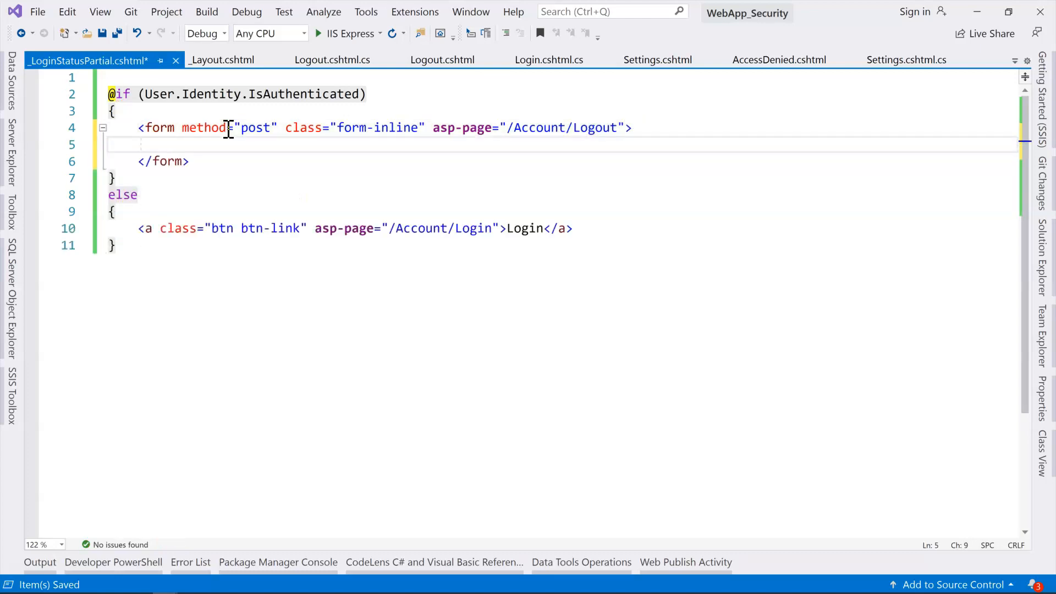
{"action": "type", "text": "Wel"}
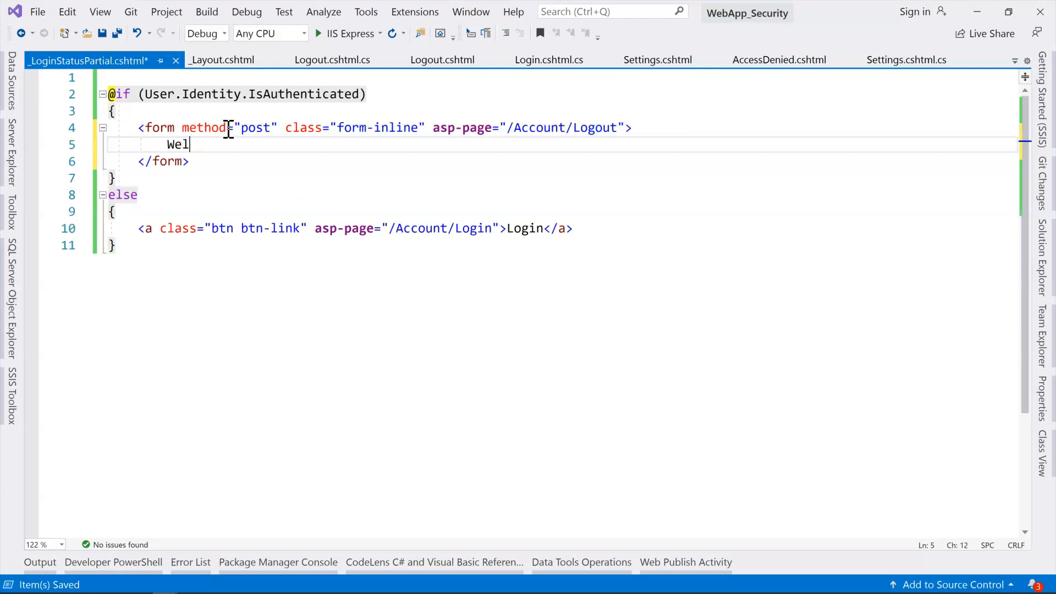
{"action": "type", "text": "come @"}
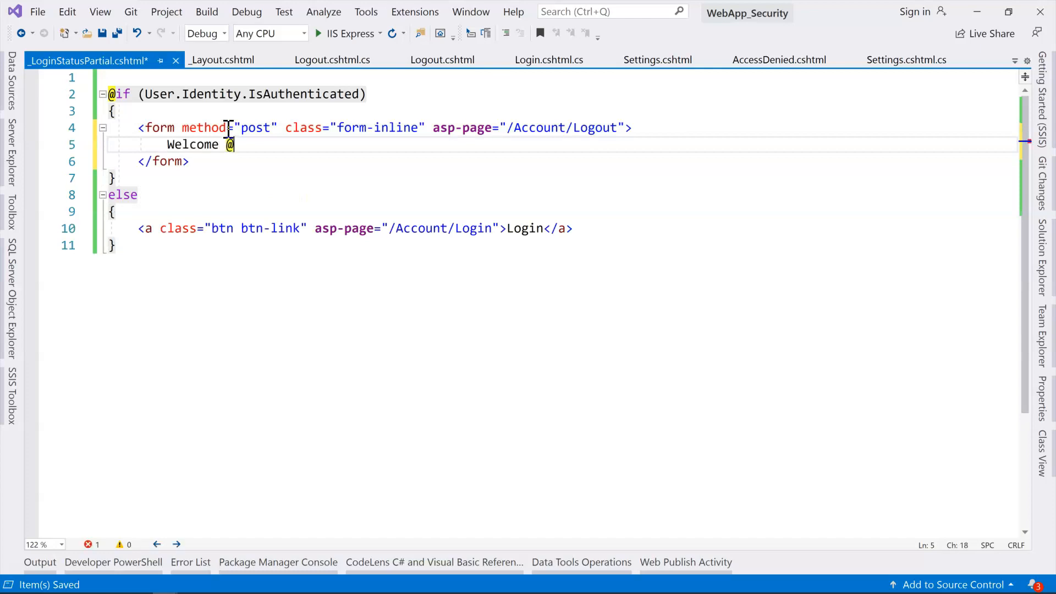
{"action": "type", "text": "User.Identity"}
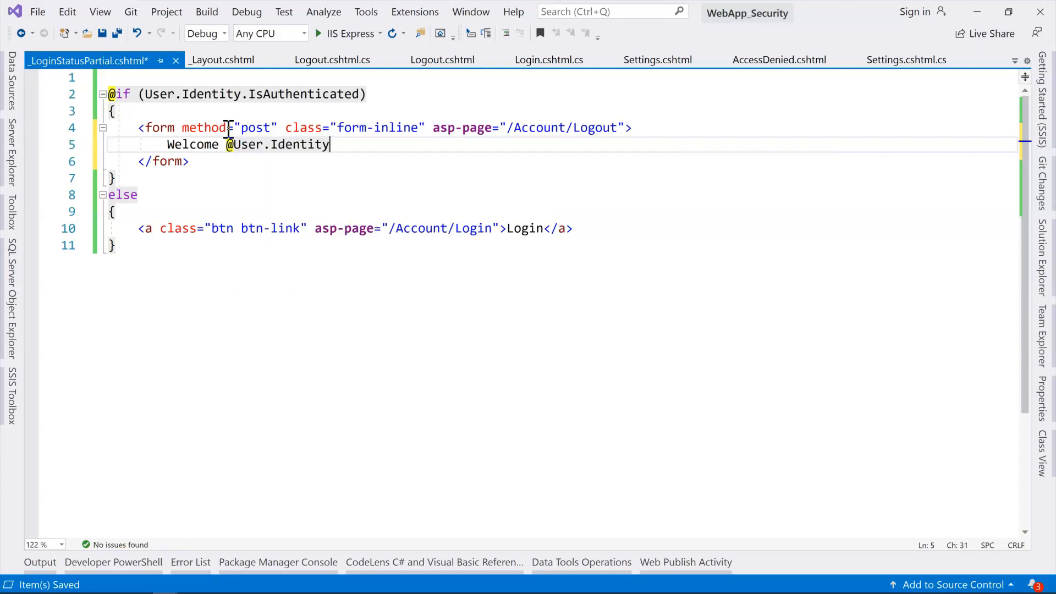
{"action": "type", "text": ".Name"}
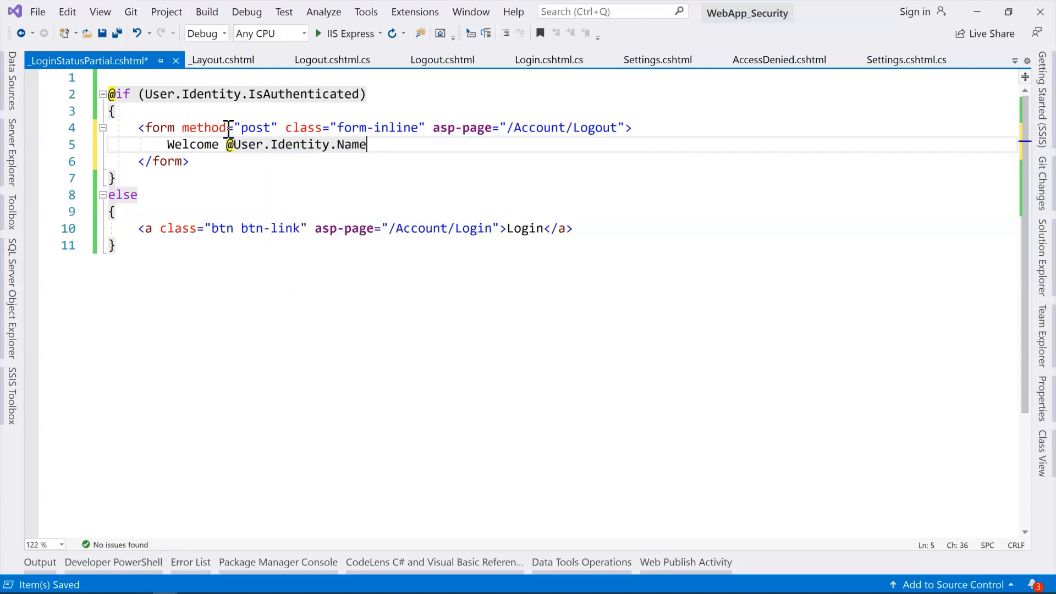
- Add a submit button classed "ml-2 btn btn-link" labelled Logout after the greeting
{"action": "type", "text": "<"}
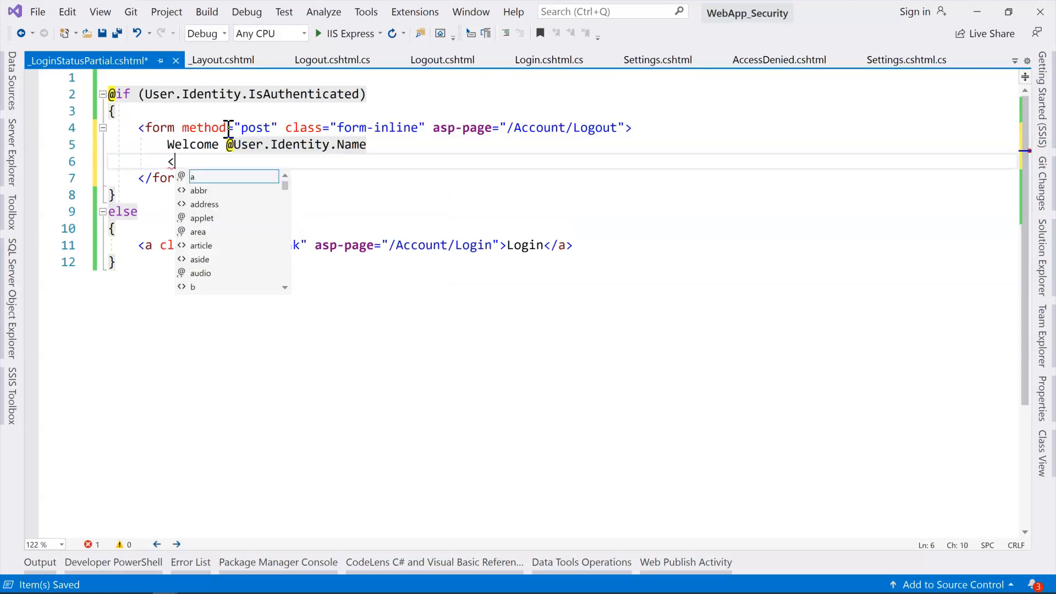
{"action": "type", "text": "button"}
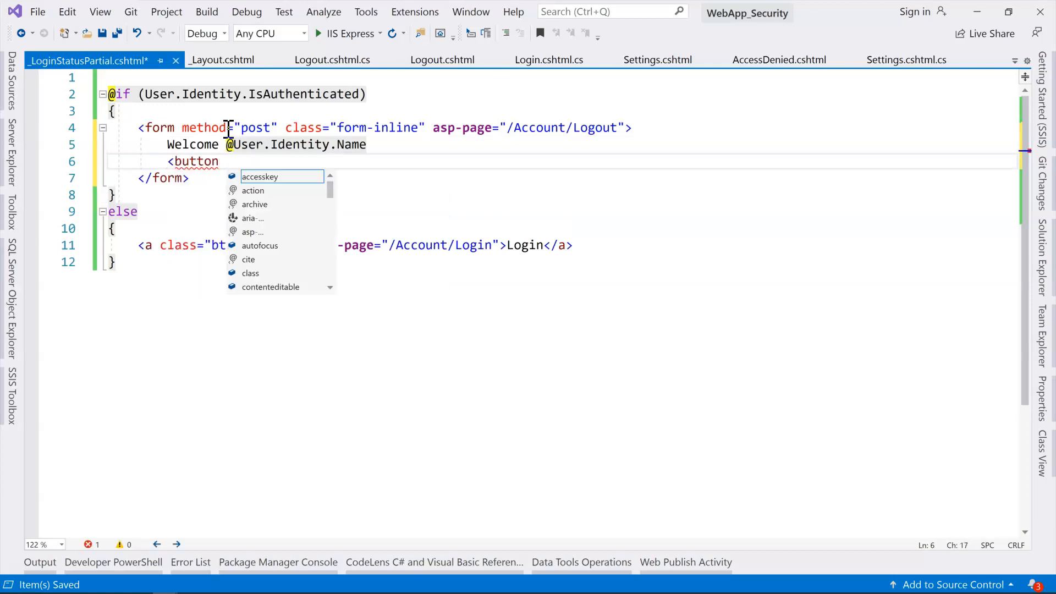
{"action": "type", "text": "type=\"submit\" class=\"\""}
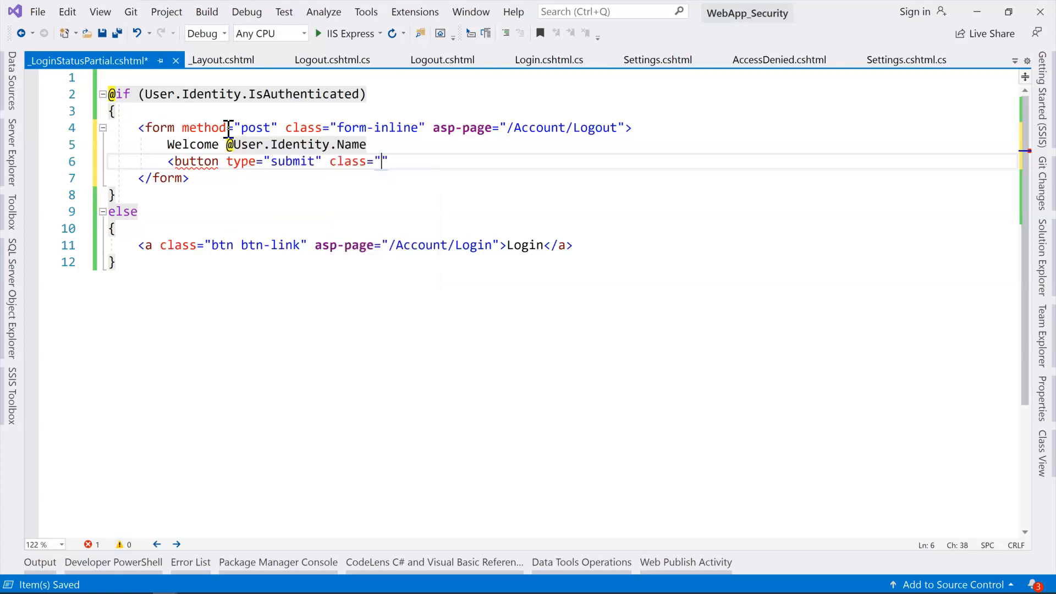
{"action": "type", "text": "ml"}
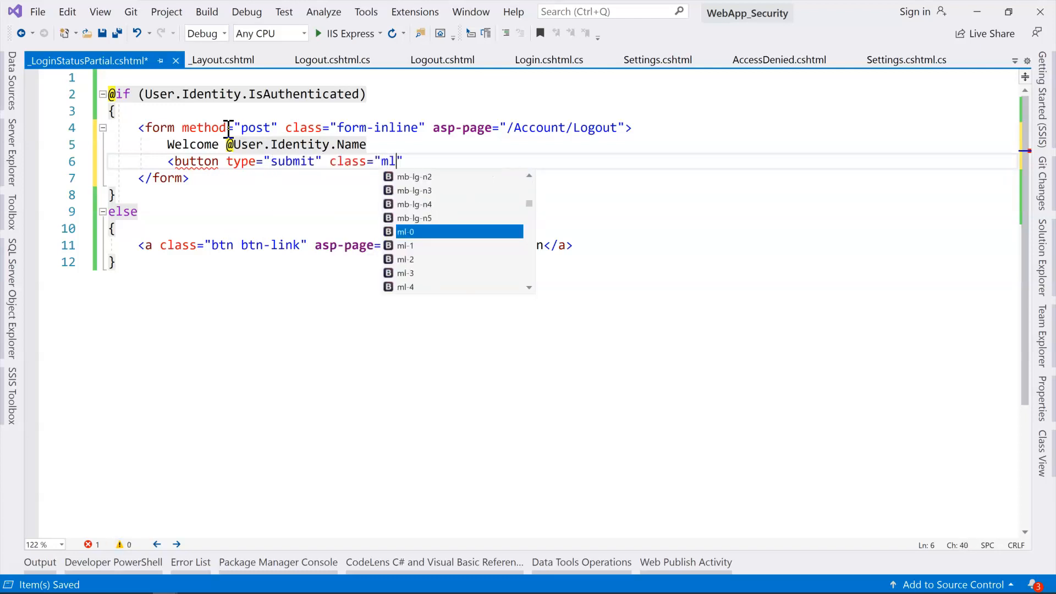
{"action": "type", "text": "-2"}
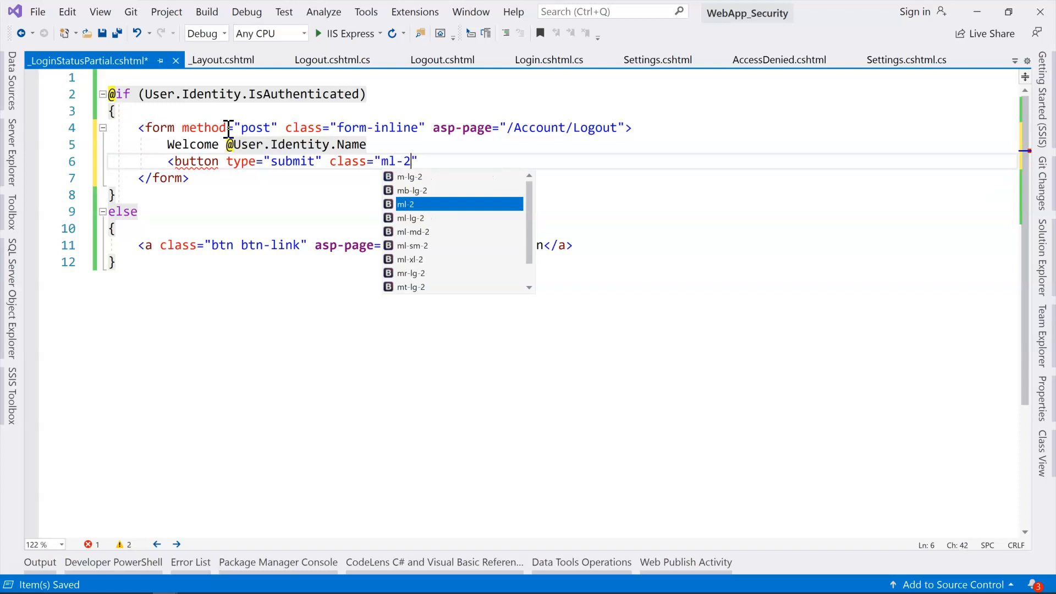
{"action": "type", "text": "btn btn-link"}
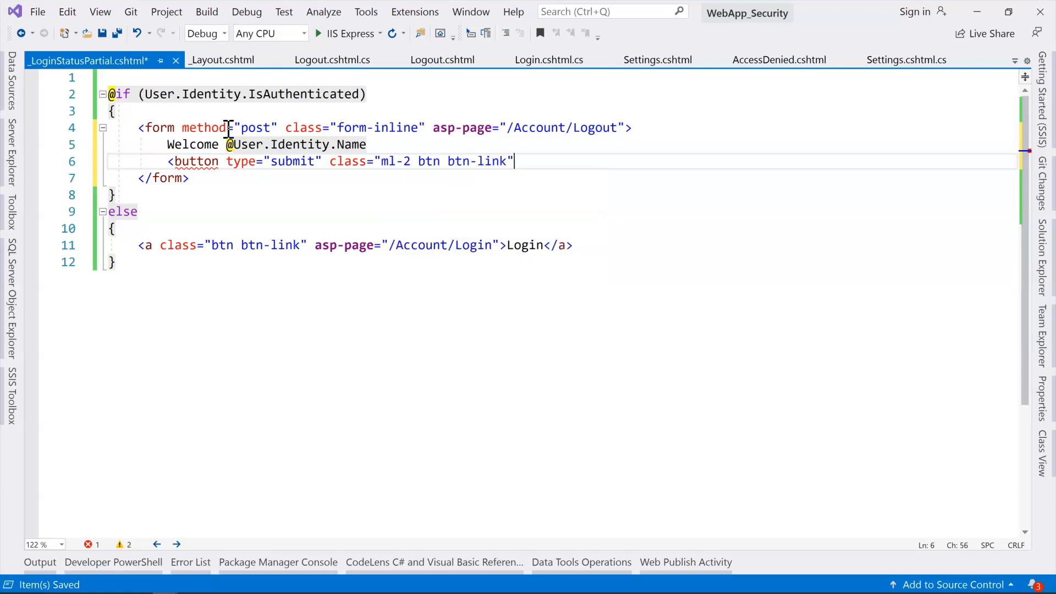
{"action": "type", "text": ">Logout</button>"}
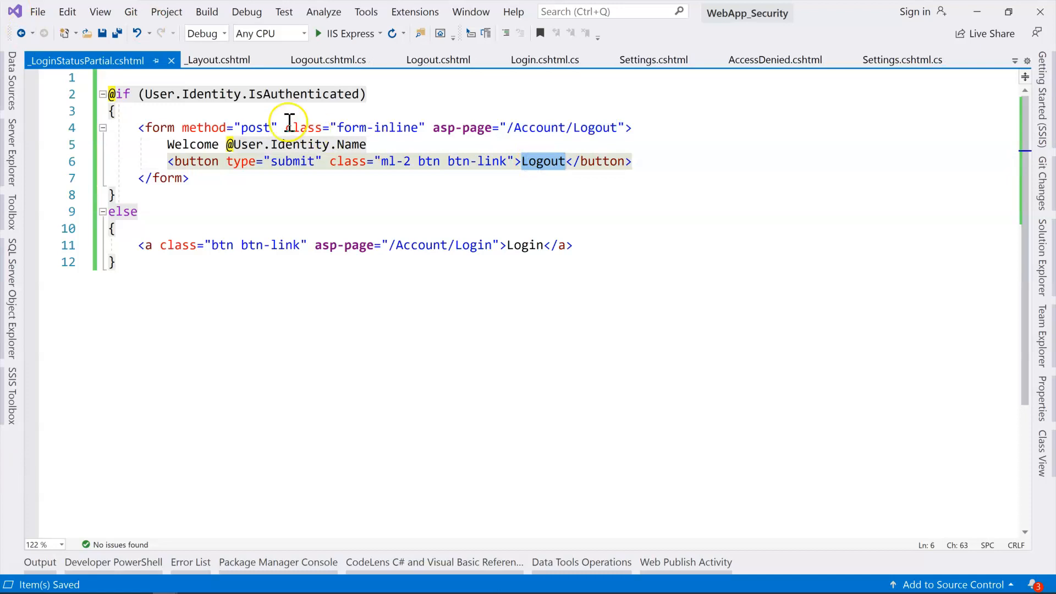
{"action": "double_click", "coordinate": [254, 128]}
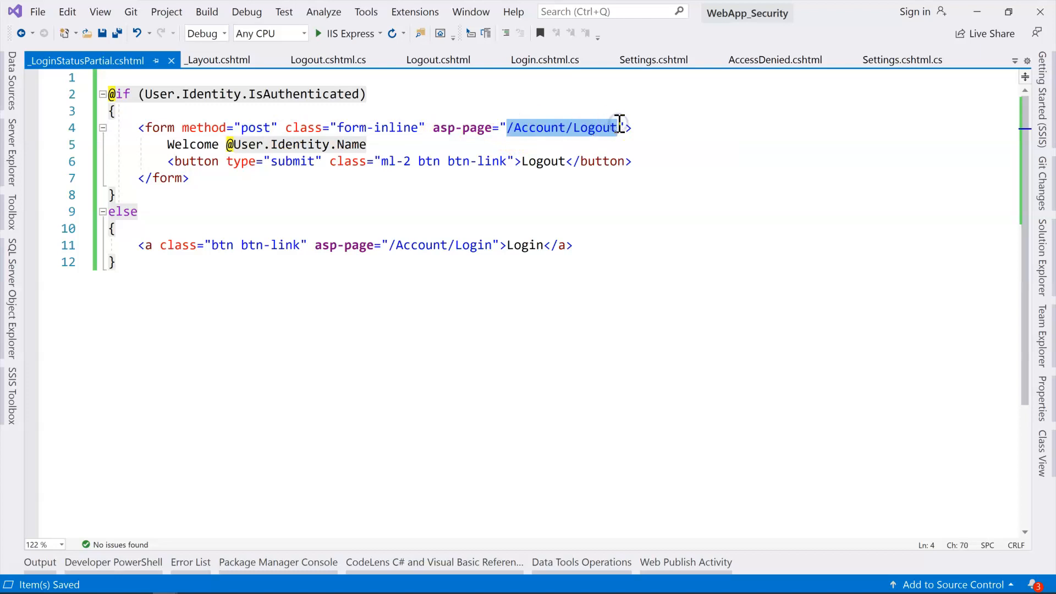
{"action": "mouse_move", "coordinate": [217, 59]}
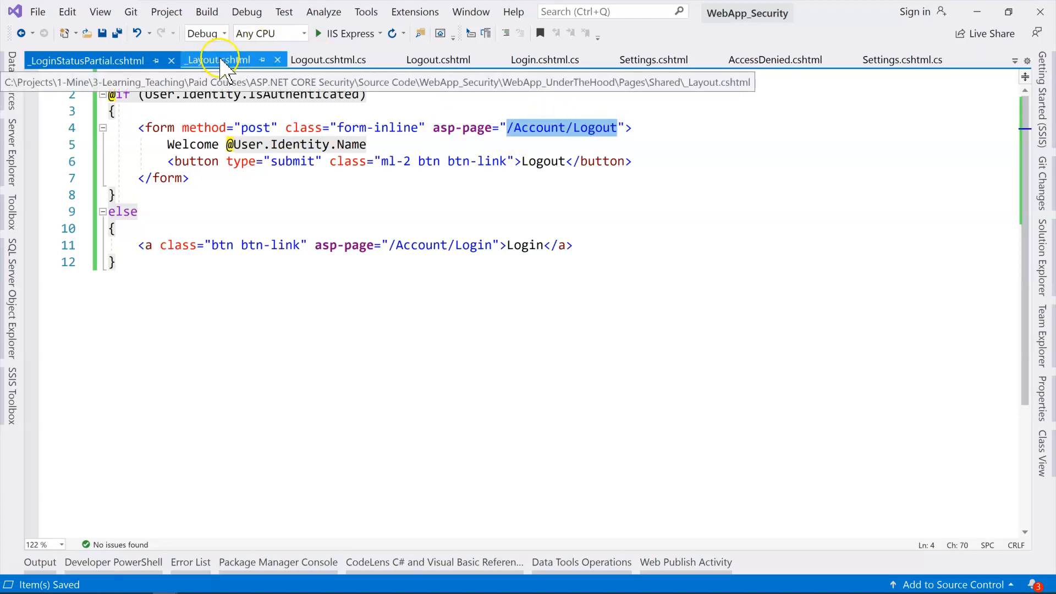
- Review Logout.cshtml.cs OnPostAsync signing out MyCookieAuth and redirecting to /Index
{"action": "left_click", "coordinate": [438, 59]}
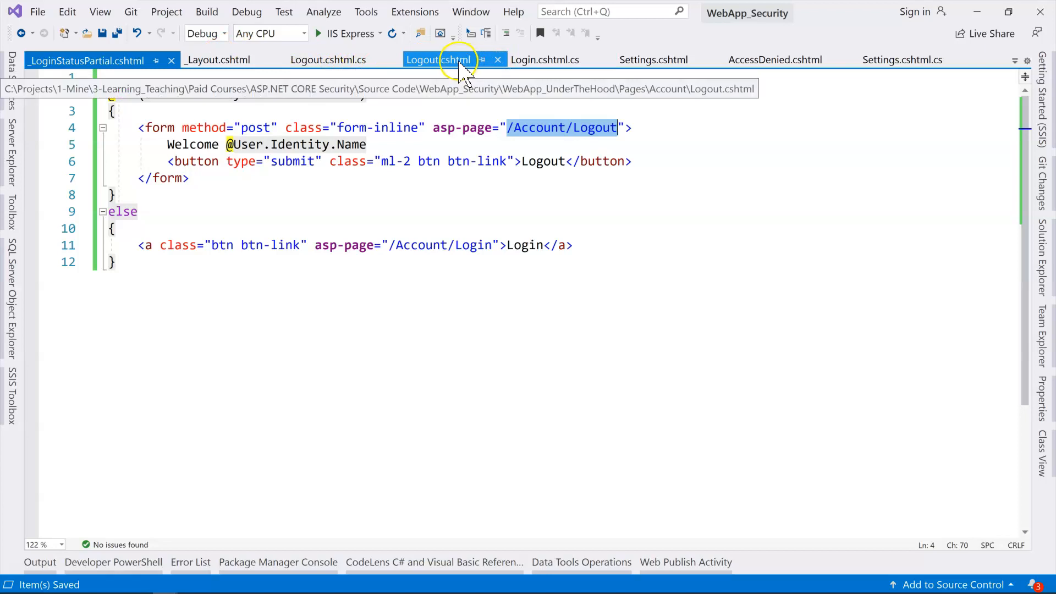
{"action": "left_click", "coordinate": [328, 59]}
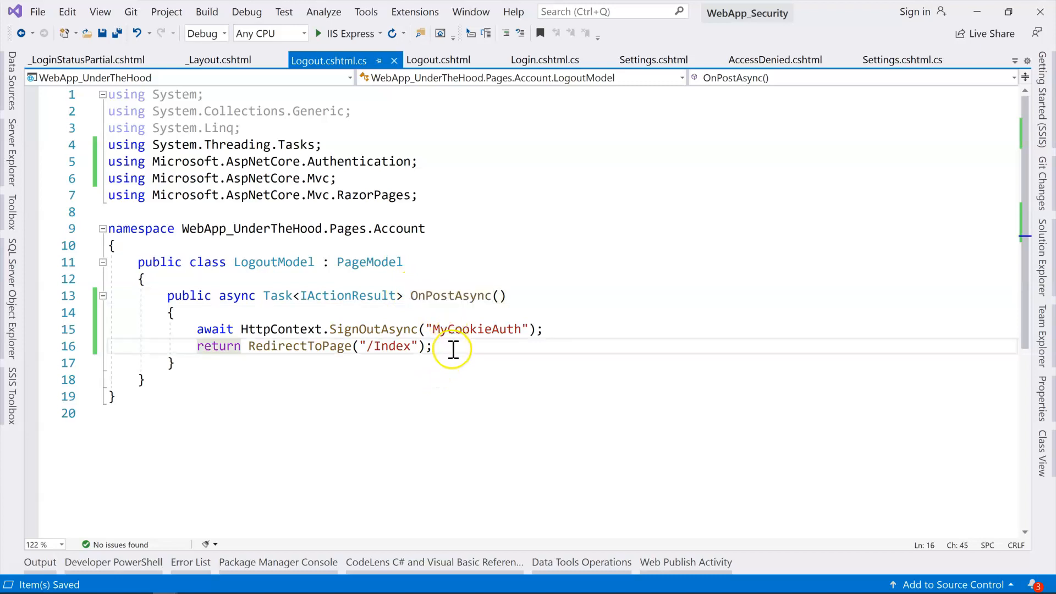
{"action": "mouse_move", "coordinate": [394, 329]}
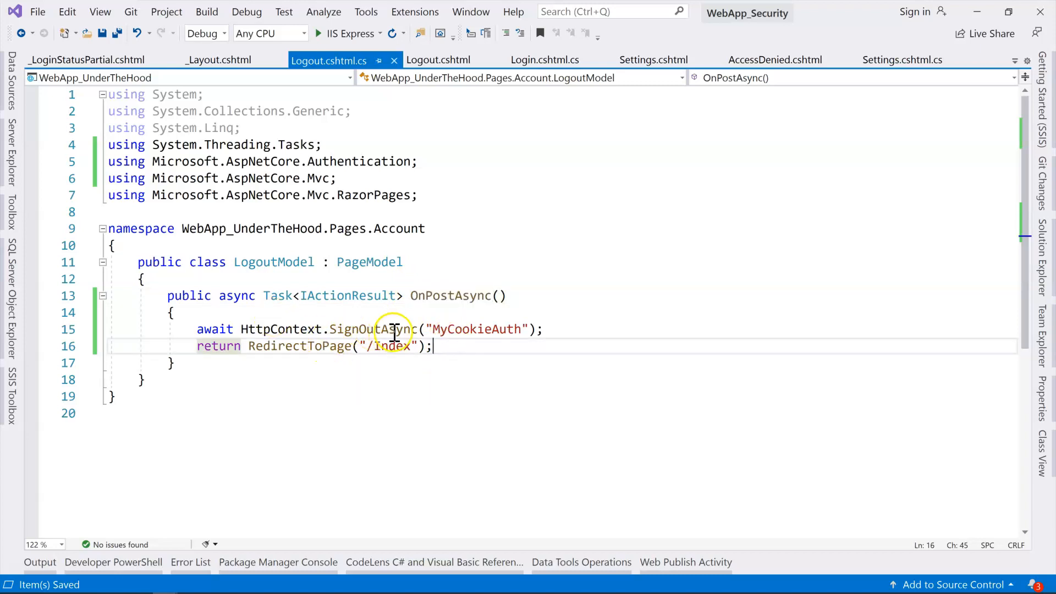
{"action": "mouse_move", "coordinate": [486, 329]}
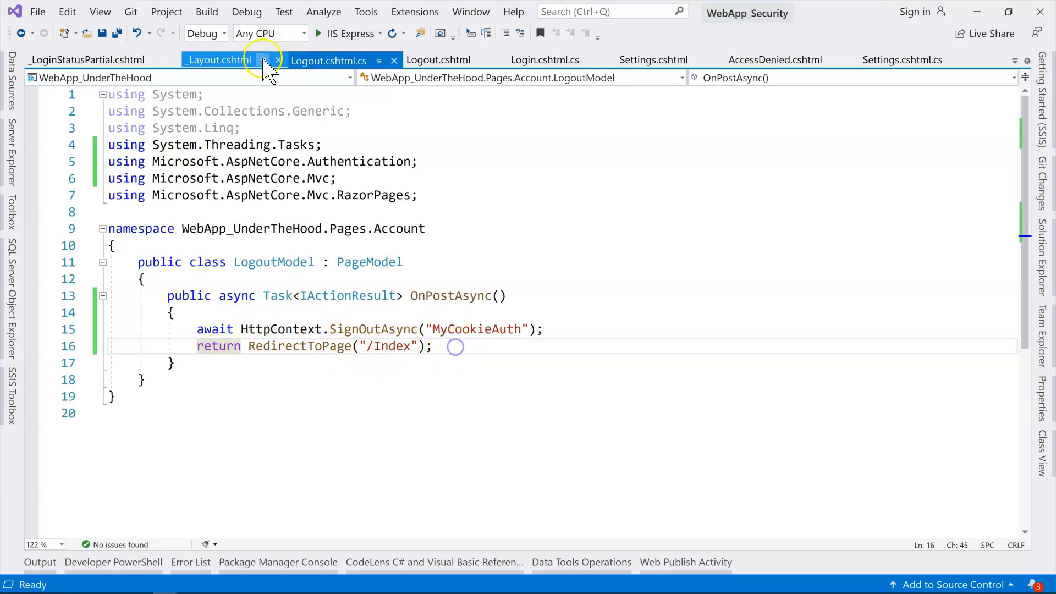
- In _Layout.cshtml's navbar add a <div class="mr-2"> container
{"action": "left_click", "coordinate": [86, 60]}
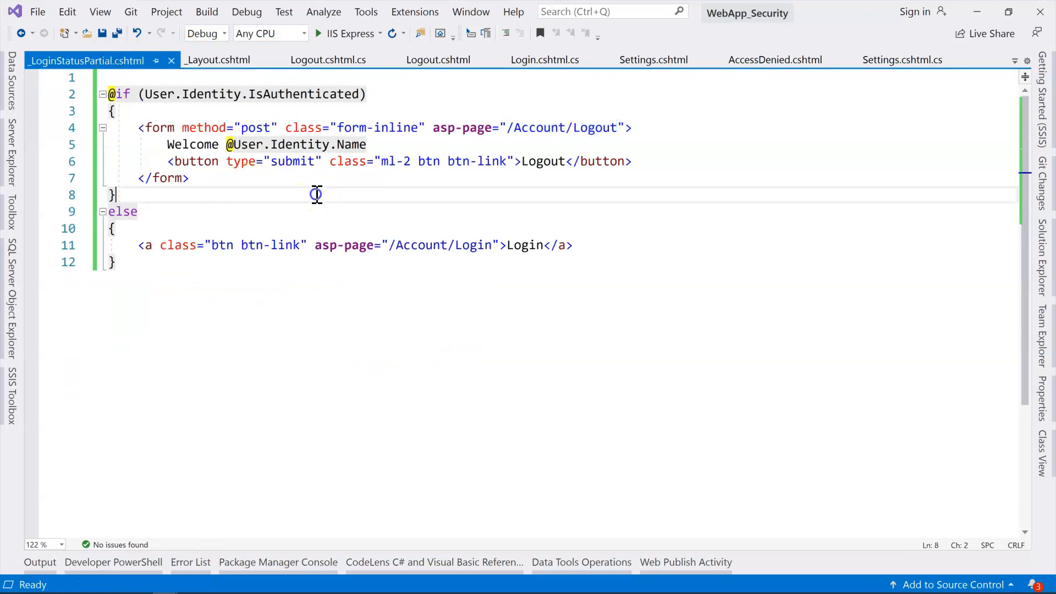
{"action": "left_click", "coordinate": [217, 60]}
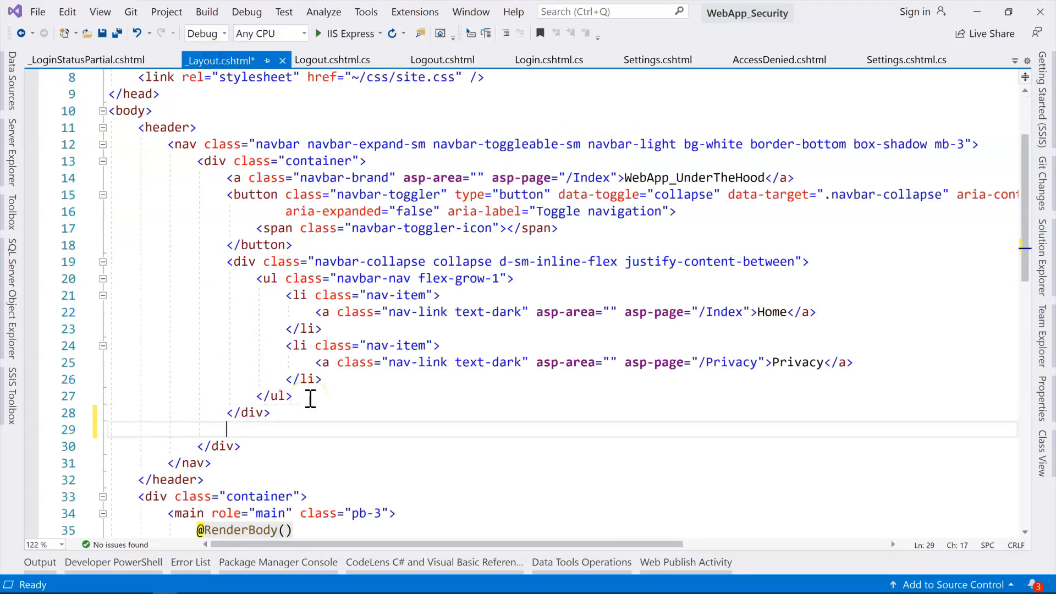
{"action": "type", "text": "<div"}
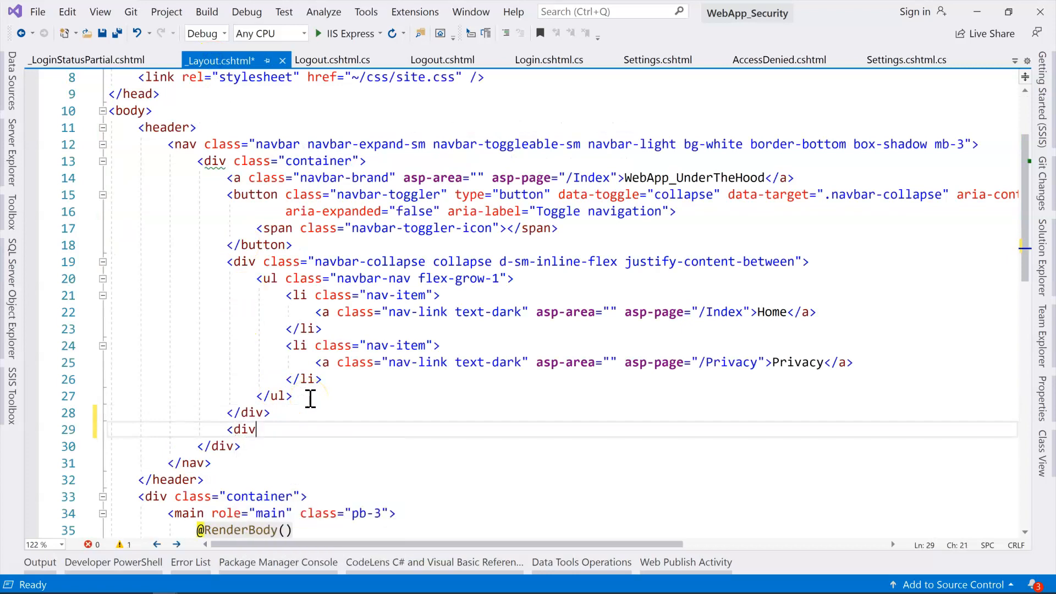
{"action": "type", "text": ">"}
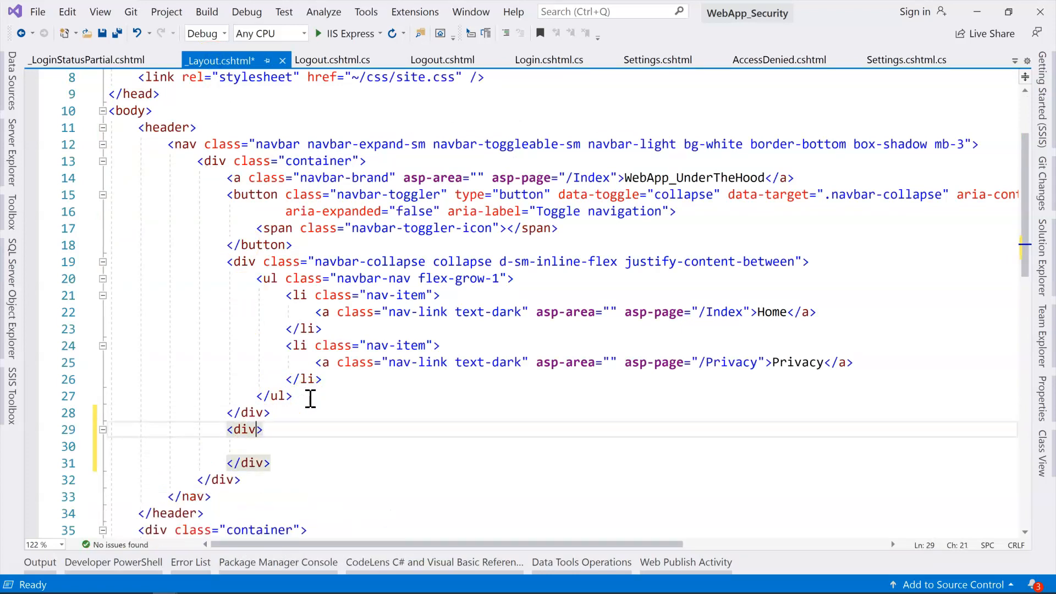
{"action": "type", "text": "class=\"\""}
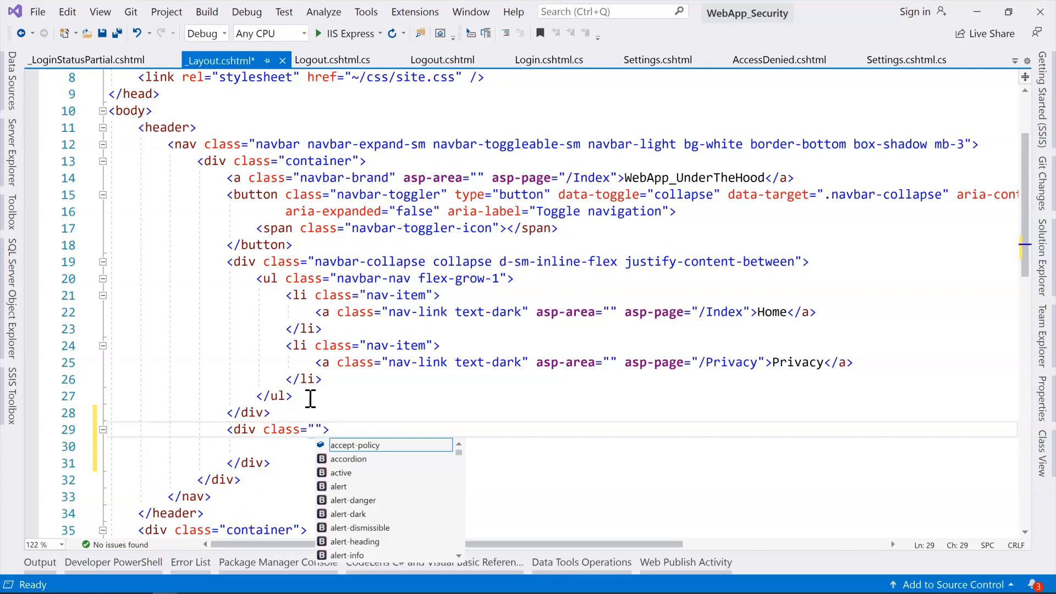
{"action": "type", "text": "m"}
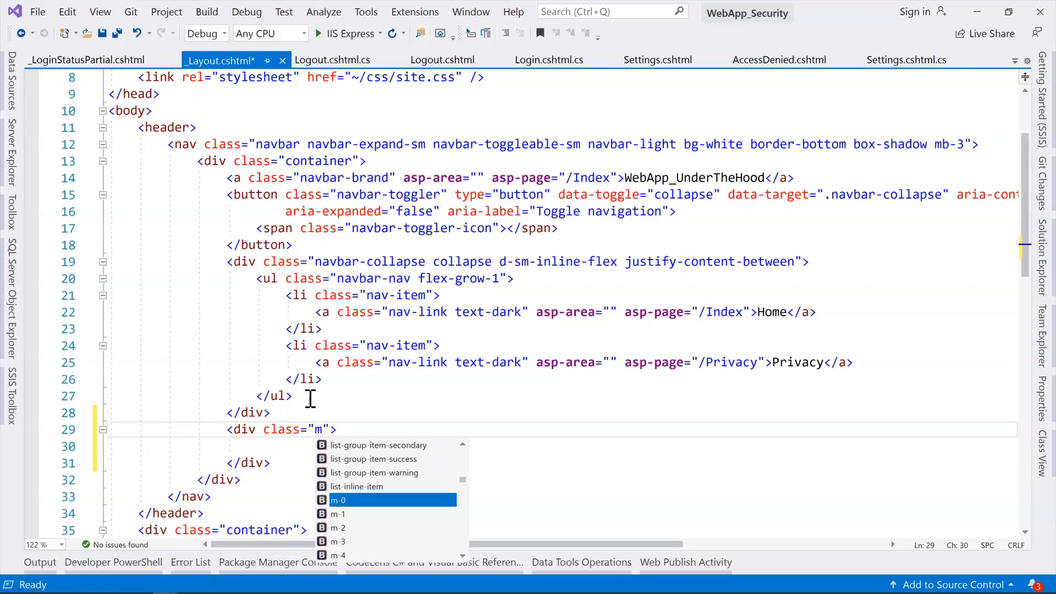
{"action": "type", "text": "r-2"}
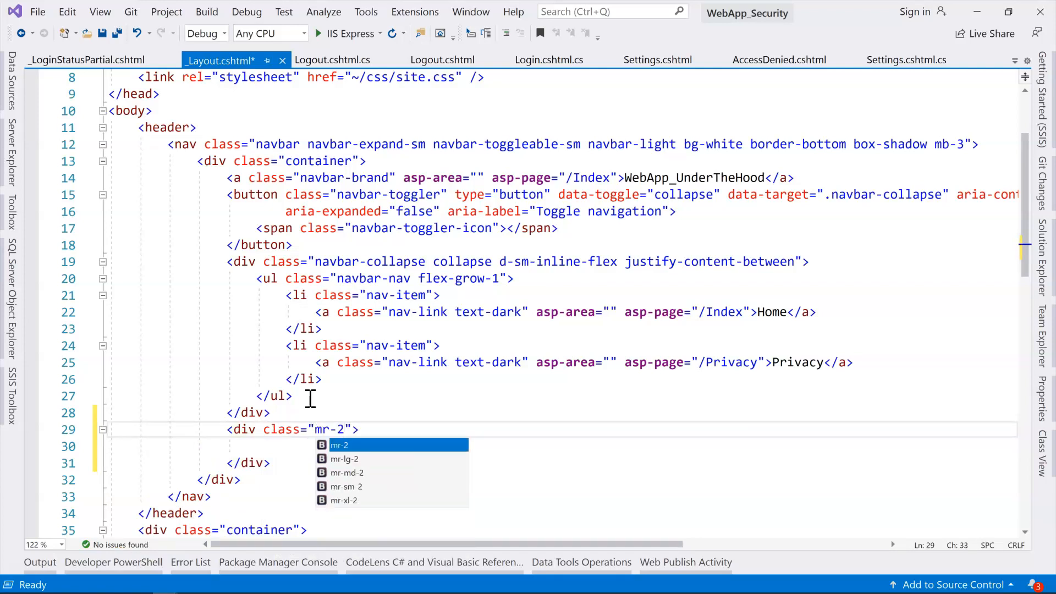
{"action": "key", "text": "Escape"}
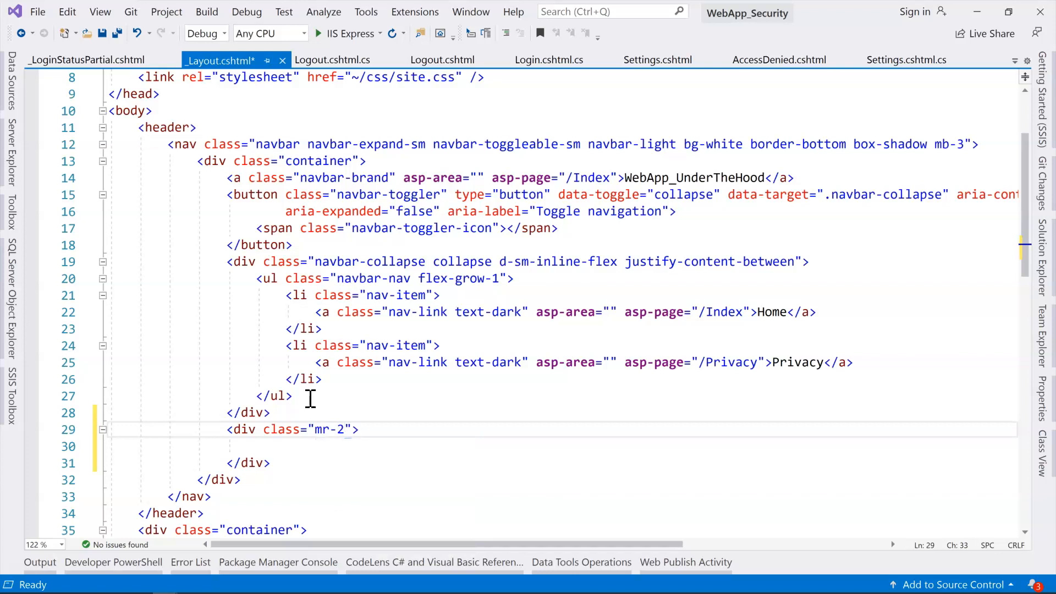
- Render <partial name="_LoginStatusPartial" /> inside that div, then save and build the app
{"action": "left_click", "coordinate": [359, 429]}
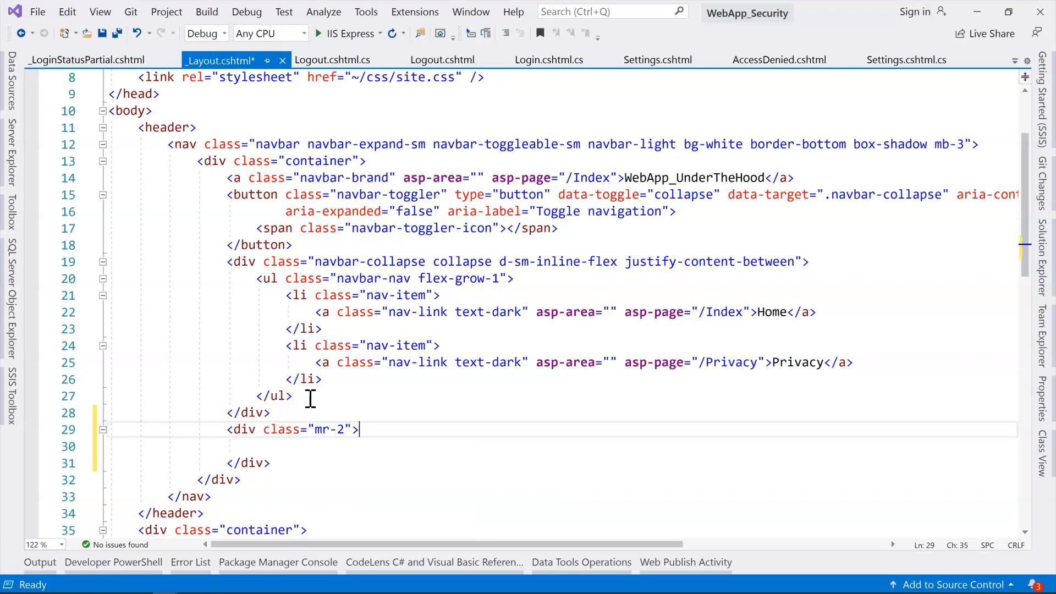
{"action": "type", "text": "<par"}
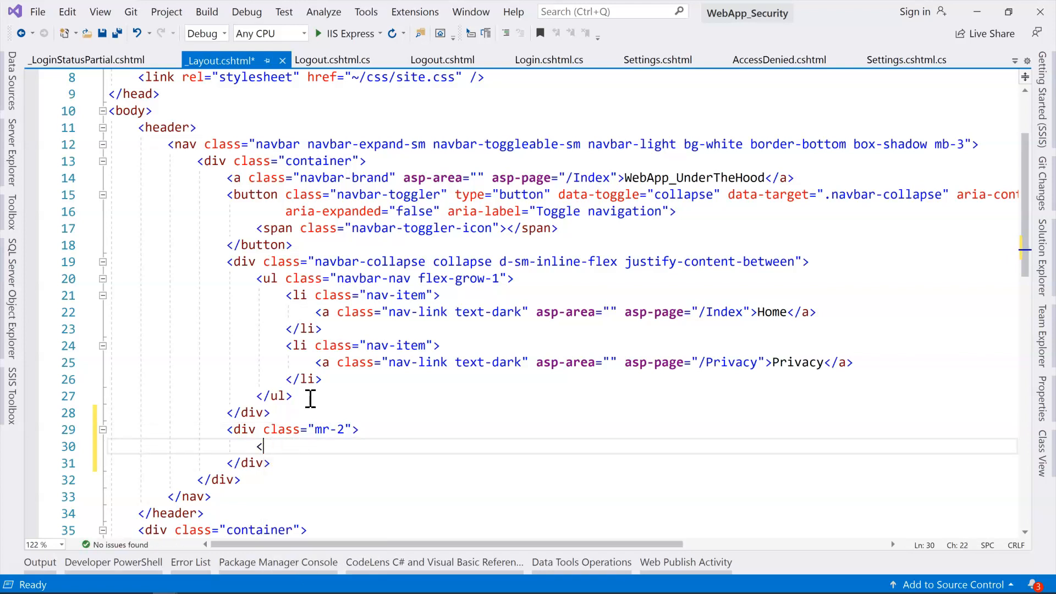
{"action": "type", "text": "partial"}
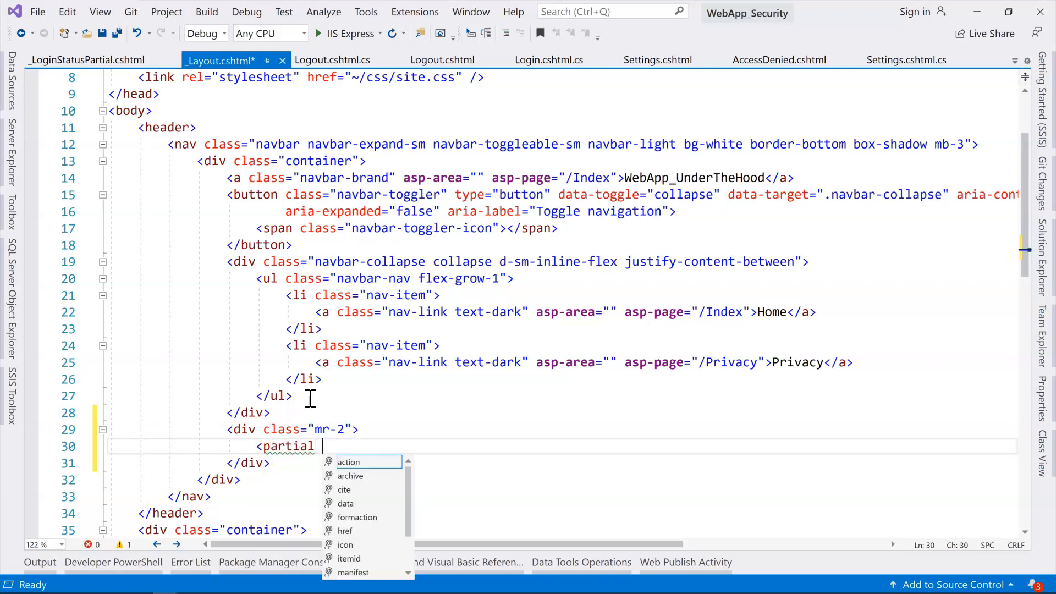
{"action": "type", "text": "name=\"_LoginST"}
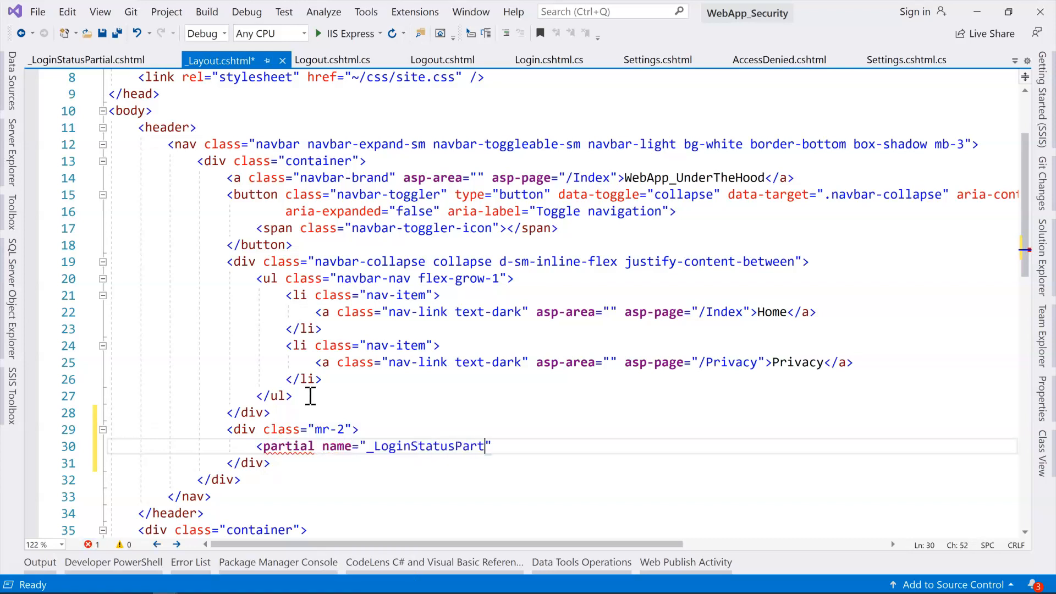
{"action": "key", "text": "ctrl+s"}
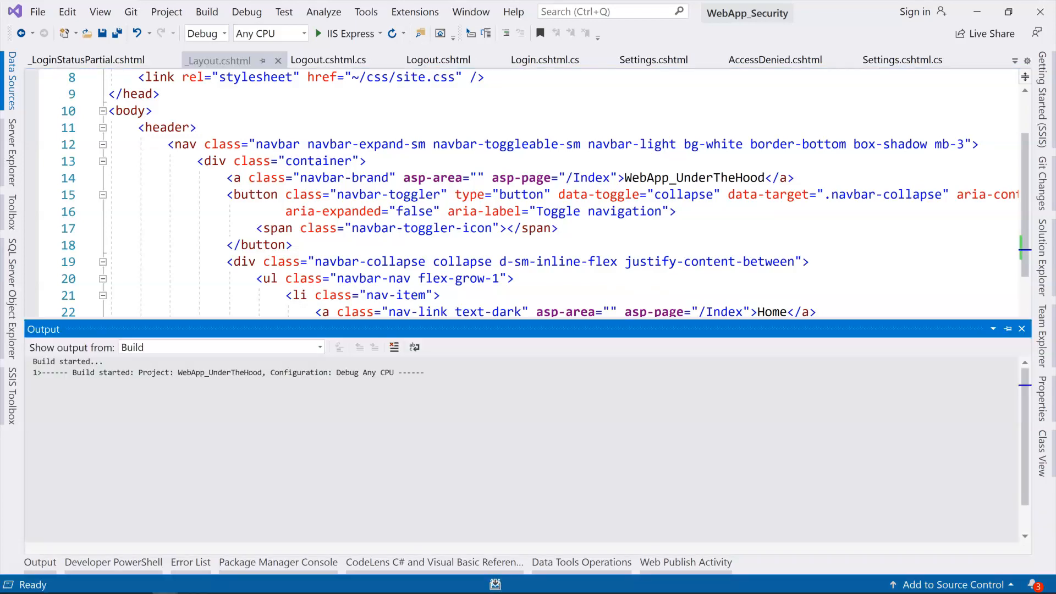
- Sign in as admin on the login page and dismiss Chrome's password breach warning
{"action": "left_click", "coordinate": [317, 34]}
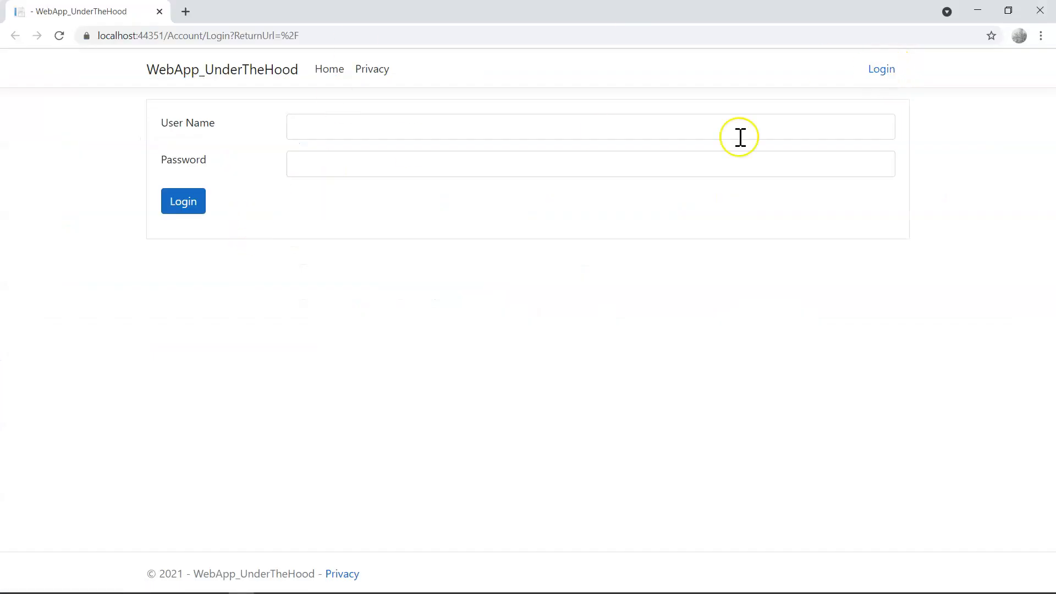
{"action": "mouse_move", "coordinate": [233, 69]}
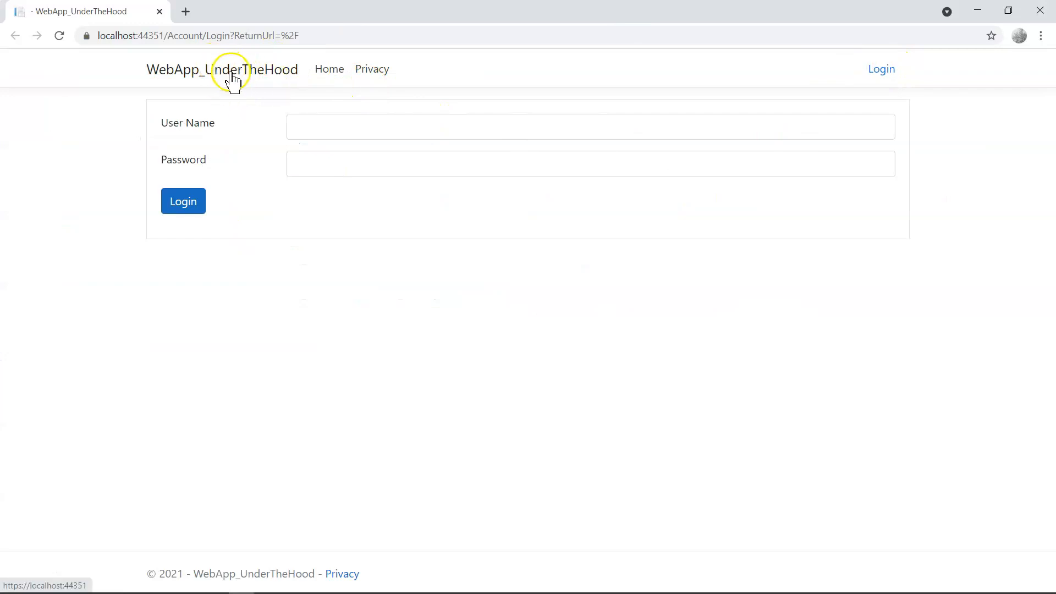
{"action": "mouse_move", "coordinate": [283, 131]}
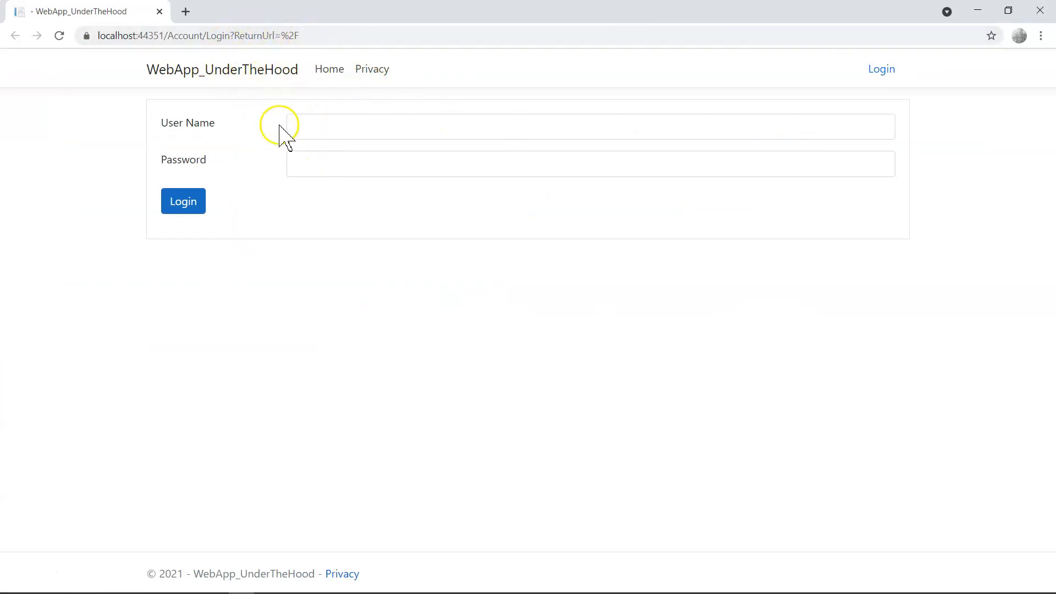
{"action": "left_click", "coordinate": [590, 127]}
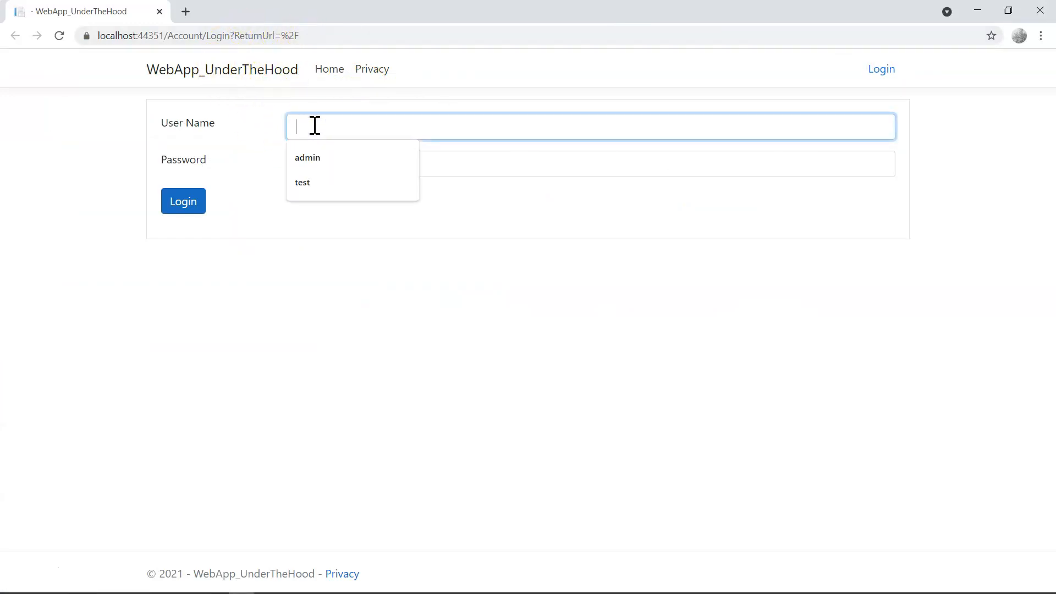
{"action": "left_click", "coordinate": [307, 157]}
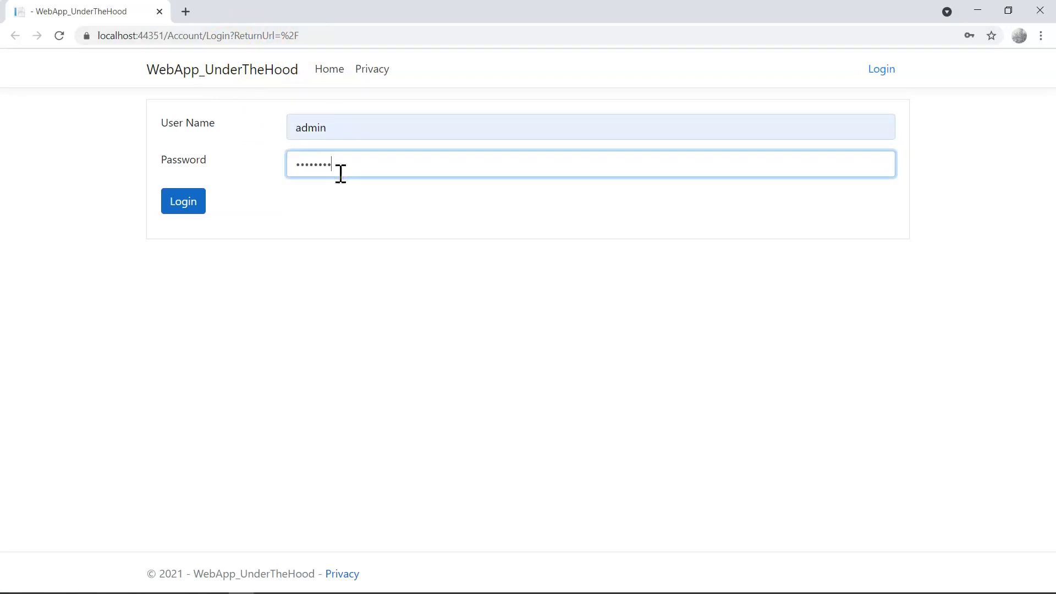
{"action": "left_click", "coordinate": [183, 200]}
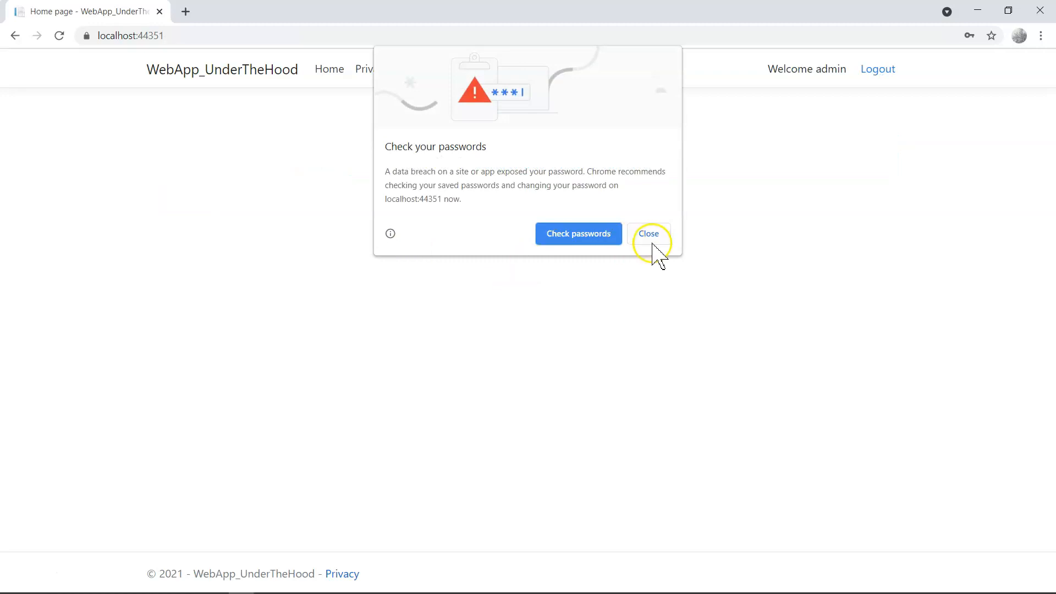
{"action": "left_click", "coordinate": [648, 233]}
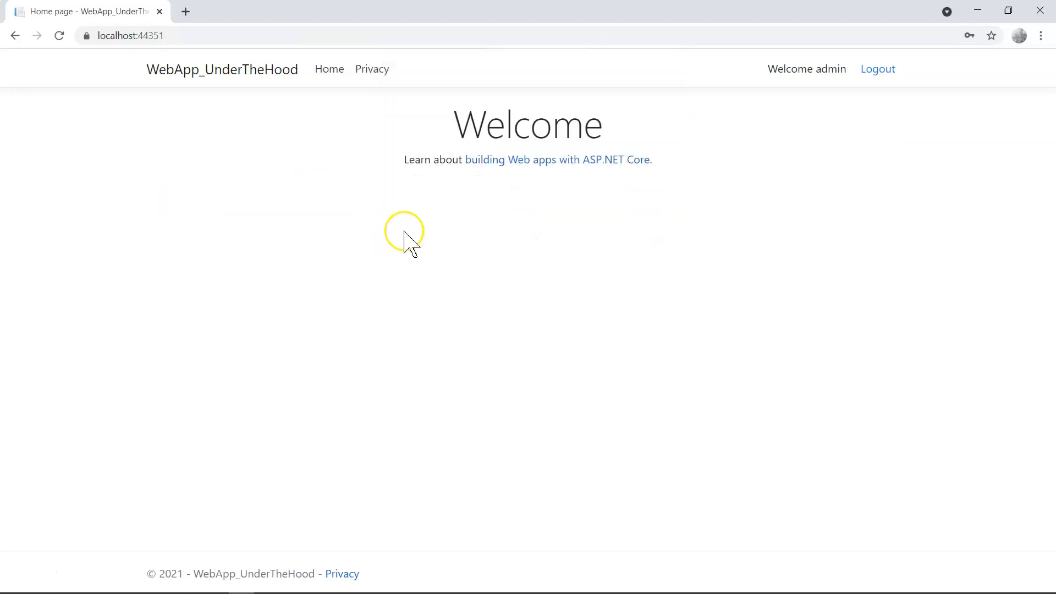
- Visit Privacy and Home to confirm the navbar shows Welcome admin with Logout
{"action": "left_click", "coordinate": [372, 68]}
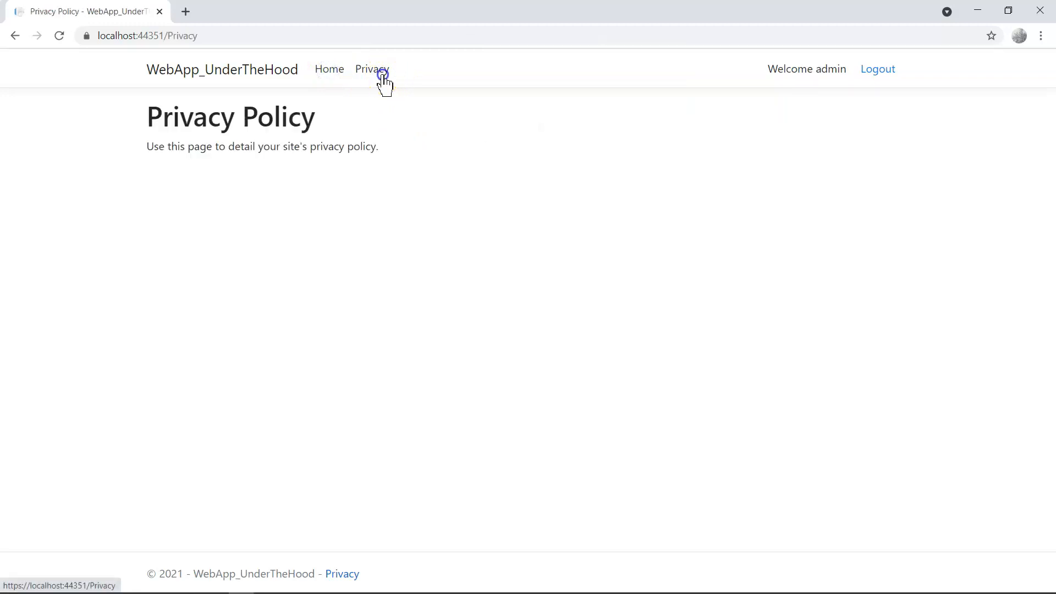
{"action": "left_click", "coordinate": [329, 68]}
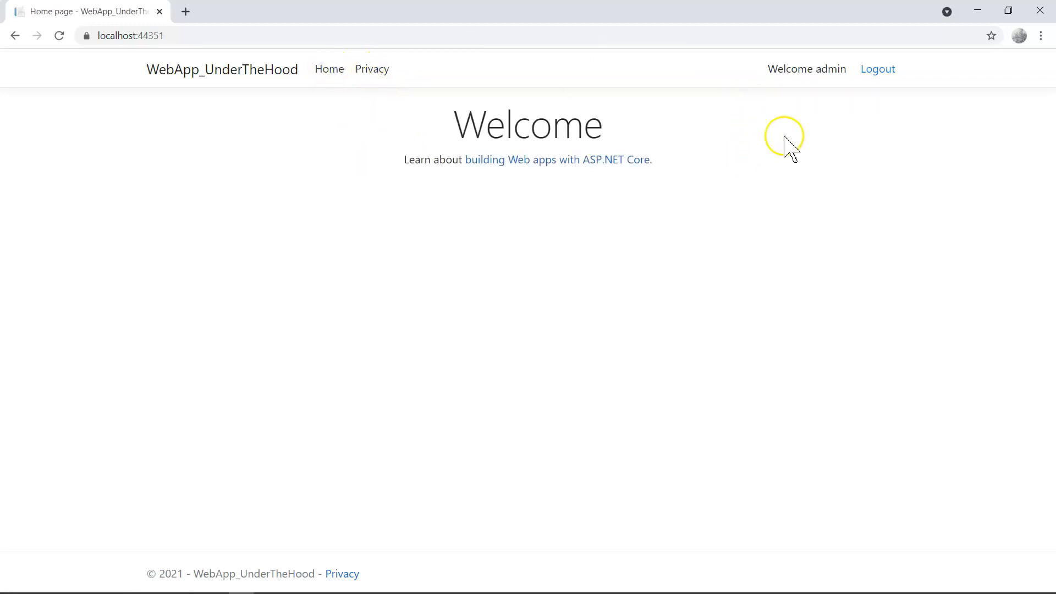
{"action": "mouse_move", "coordinate": [878, 68]}
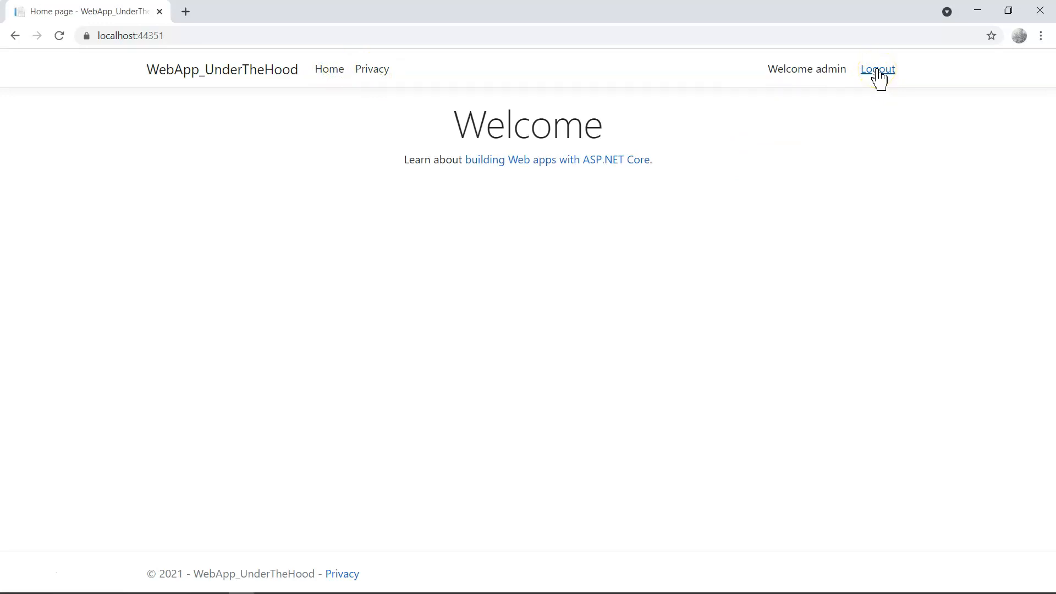
{"action": "left_click", "coordinate": [372, 68]}
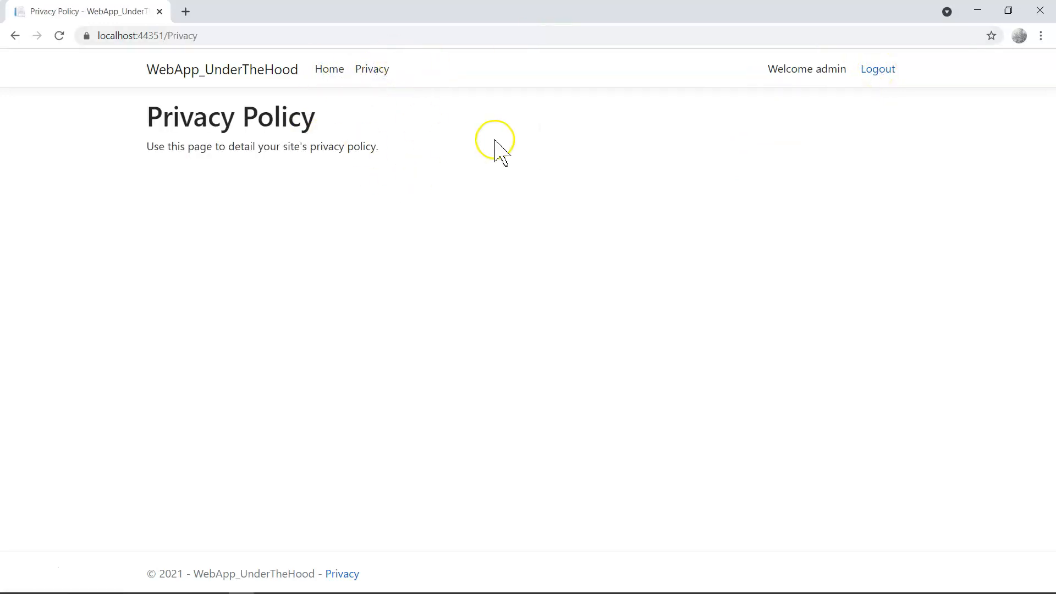
{"action": "mouse_move", "coordinate": [879, 69]}
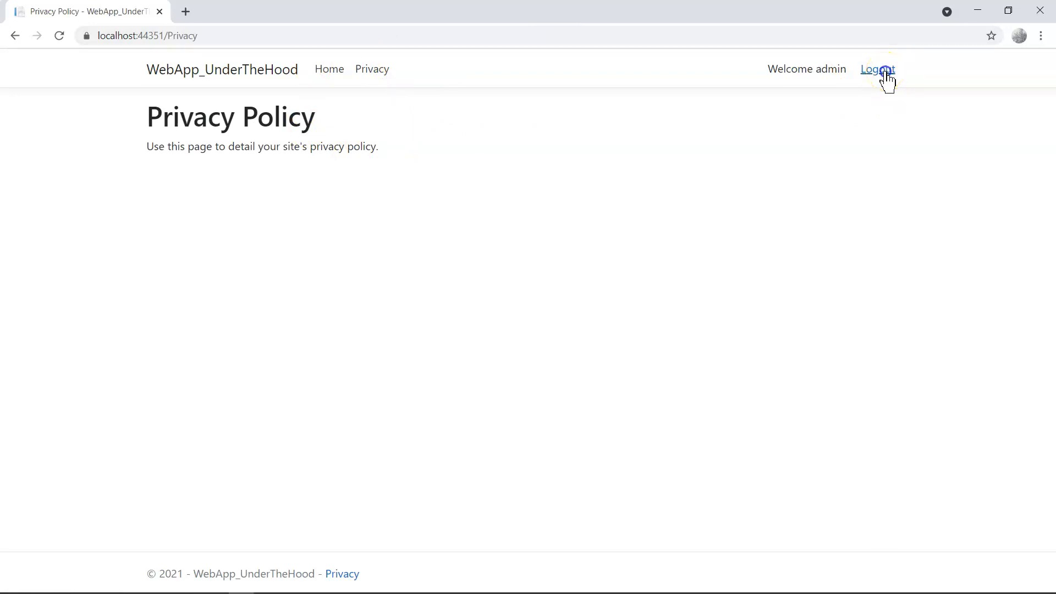
{"action": "mouse_move", "coordinate": [773, 175]}
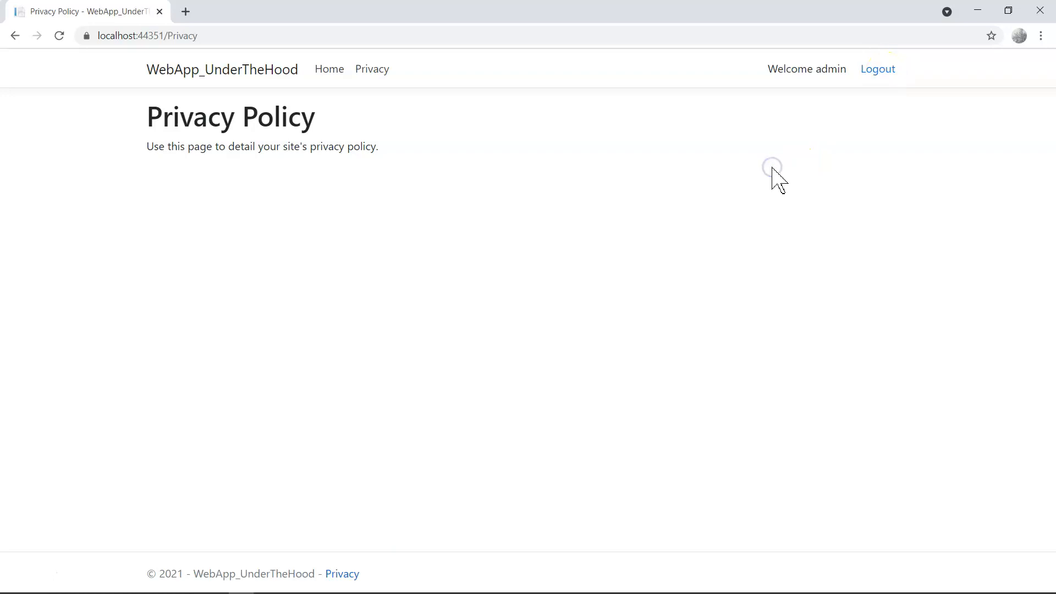
- Inspect the MyCookieAuth cookie in DevTools, log out to see it removed and the login page return
{"action": "key", "text": "F12"}
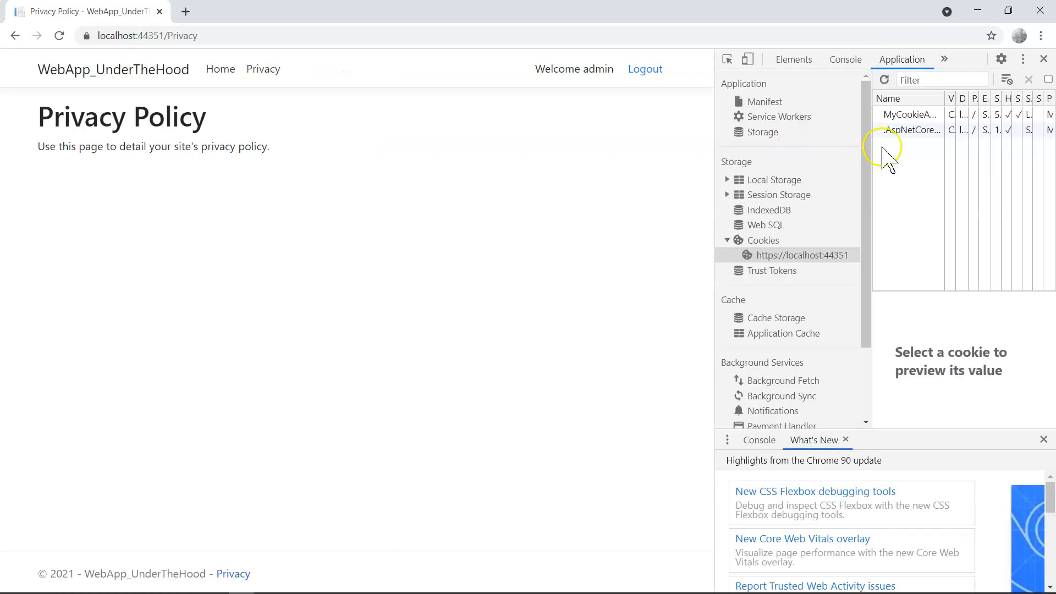
{"action": "left_click", "coordinate": [911, 114]}
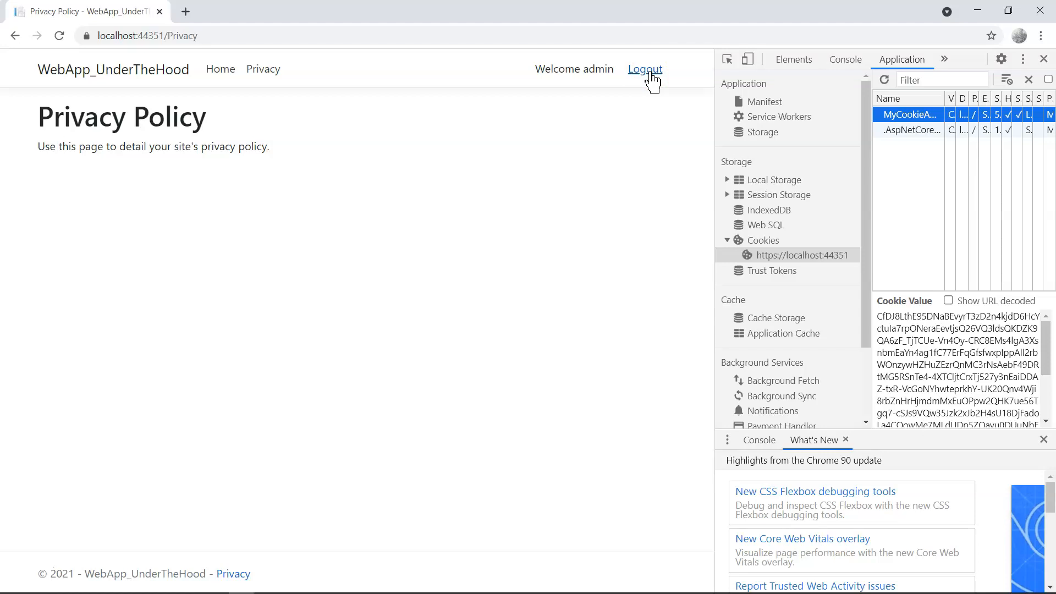
{"action": "mouse_move", "coordinate": [327, 98]}
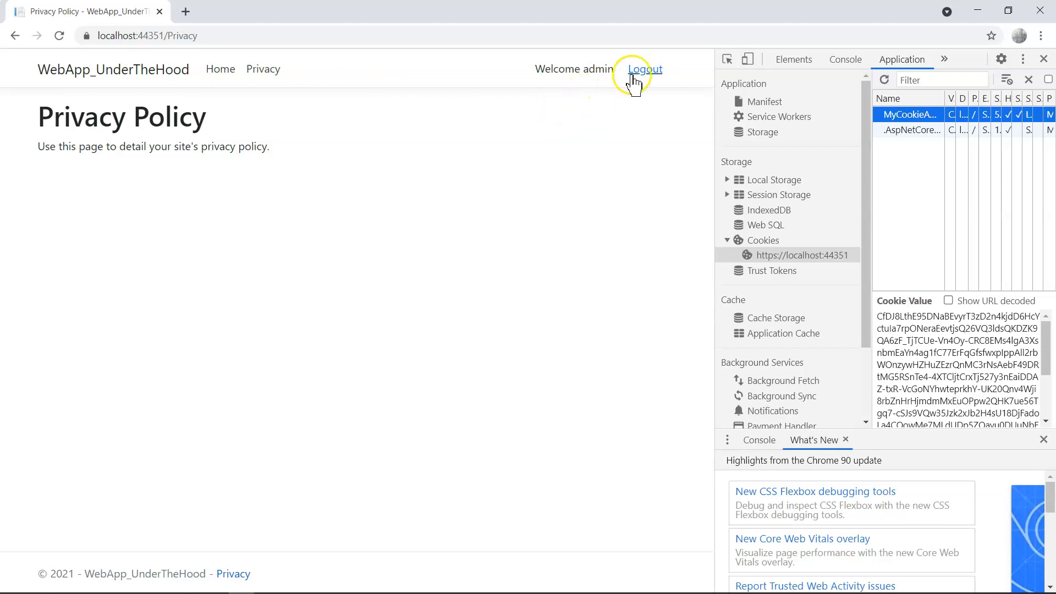
{"action": "left_click", "coordinate": [644, 68]}
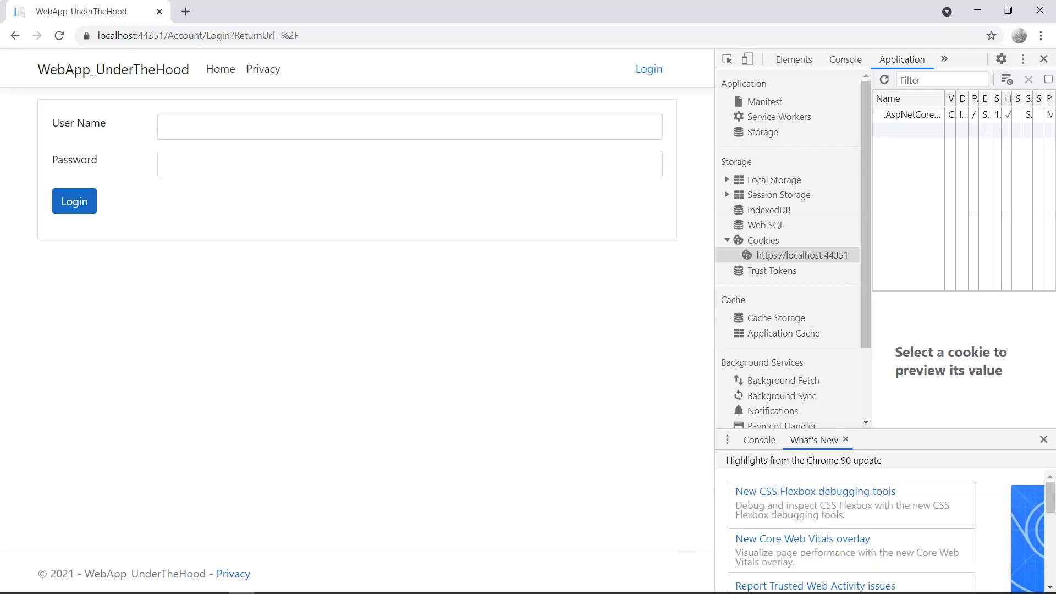
{"action": "left_click", "coordinate": [1043, 59]}
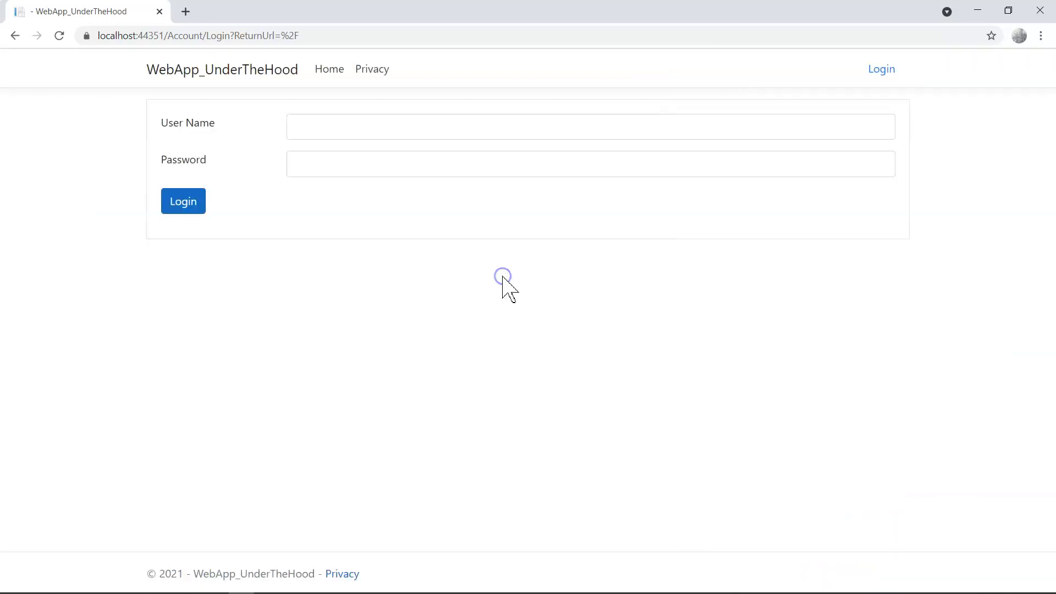
{"action": "mouse_move", "coordinate": [882, 68]}
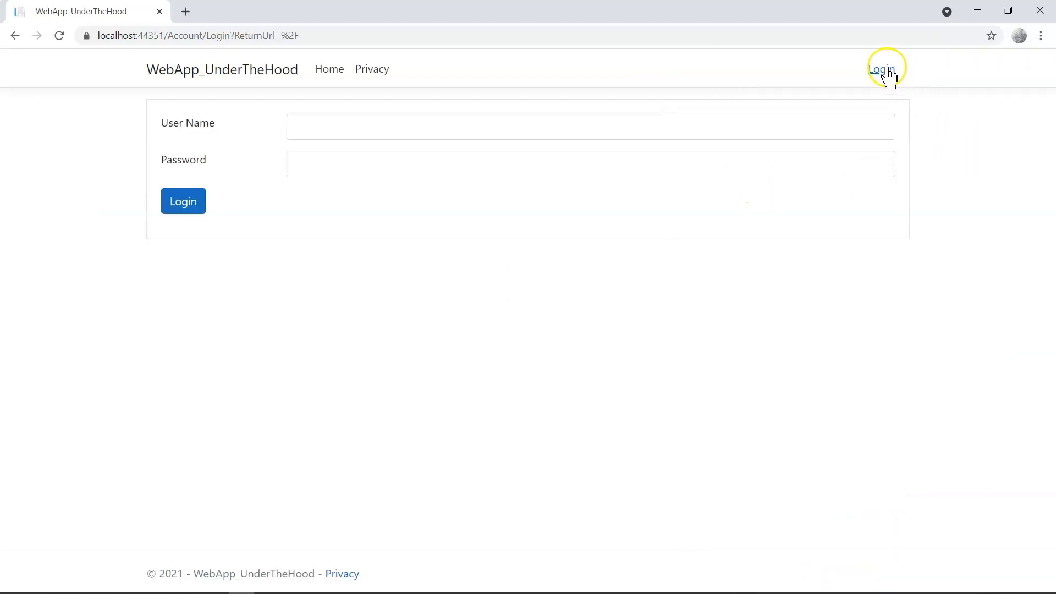